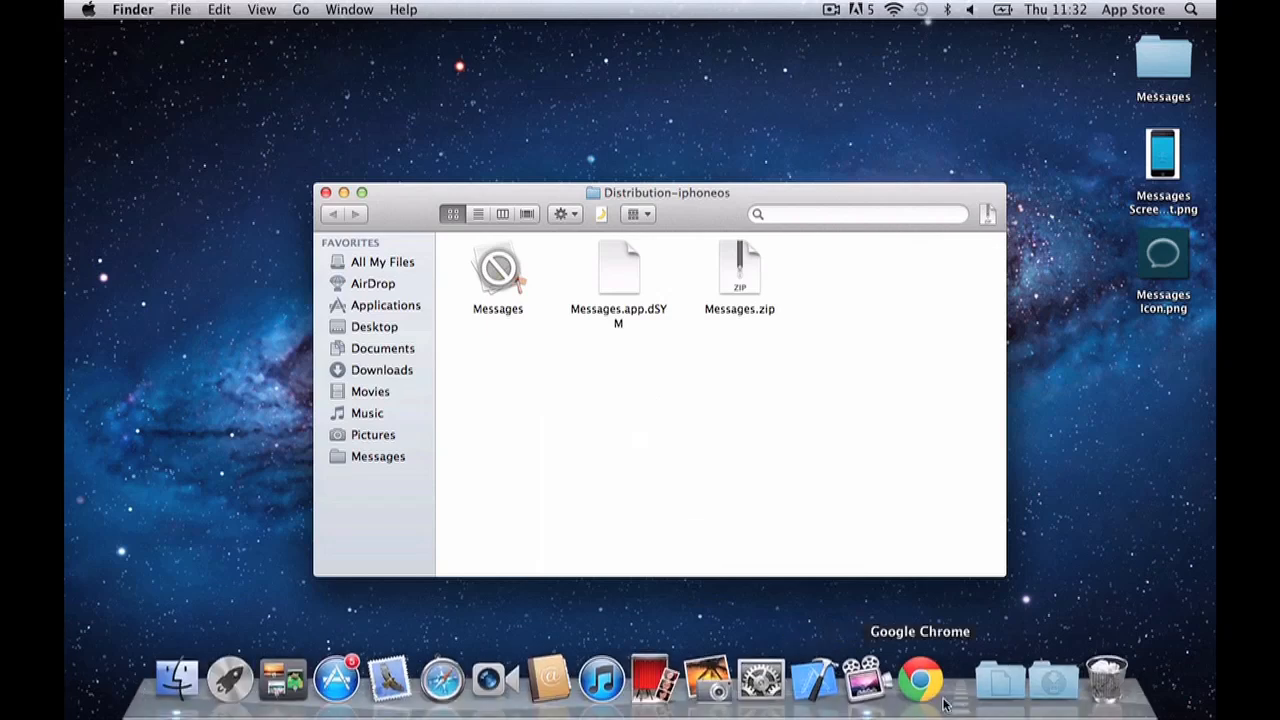
Launch Google Chrome from the Dock.
click(928, 696)
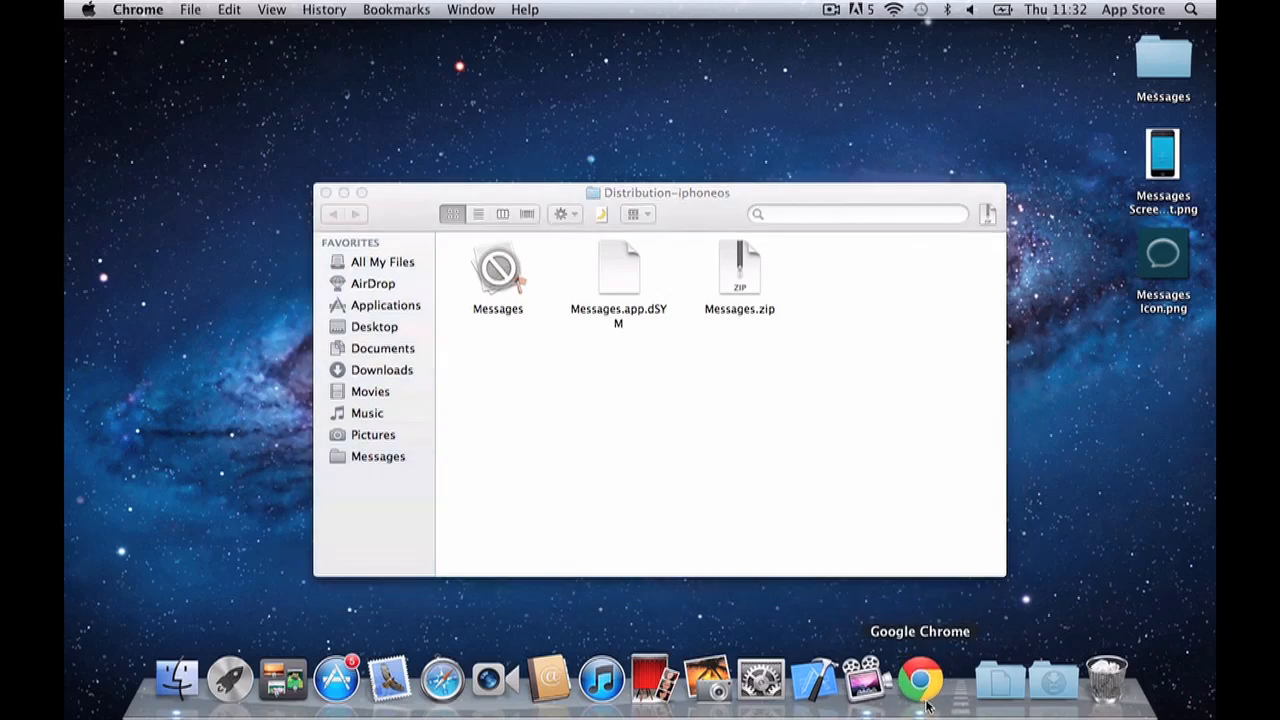
Go to itunesconnect.apple.com, sign in and reach Manage Your Applications, declining to save the password.
click(922, 688)
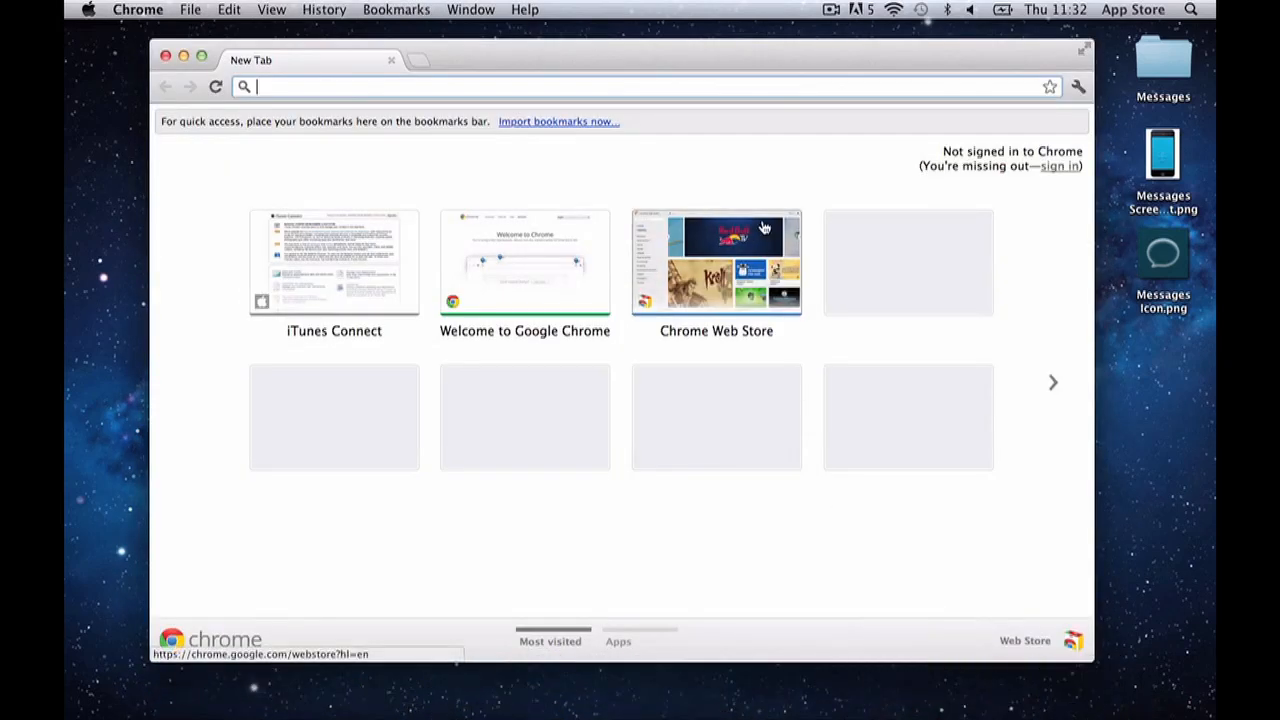
text(itunesconnect.apple.com/WebObjects/iTunesConnect.woa)
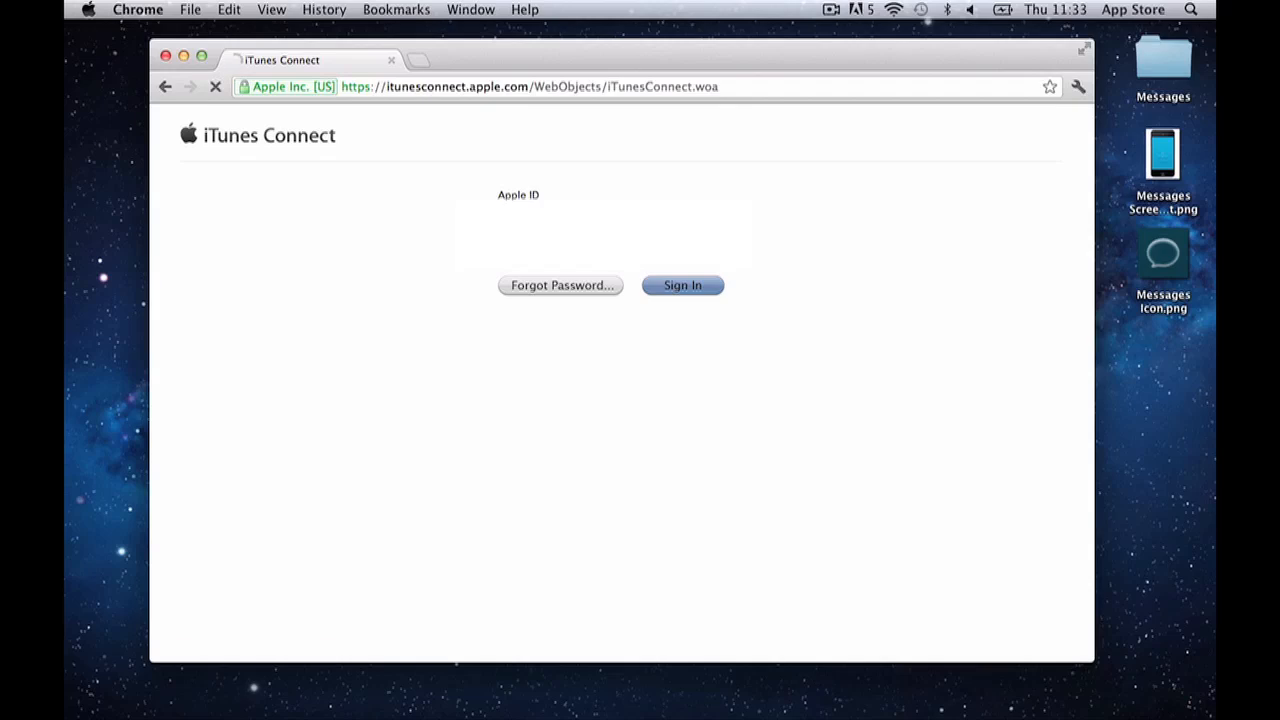
click(682, 284)
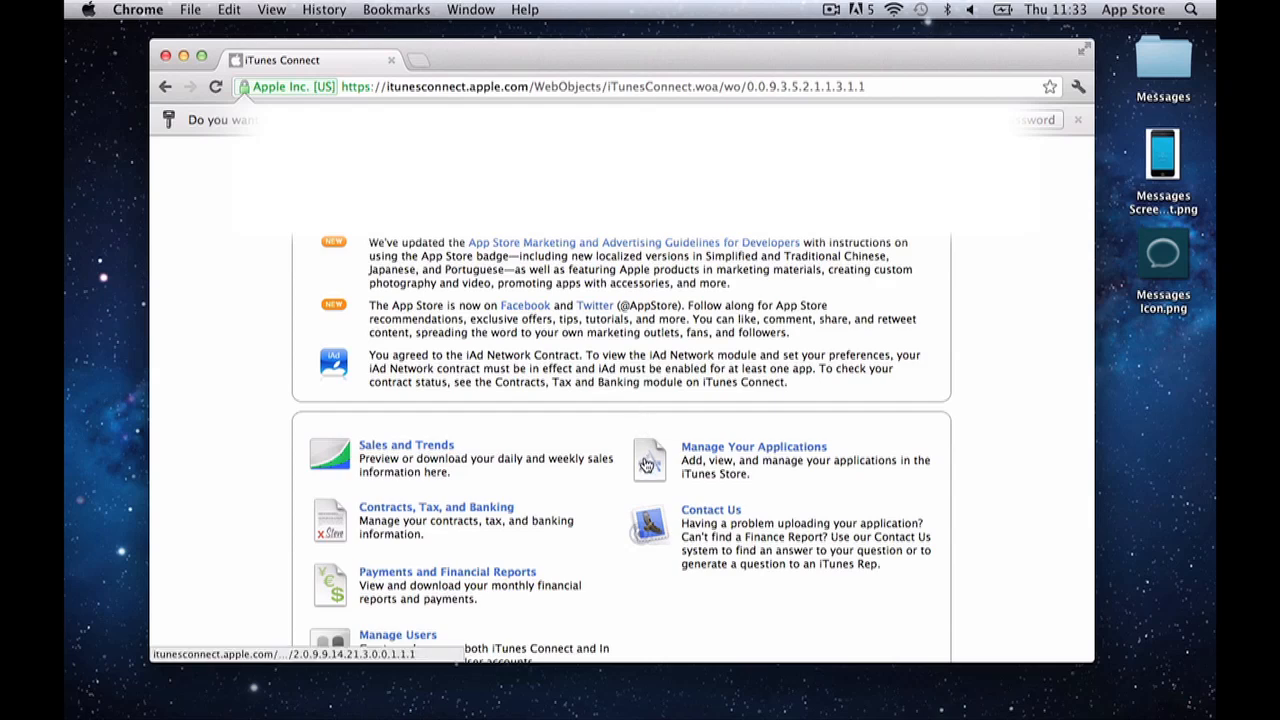
click(752, 446)
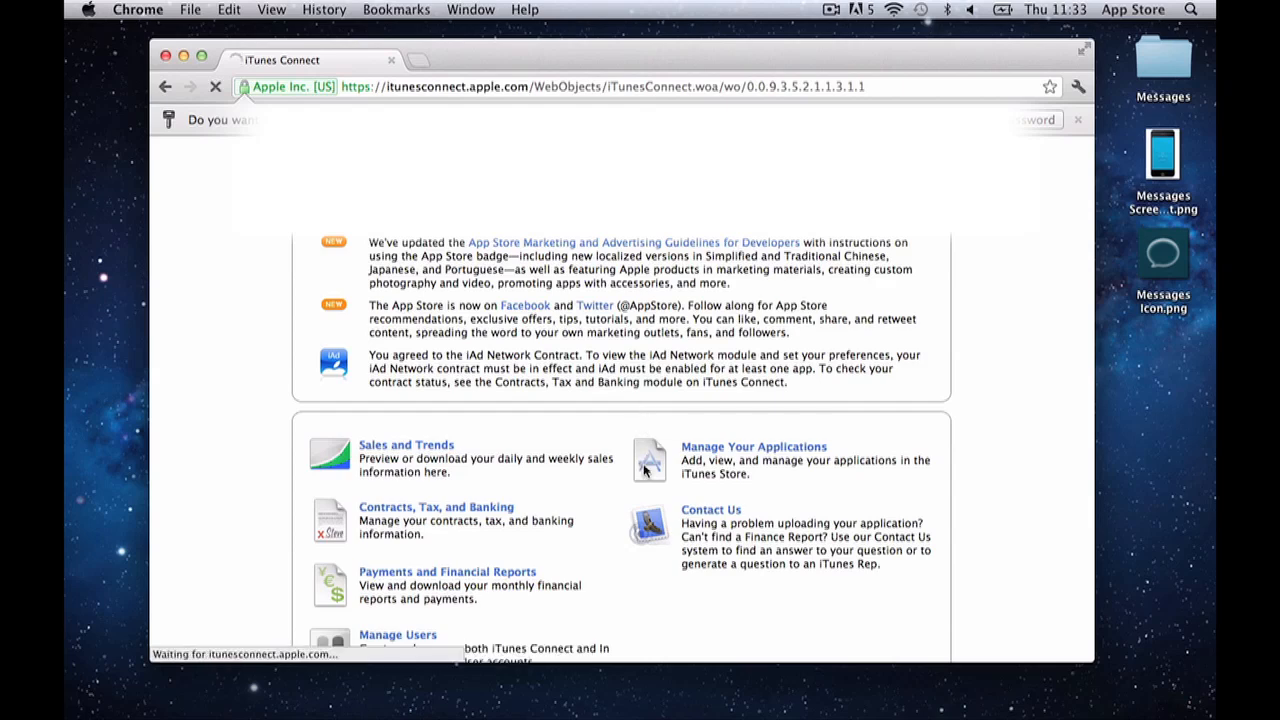
click(752, 446)
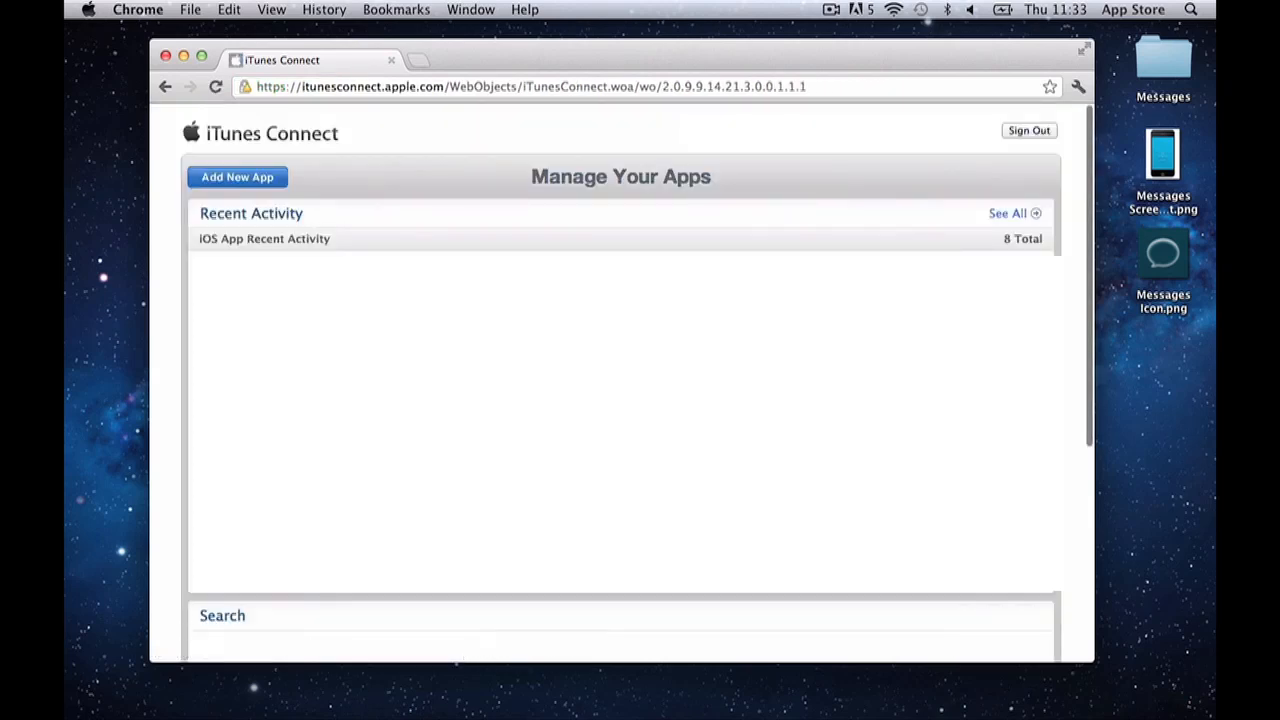
Add a new app named Messages, SKU Messages_1234, with the com.ZenCoreDevelopment.Messages bundle ID.
click(236, 176)
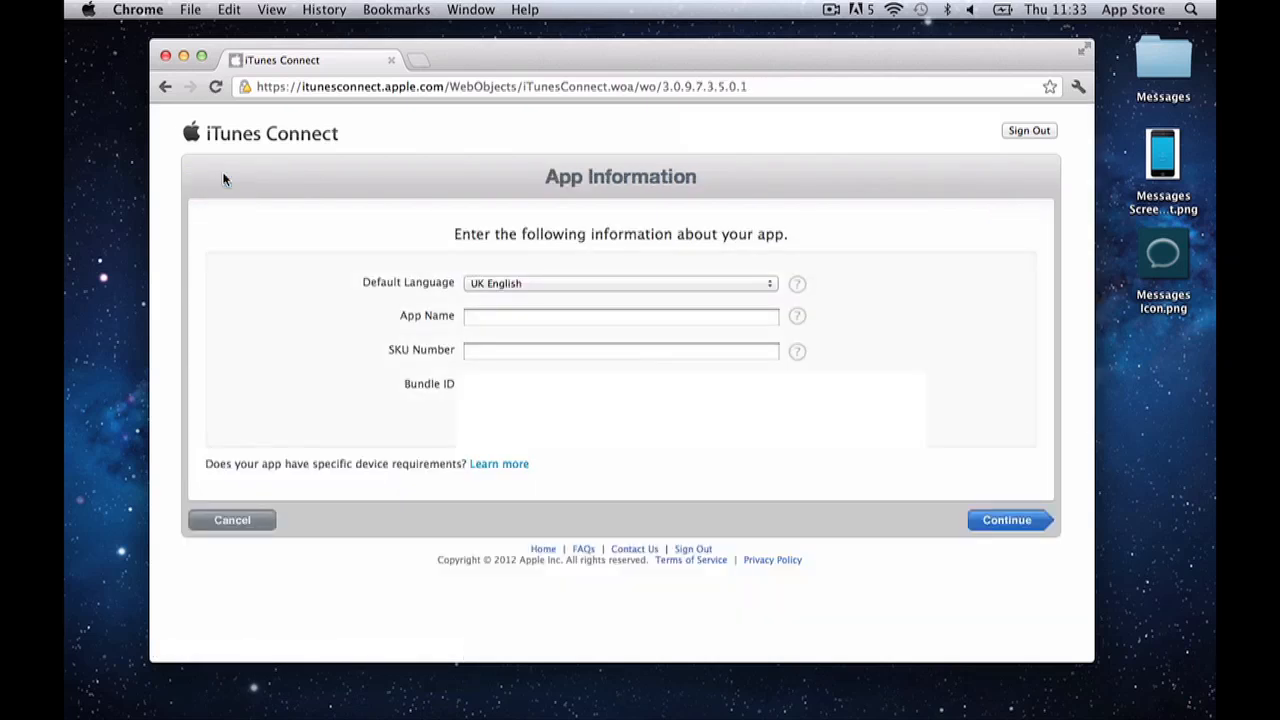
click(620, 316)
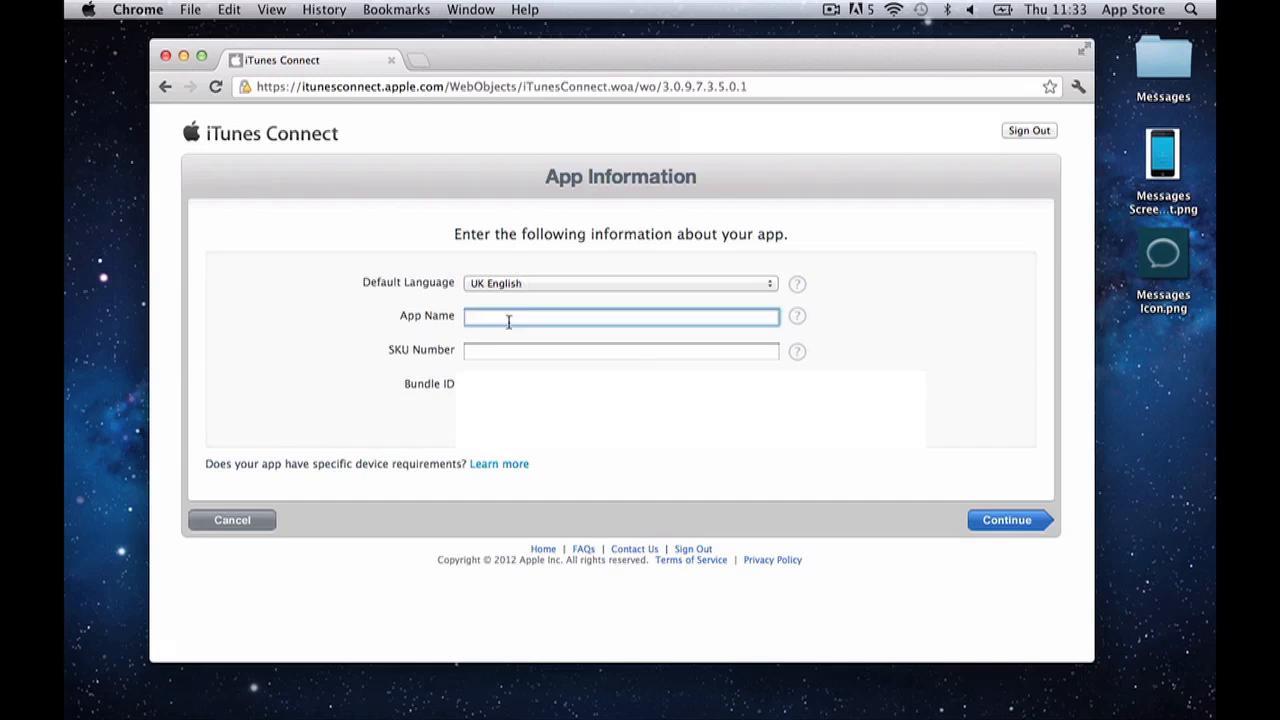
text(Messages)
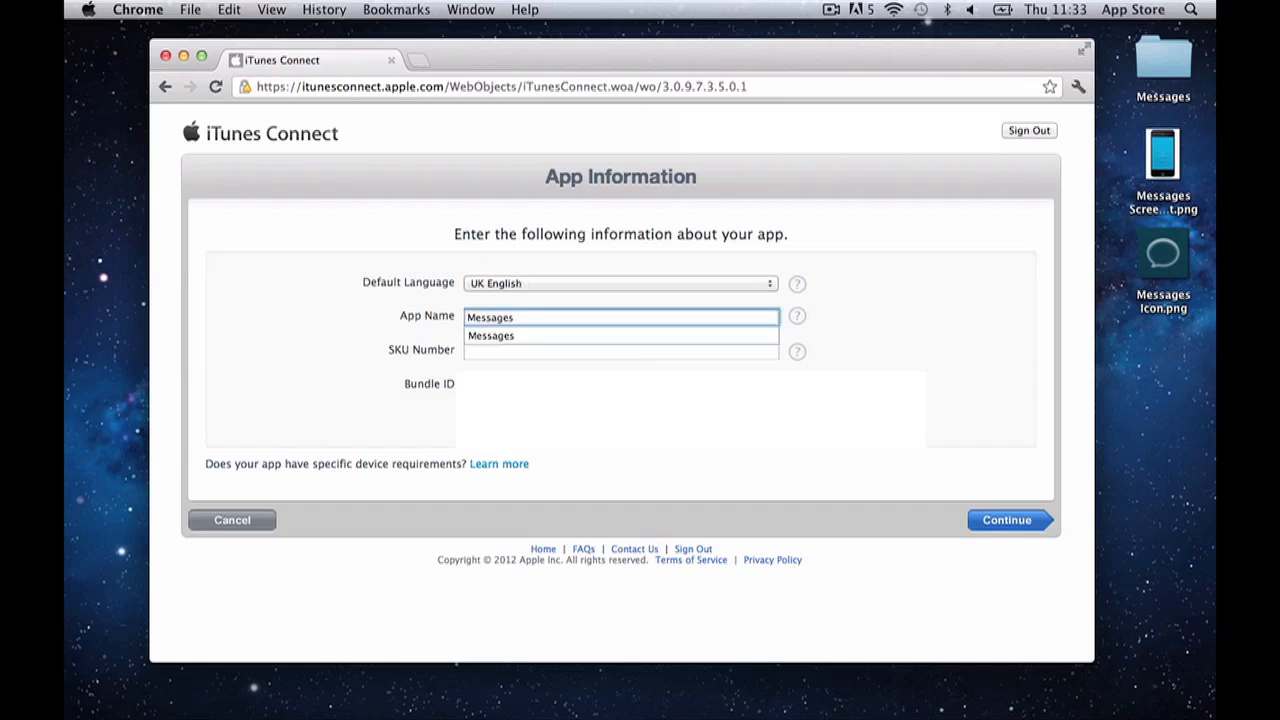
click(620, 352)
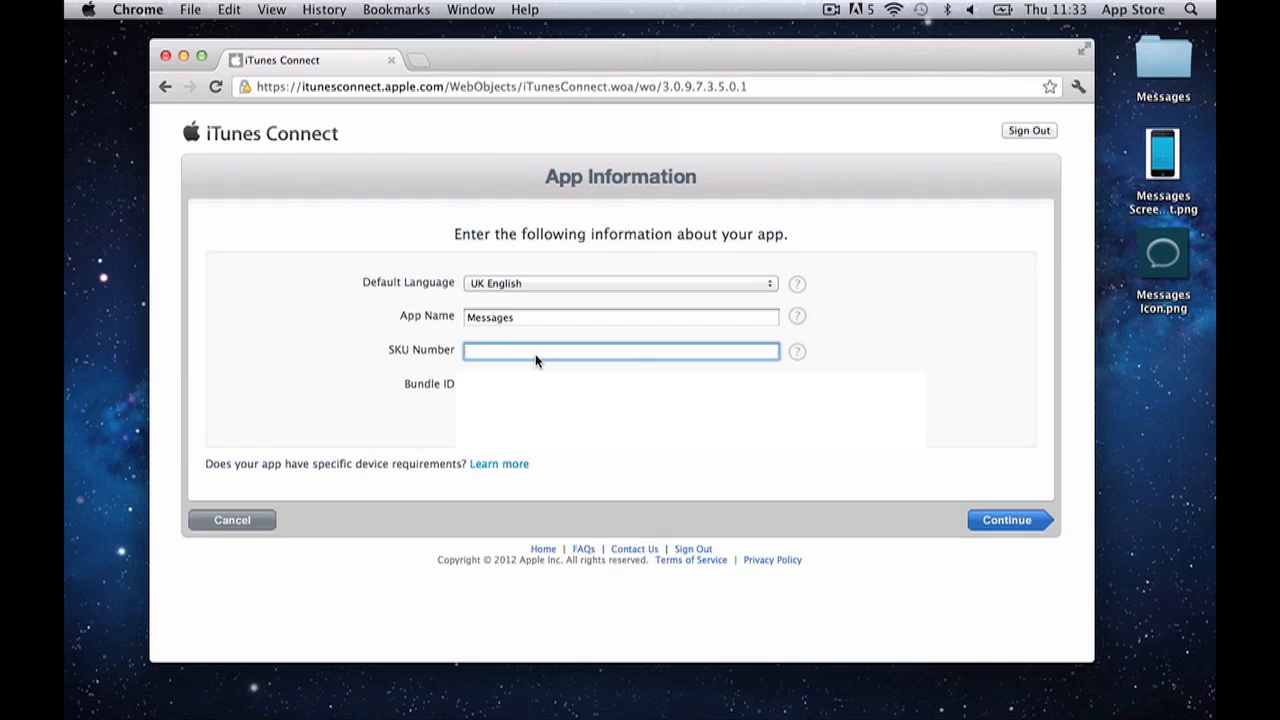
text(Messages)
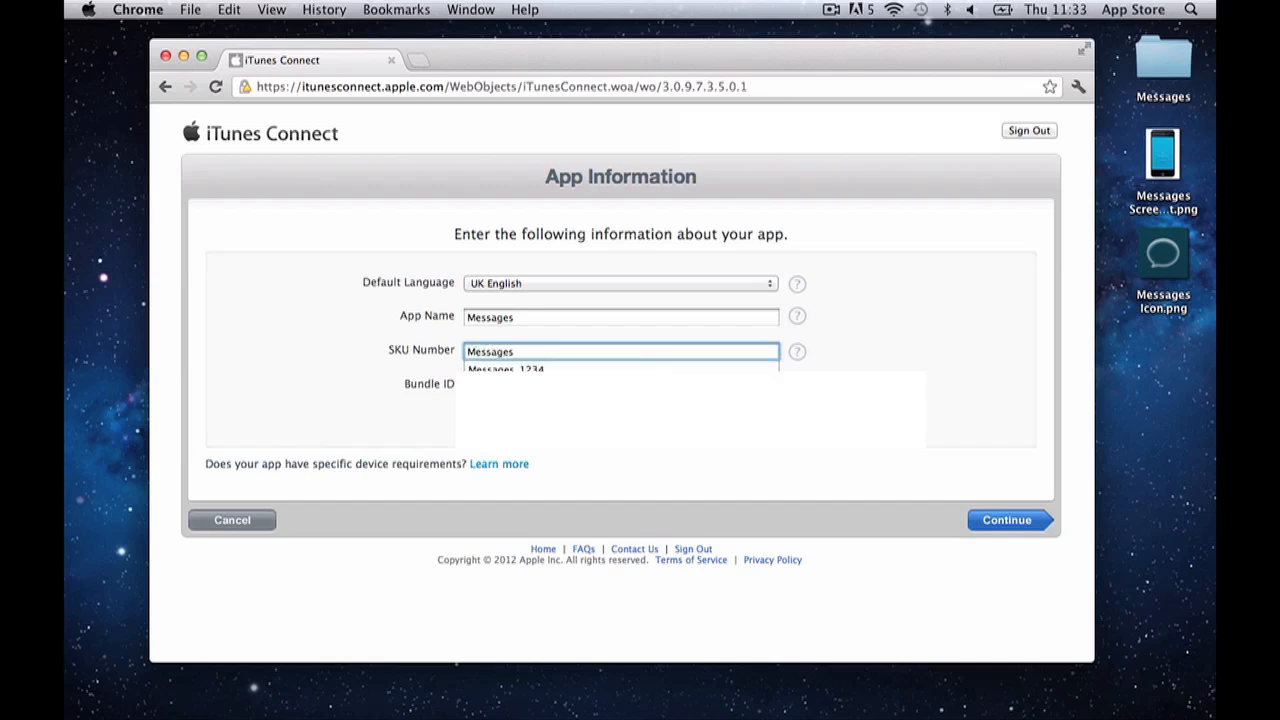
text(_)
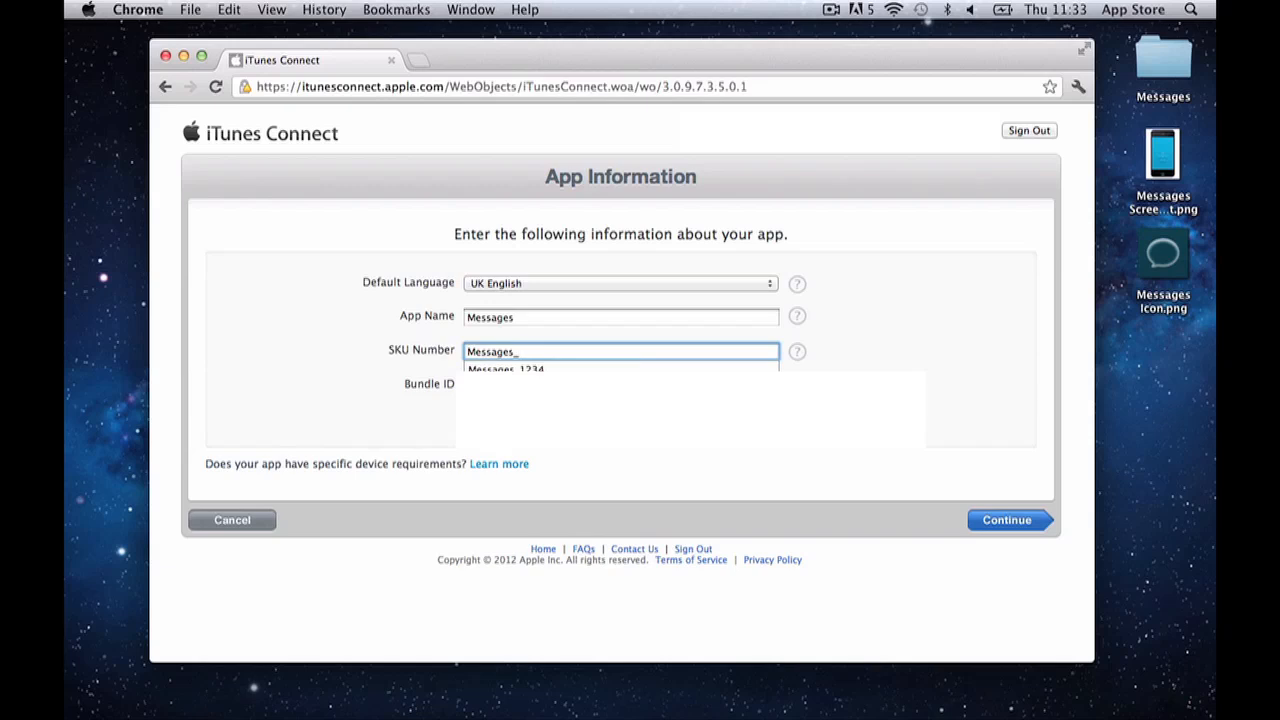
text(1234)
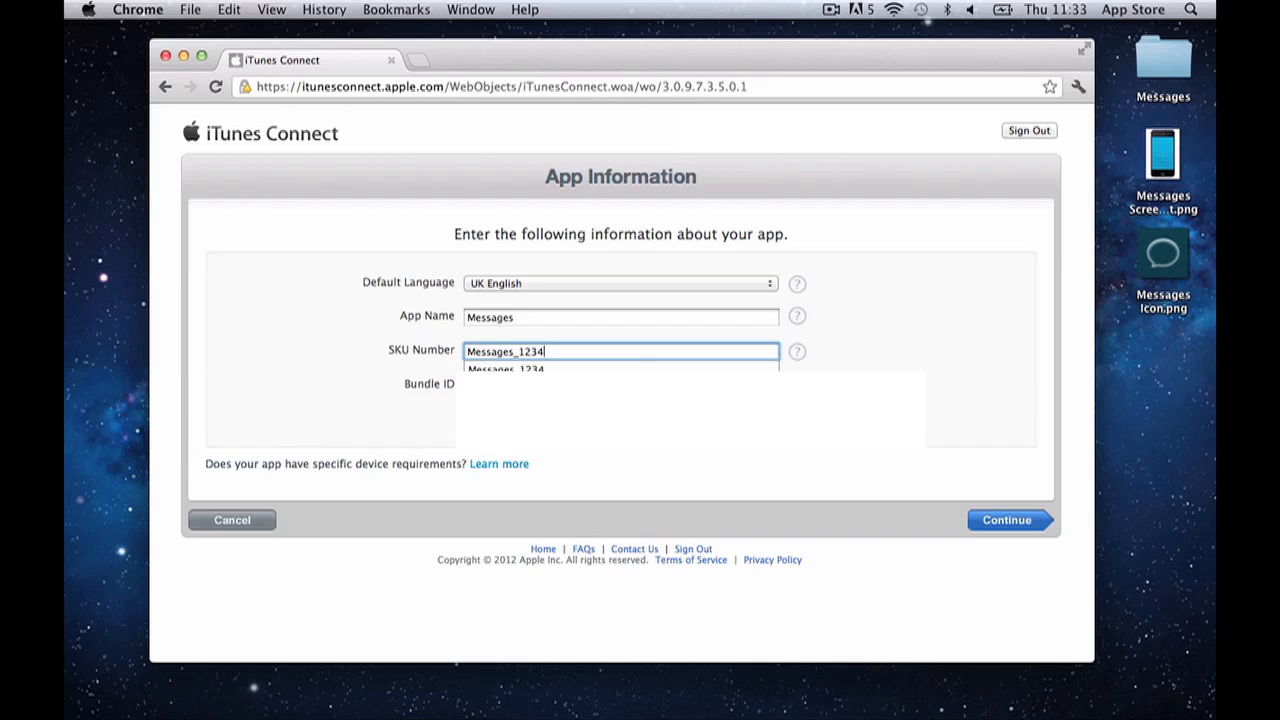
click(616, 386)
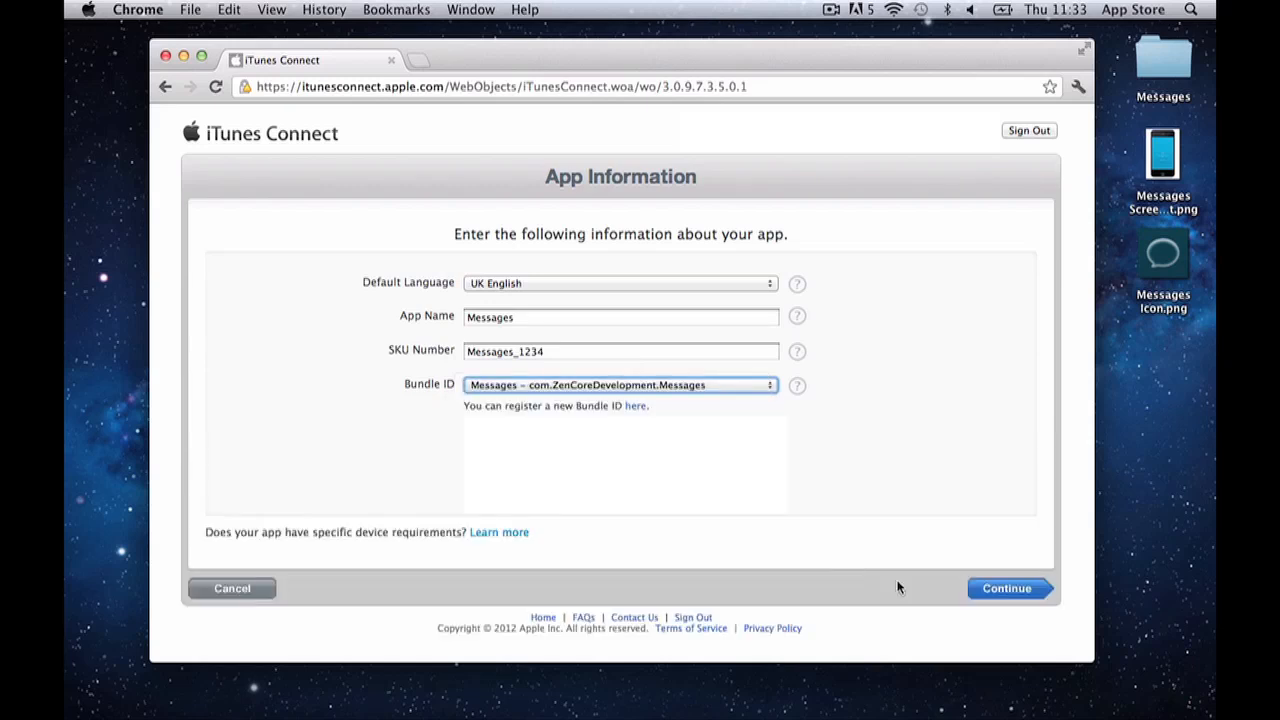
mouse_move(1008, 588)
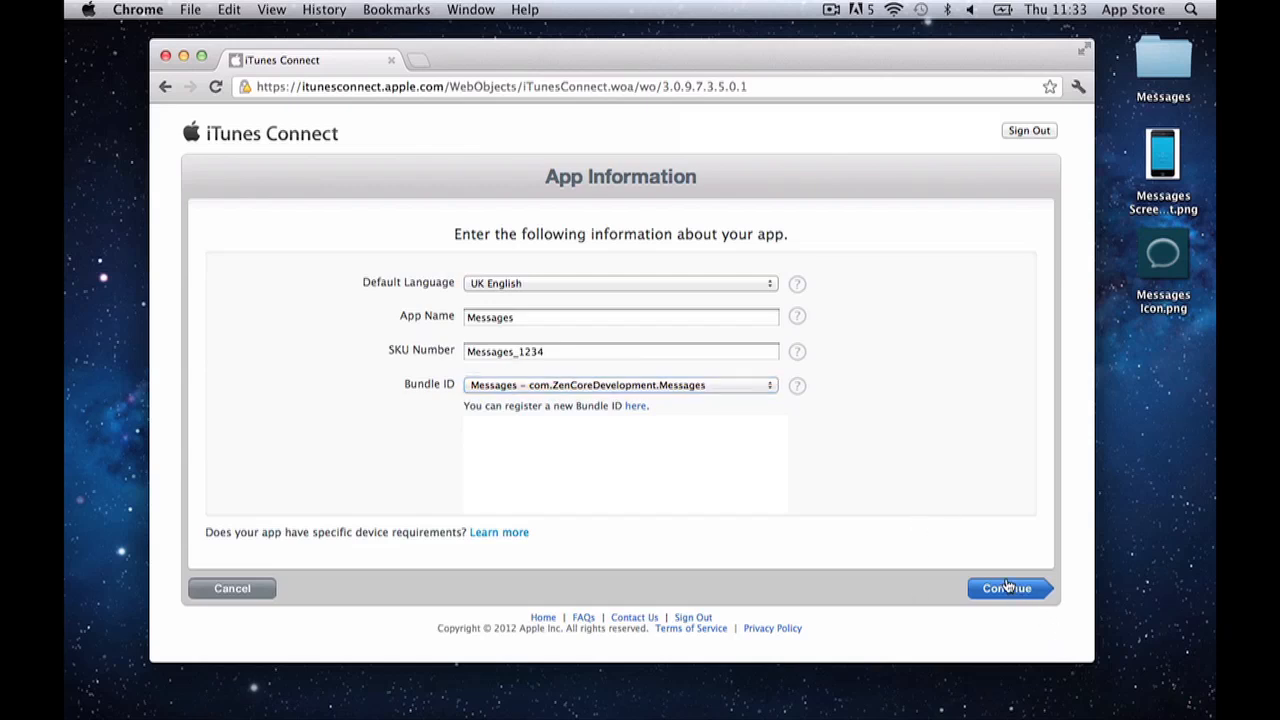
Continue past App Information, retrying until the availability and pricing page loads.
click(1012, 588)
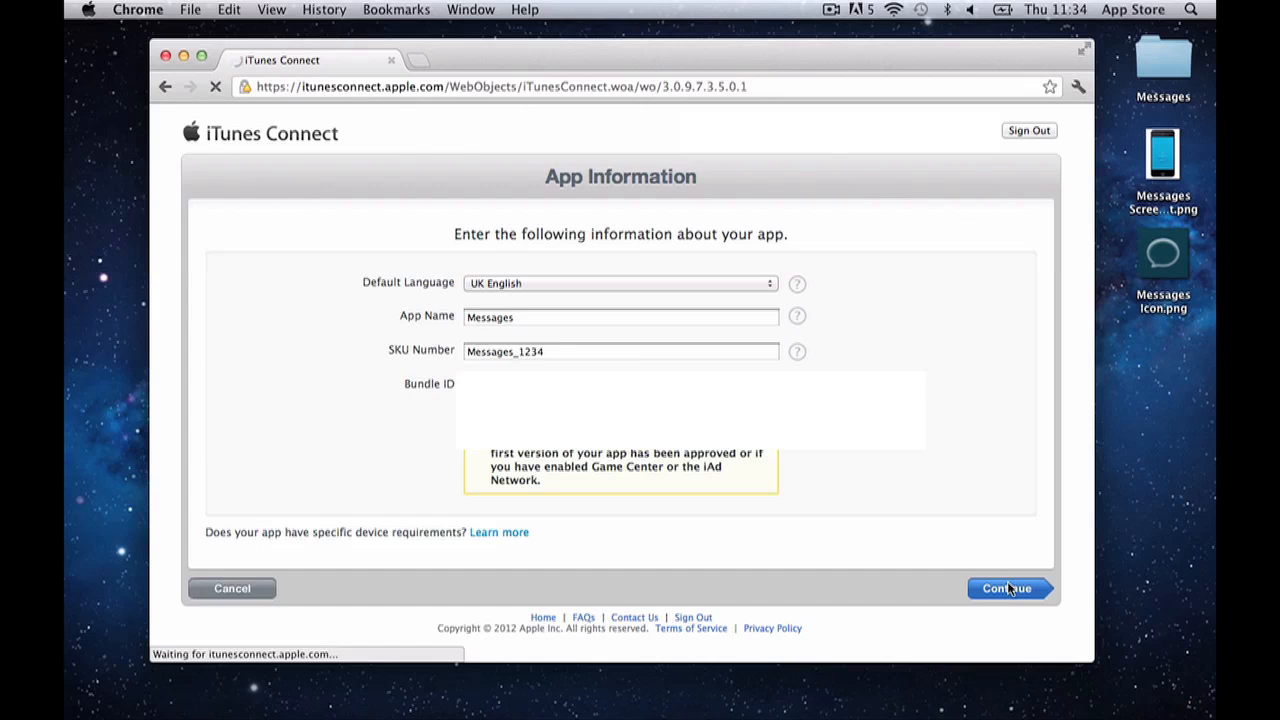
click(1008, 588)
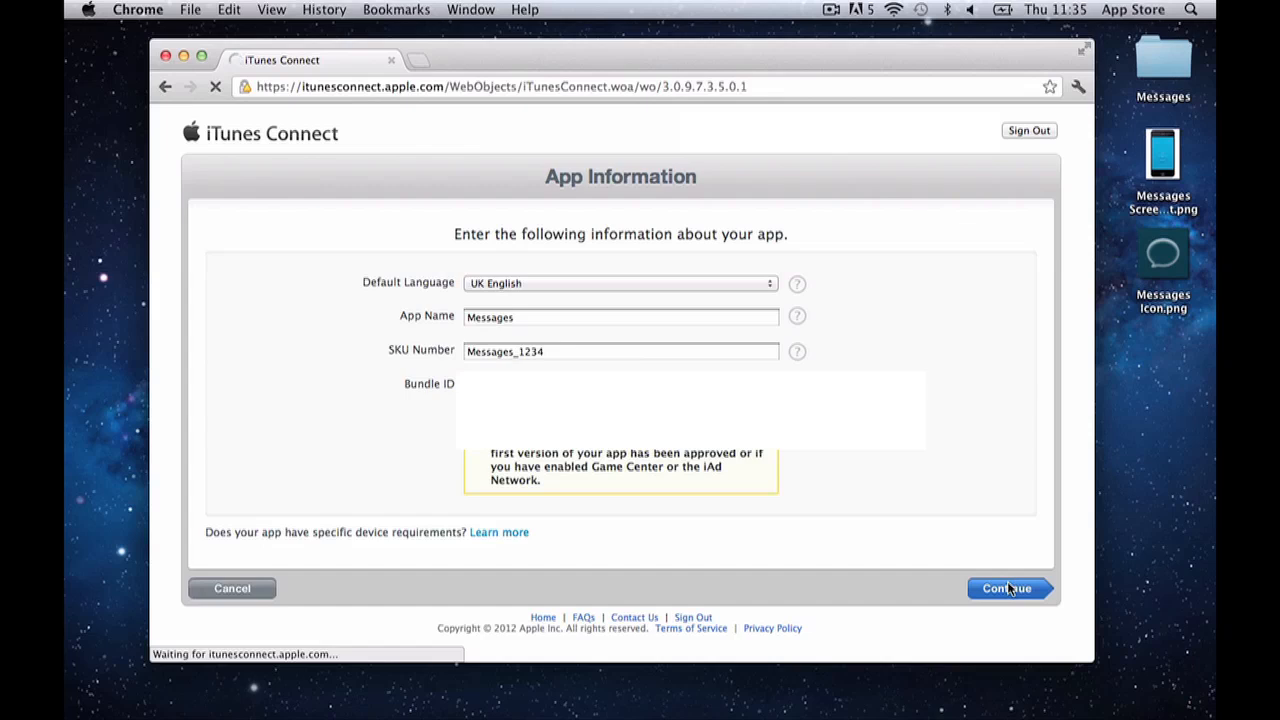
click(1006, 588)
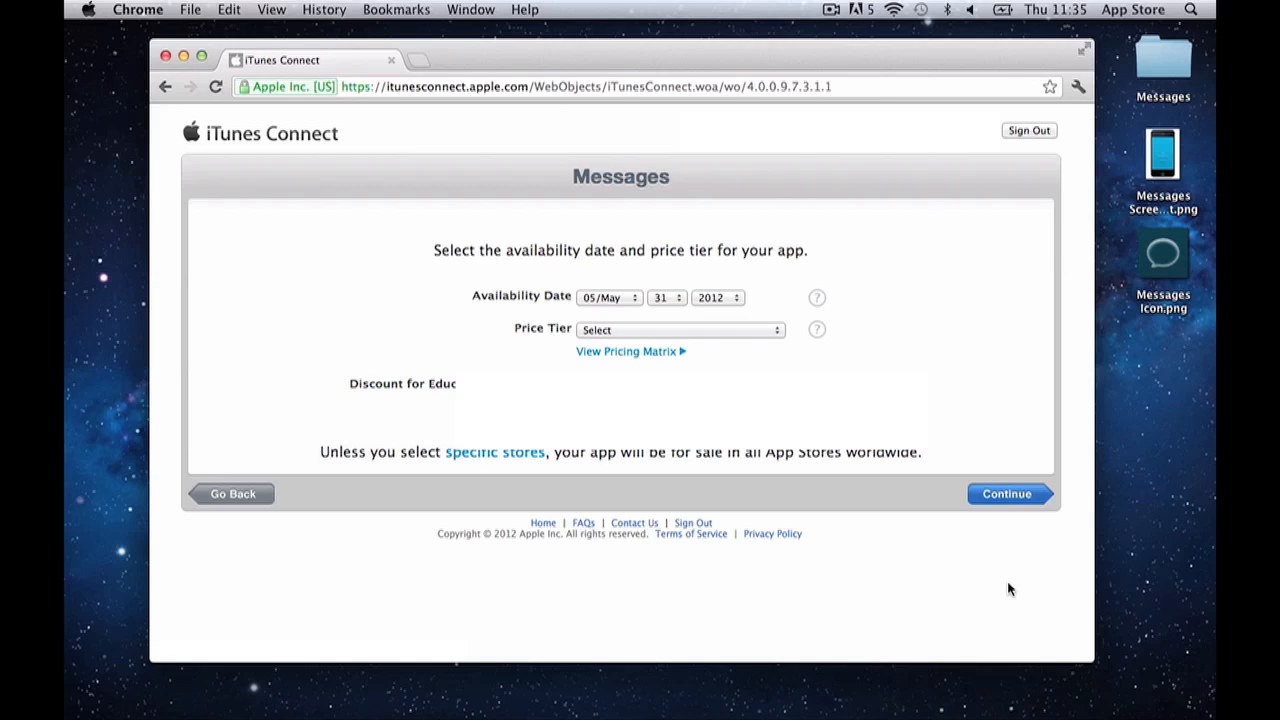
mouse_move(584, 288)
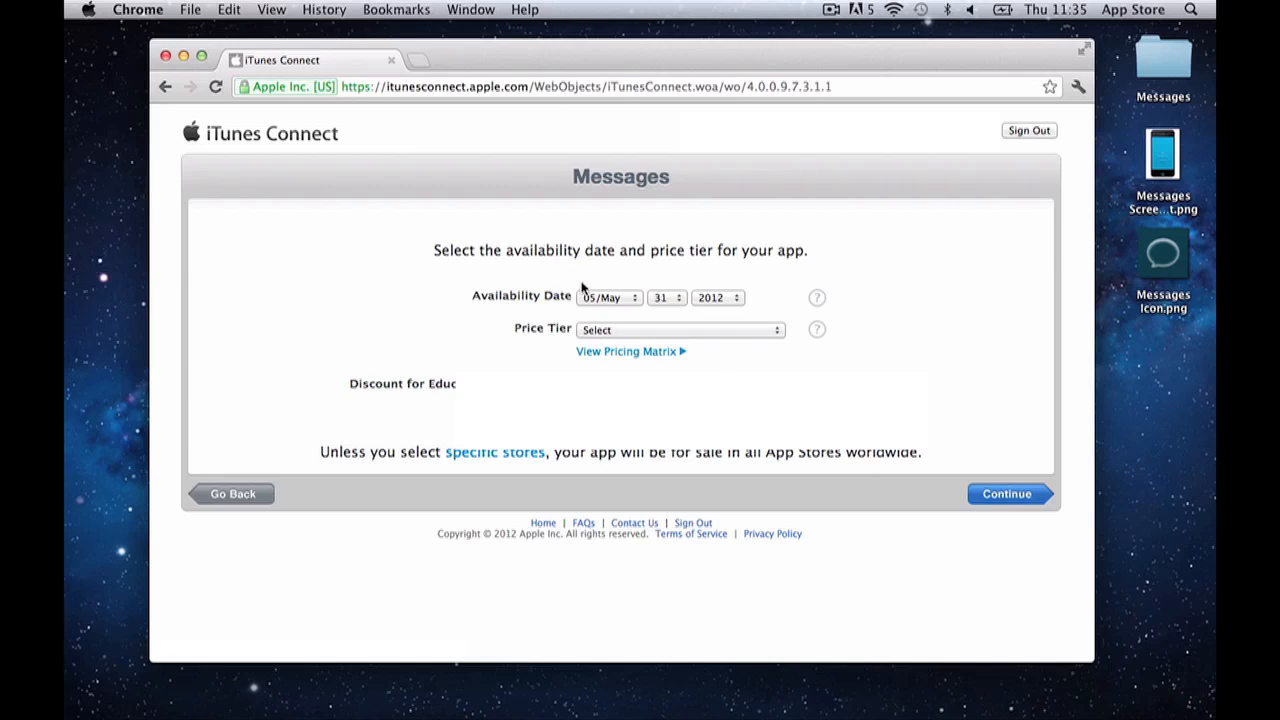
mouse_move(596, 292)
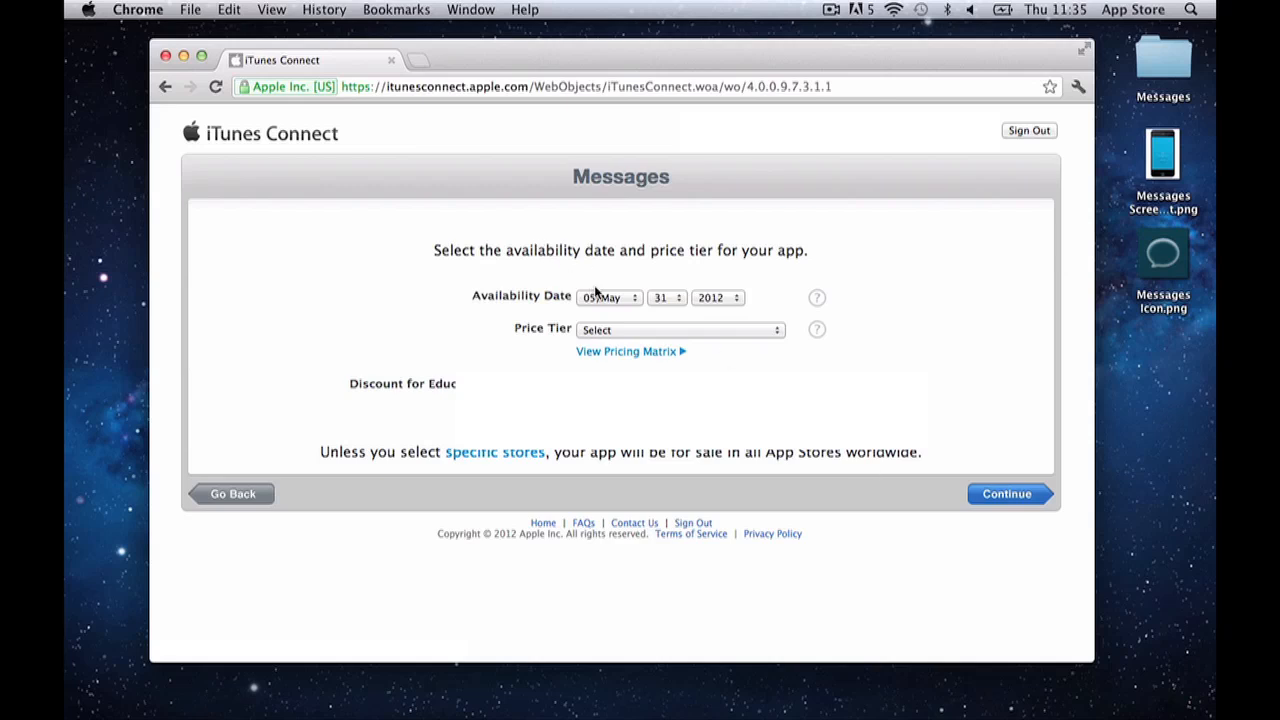
Review the availability date options, leaving the date at 31 May 2012.
click(608, 296)
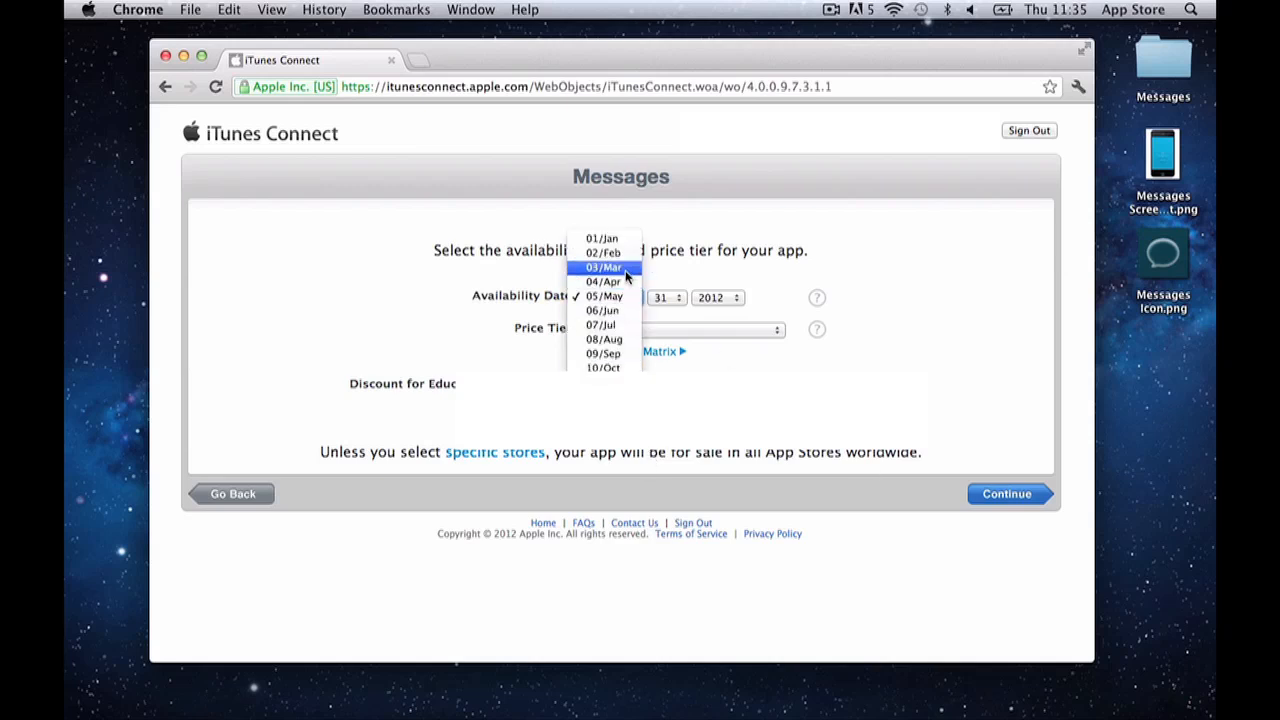
click(602, 324)
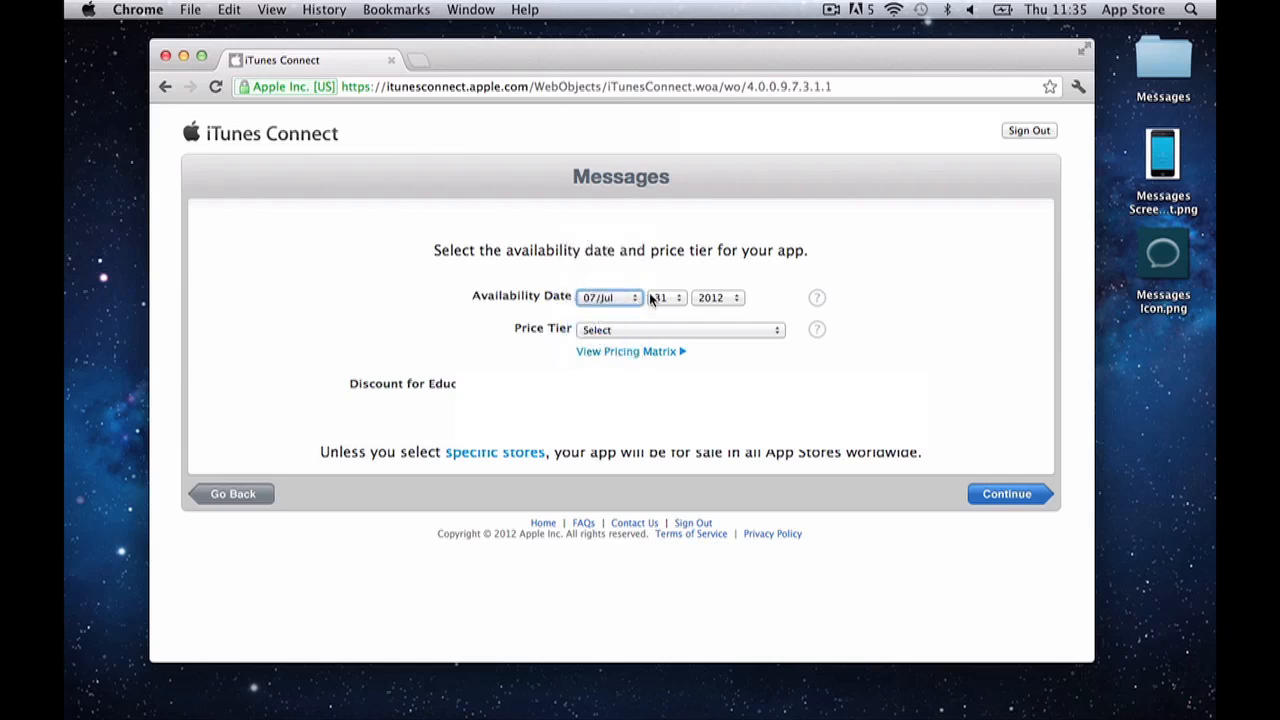
click(664, 296)
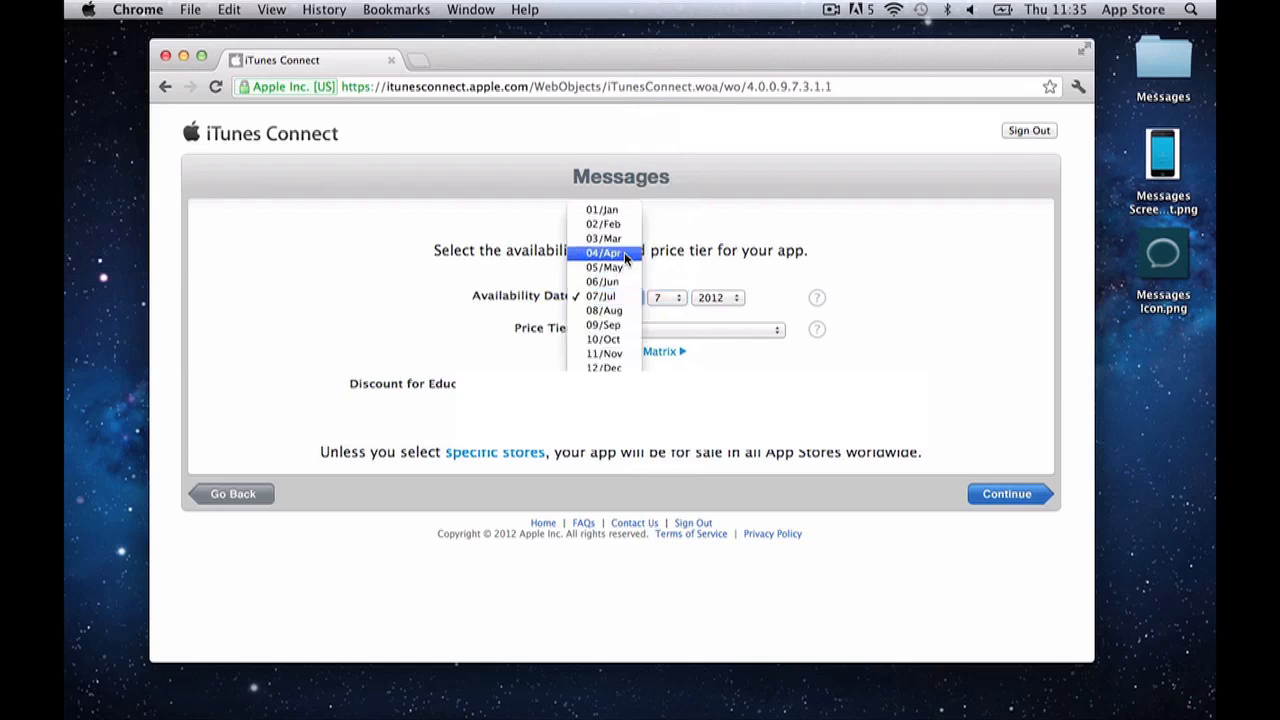
click(604, 280)
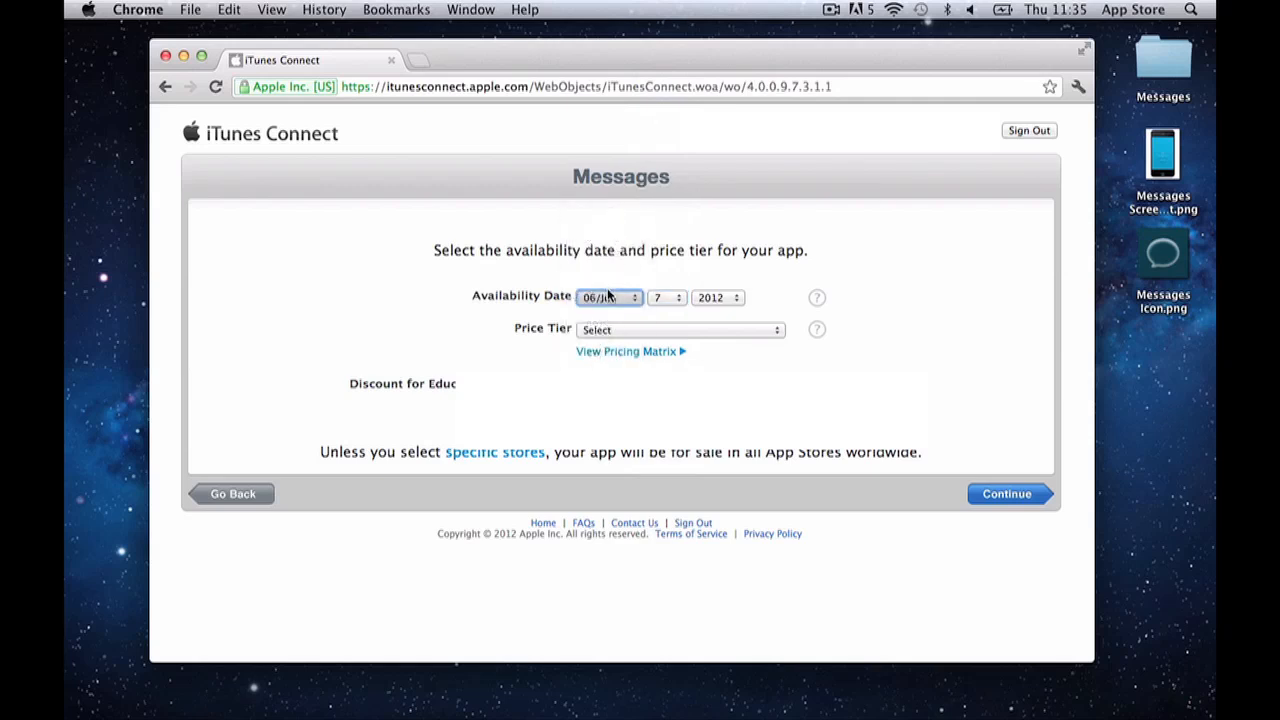
click(664, 296)
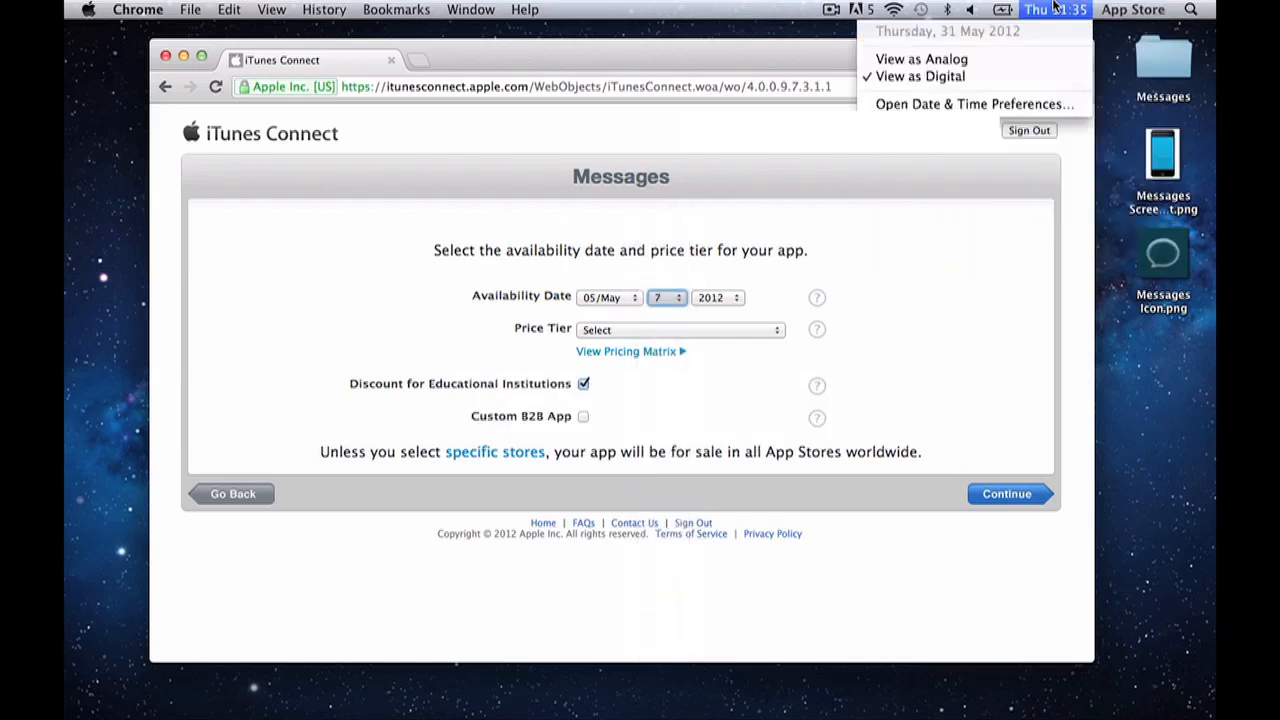
click(666, 296)
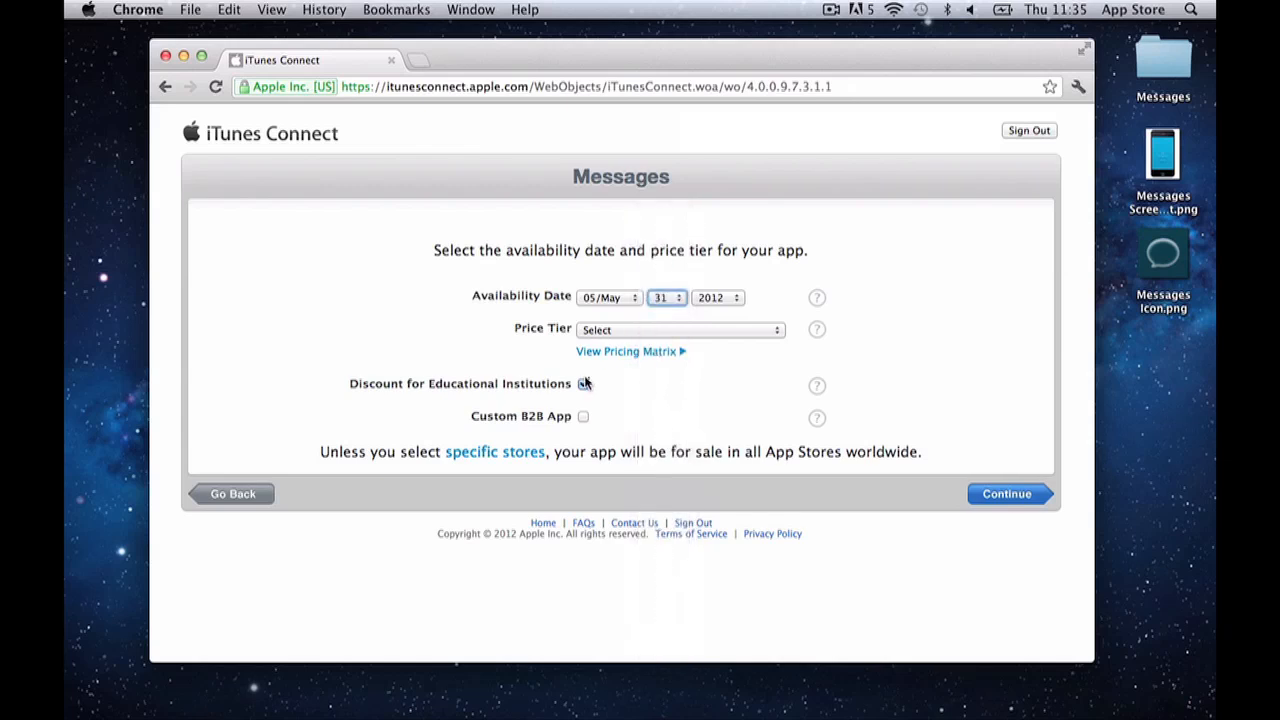
Set the price tier to Free with no educational discount and continue to version information.
click(680, 328)
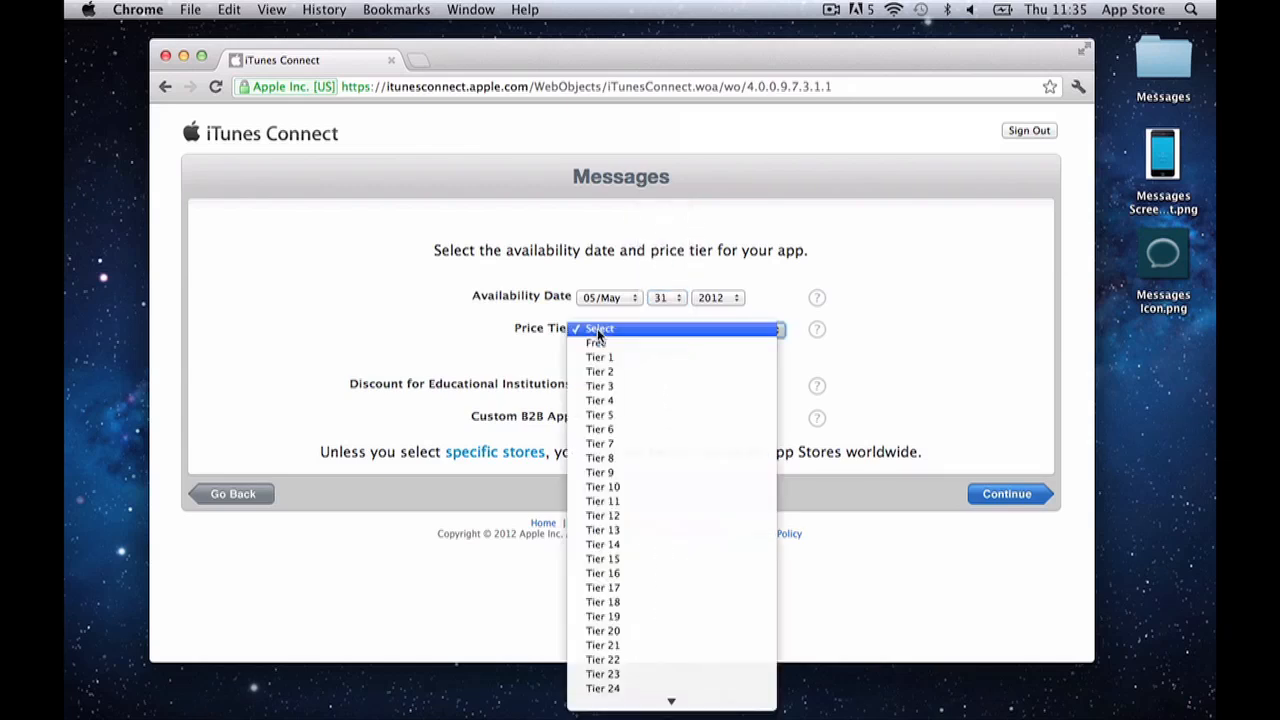
mouse_move(600, 356)
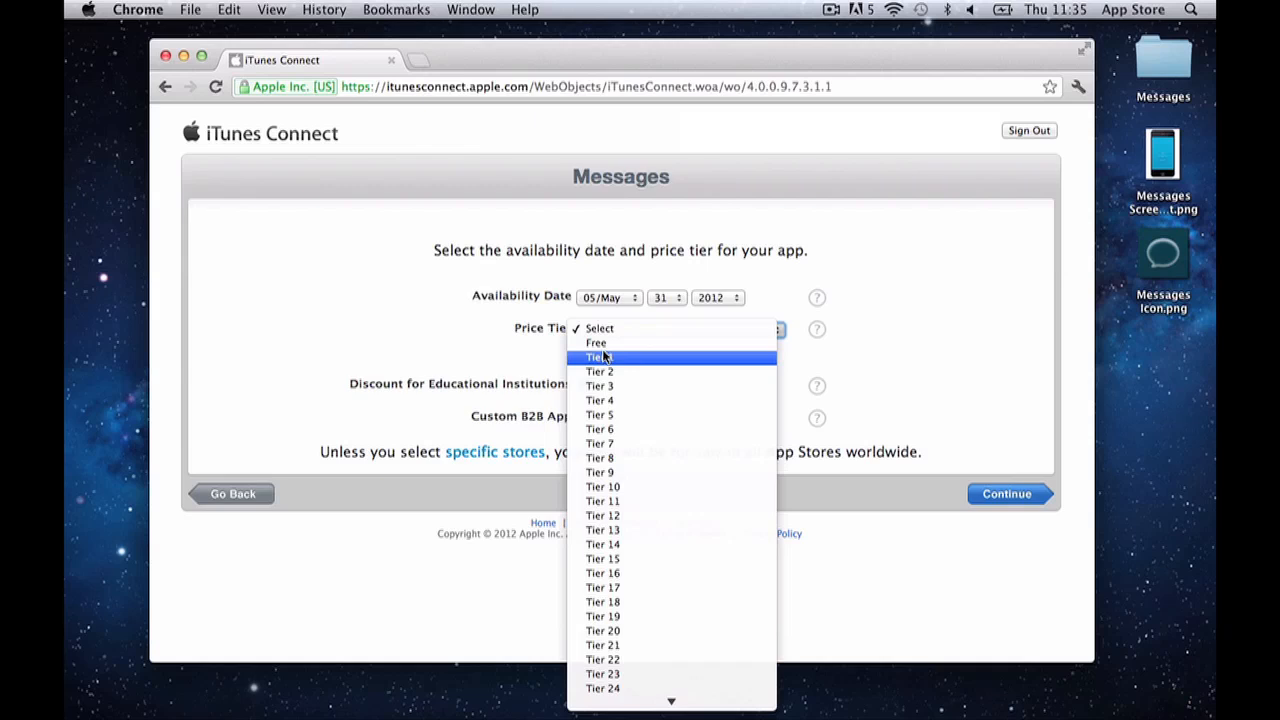
mouse_move(596, 344)
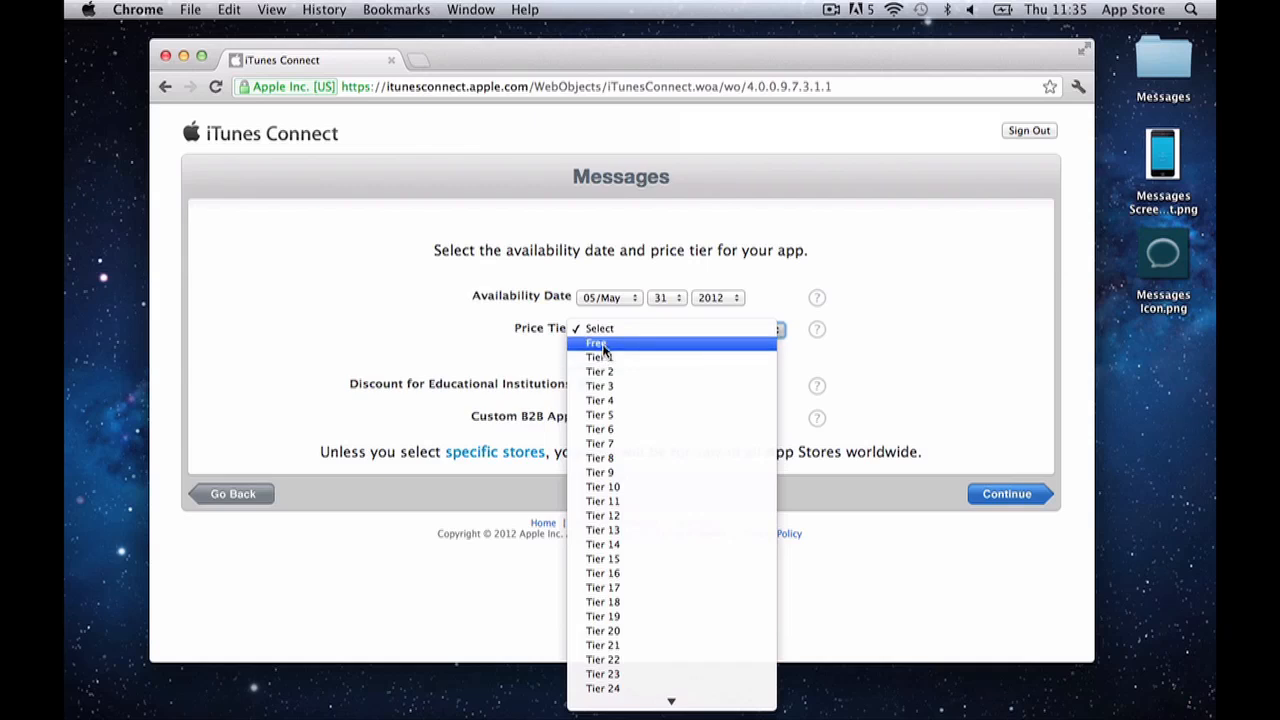
click(596, 344)
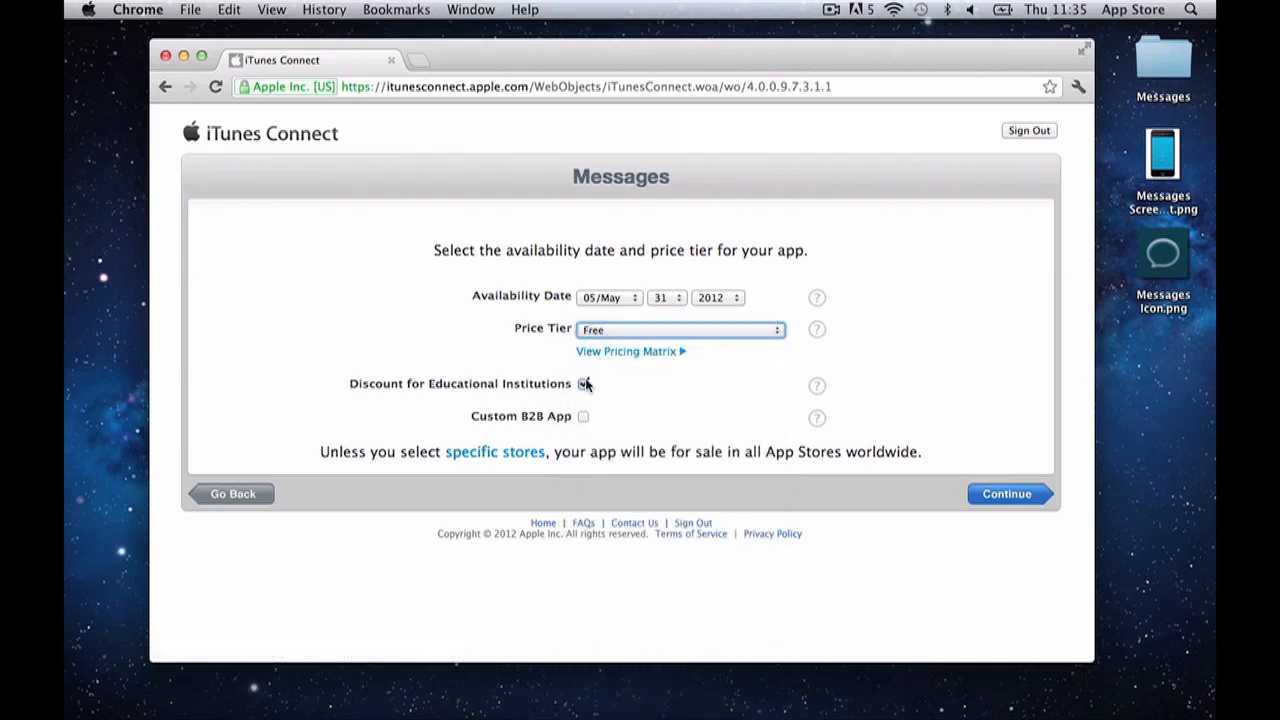
click(580, 384)
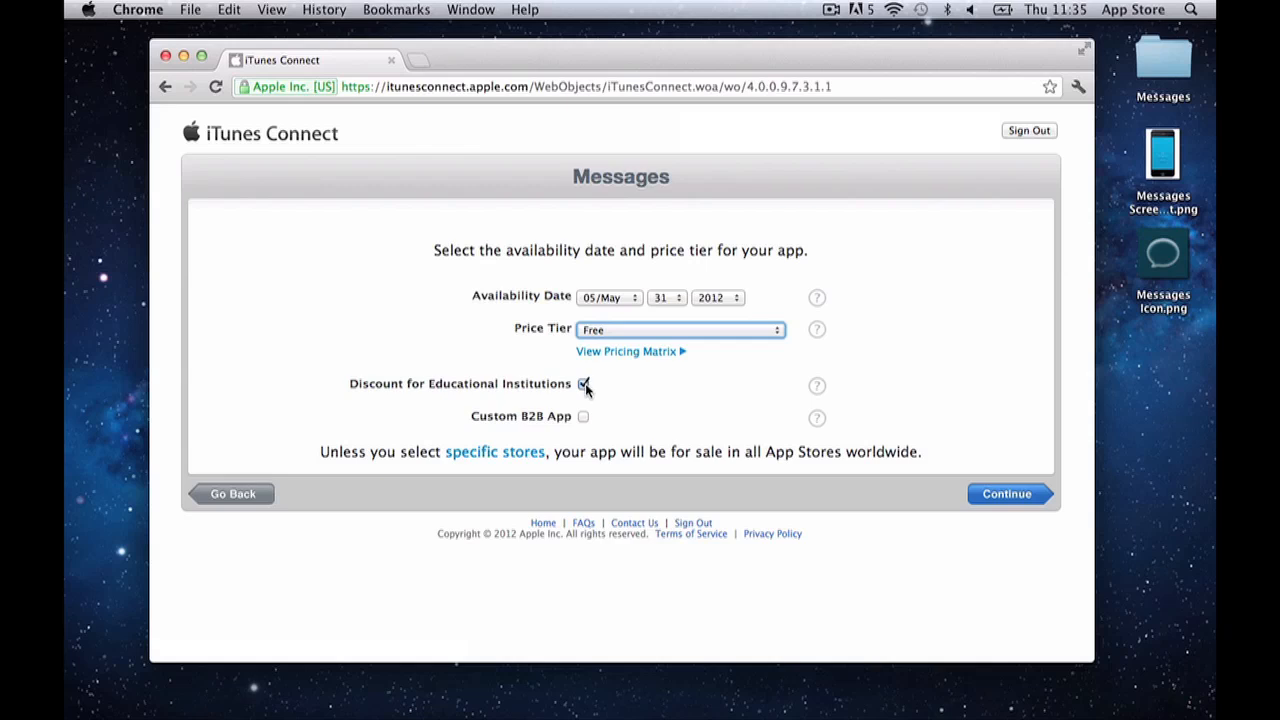
click(582, 384)
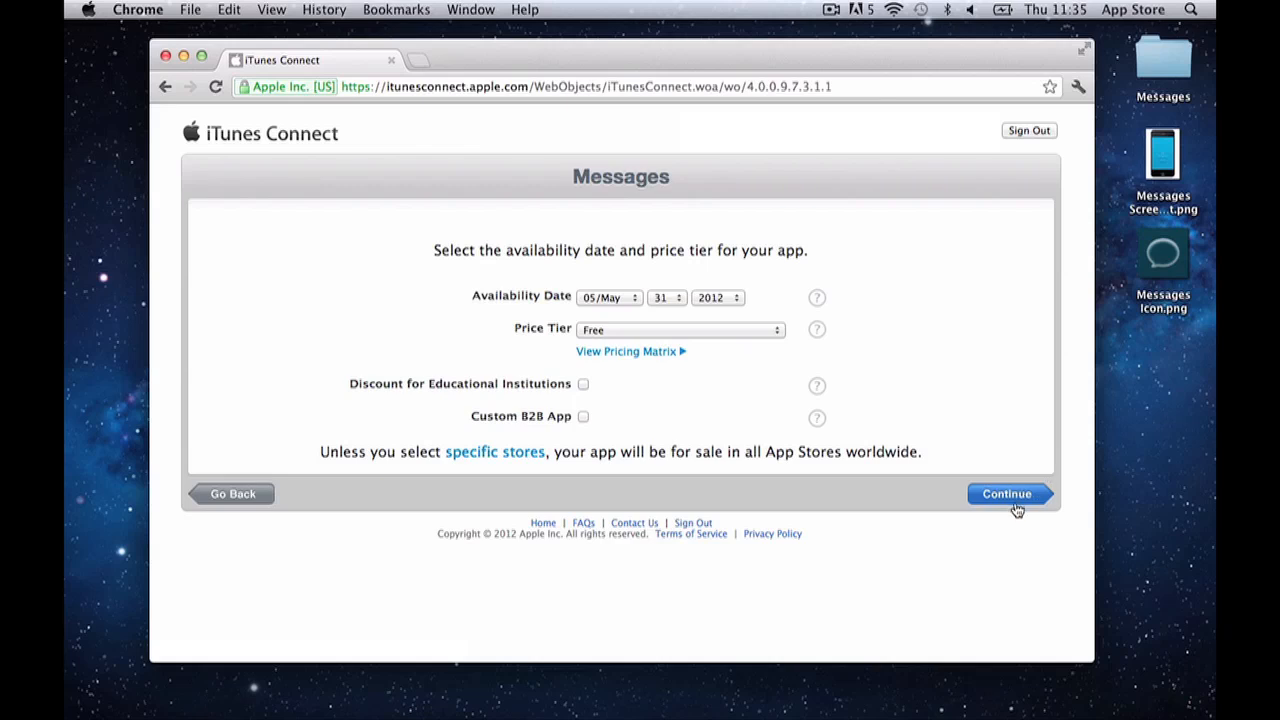
click(1008, 494)
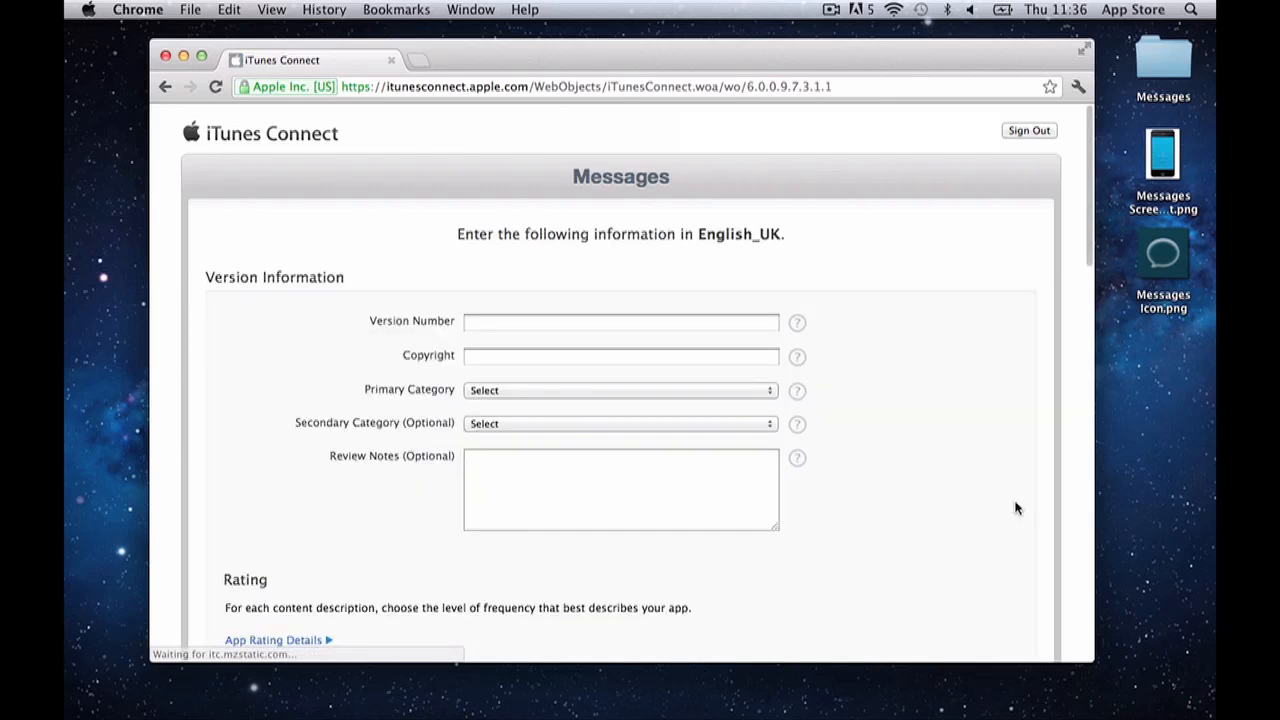
Set version number 1.0 and copyright Zen Core Development.
click(608, 320)
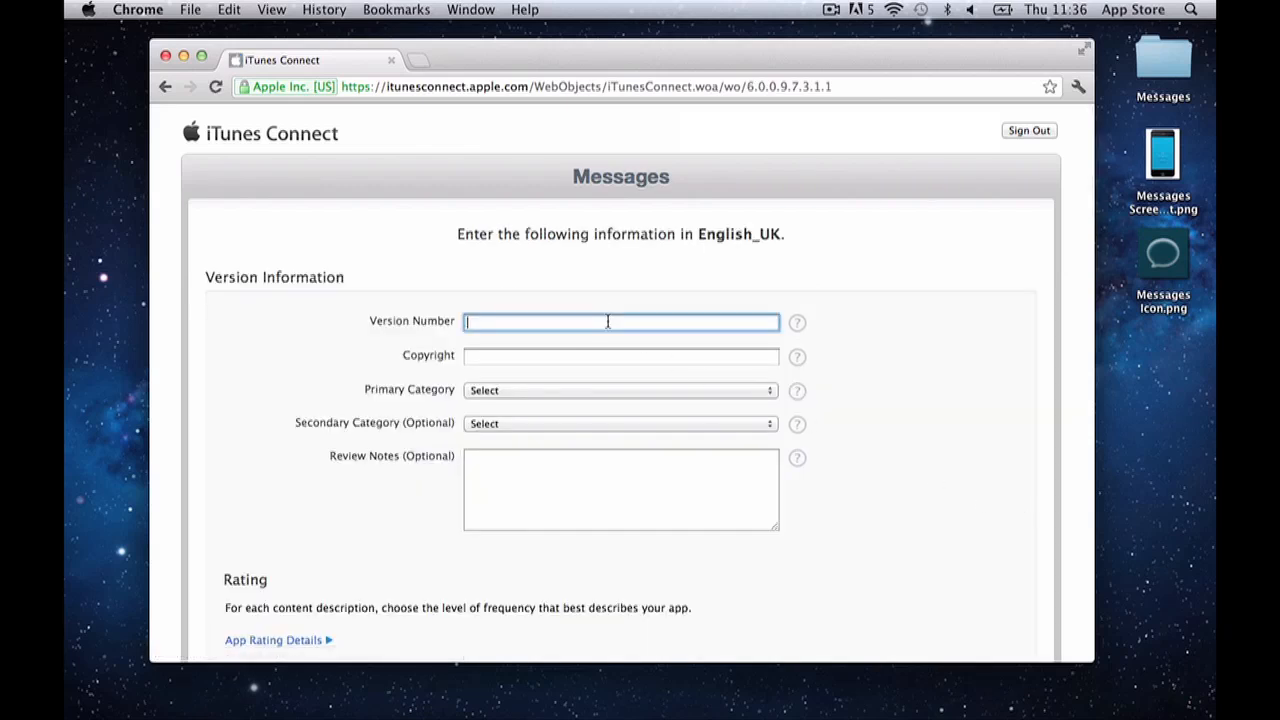
text(1.0)
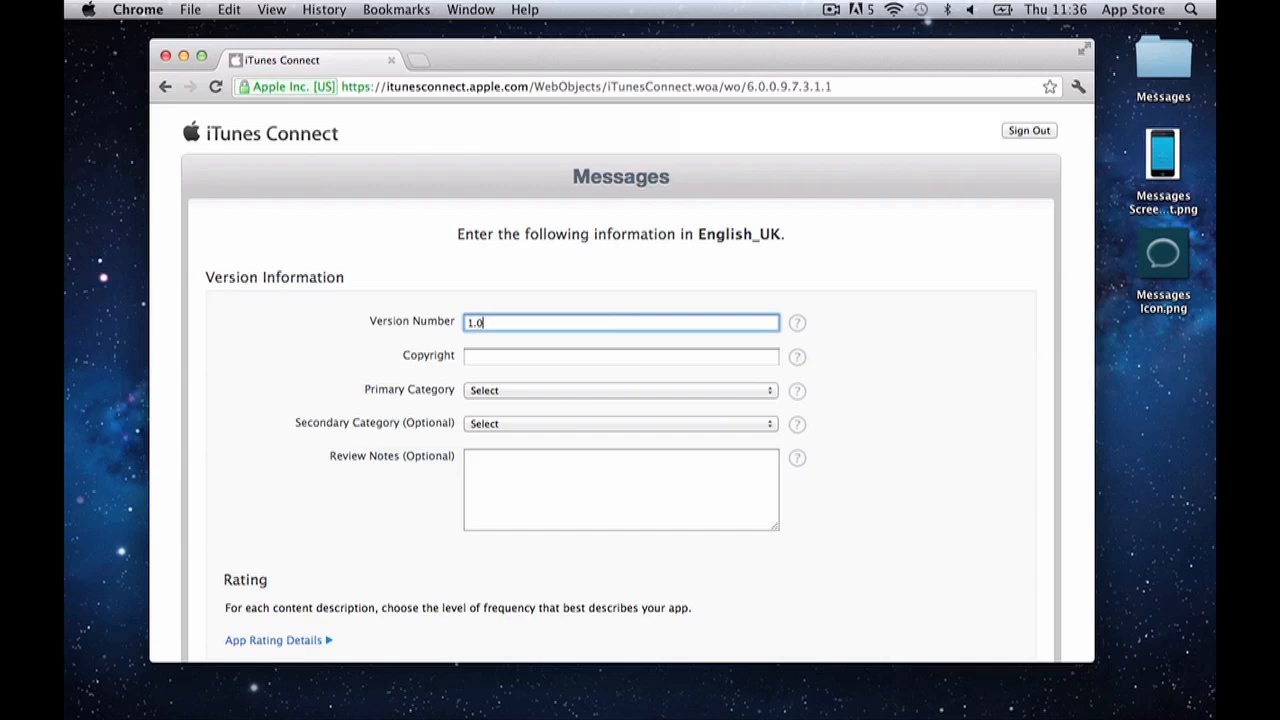
click(620, 356)
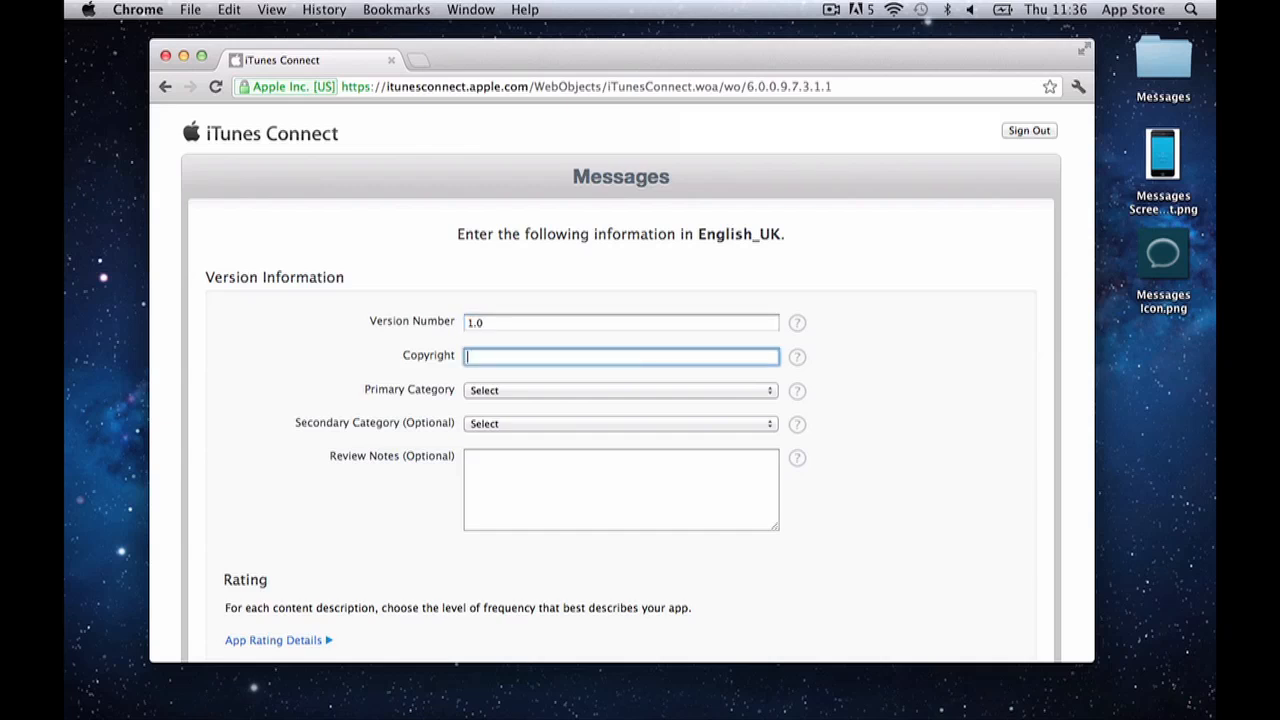
text(Zen Core Development)
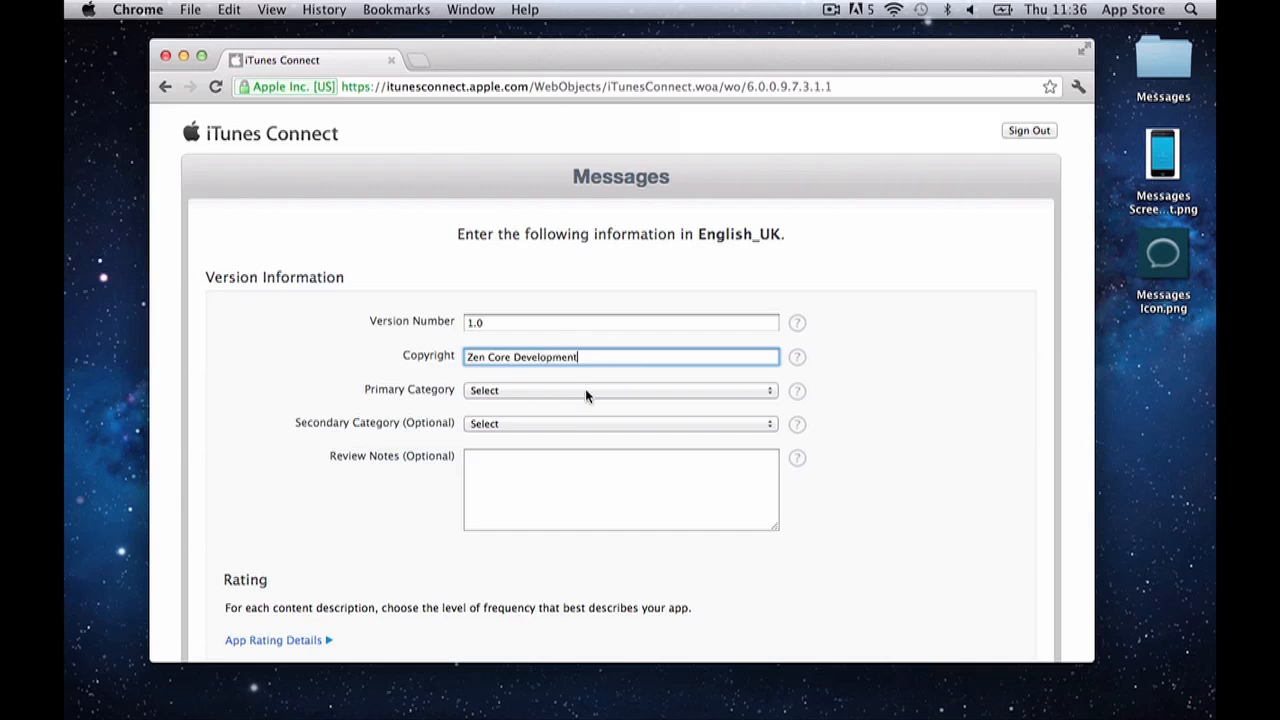
Set the primary category to Utilities and begin choosing the secondary category.
click(620, 390)
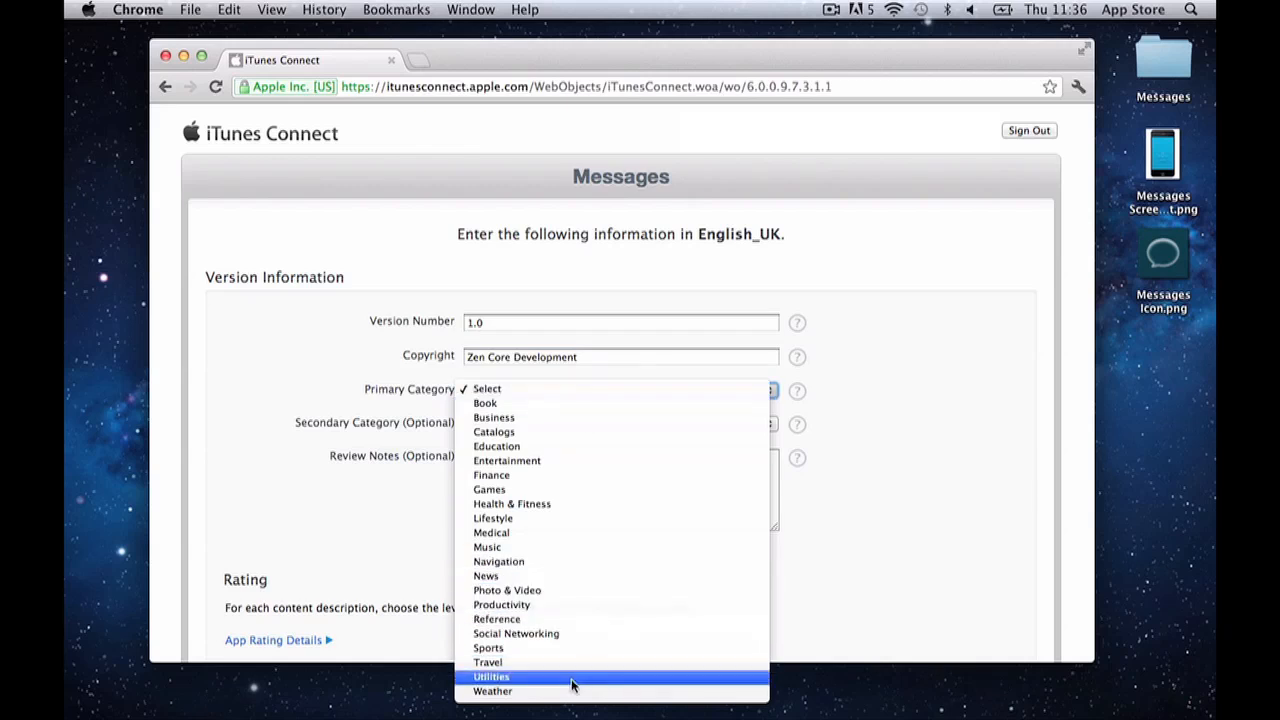
click(502, 676)
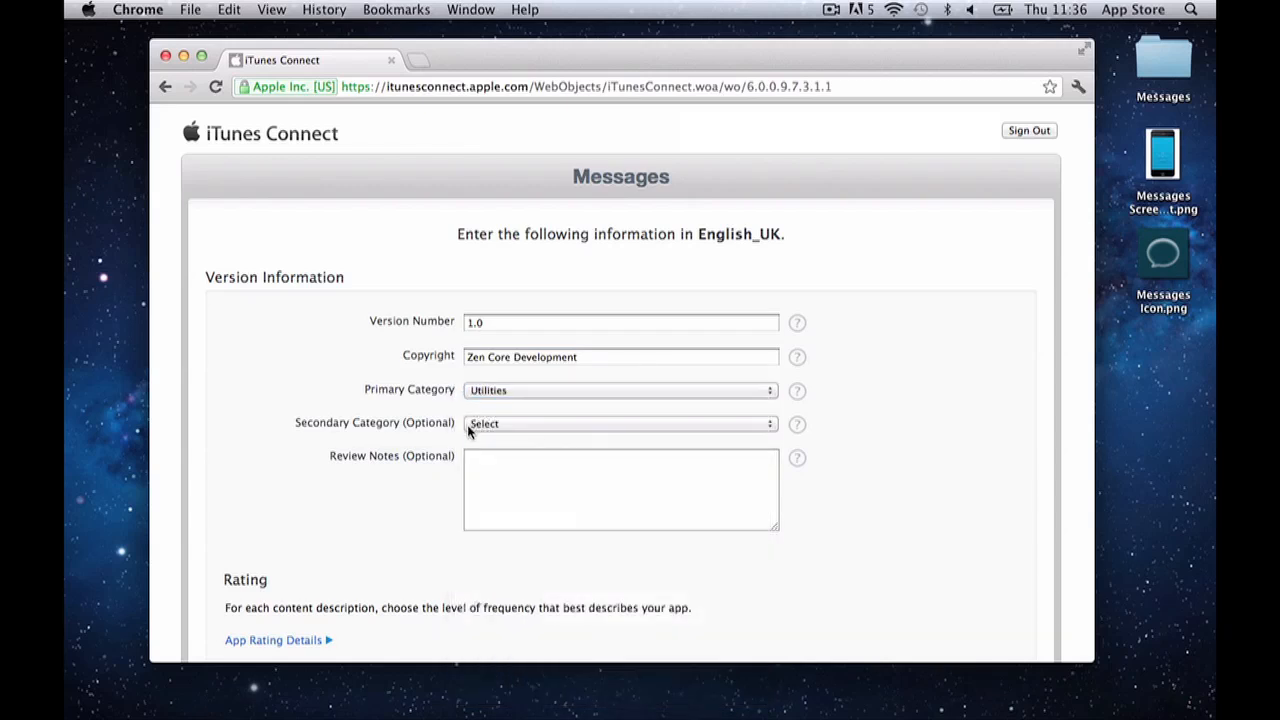
click(620, 390)
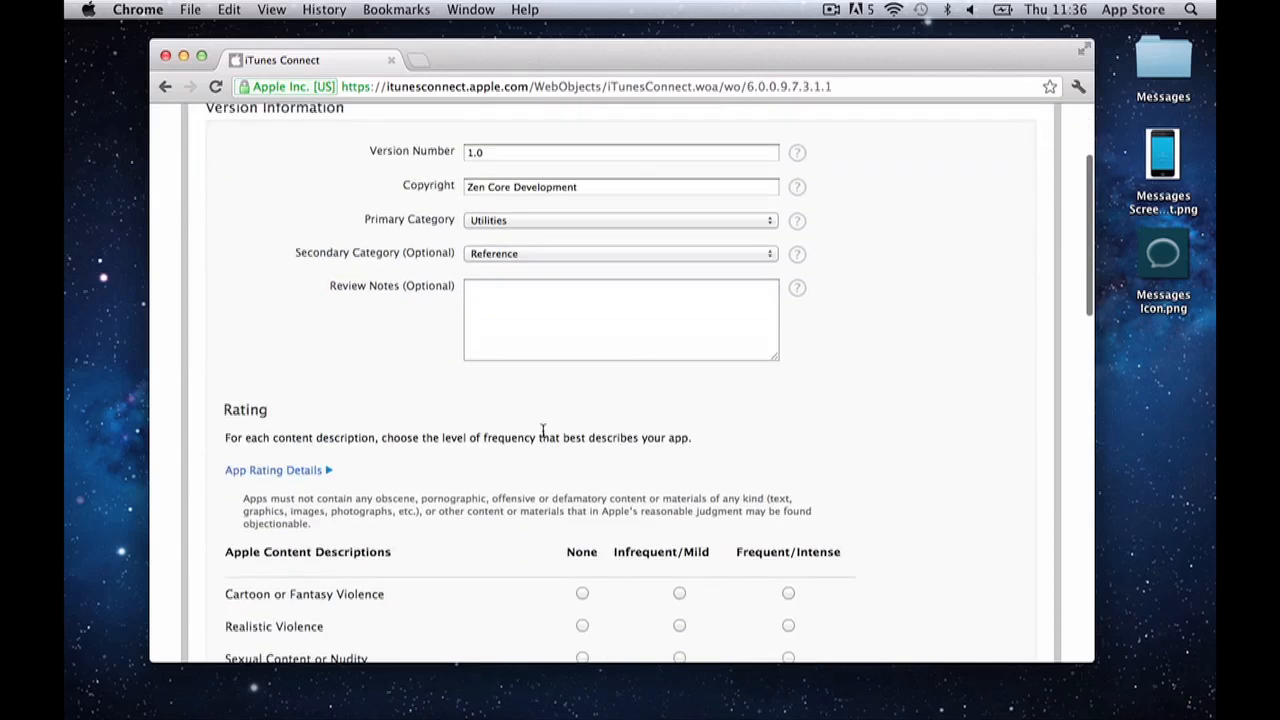
Answer the content rating questions as None for a 4+ rating.
scroll(down, 3)
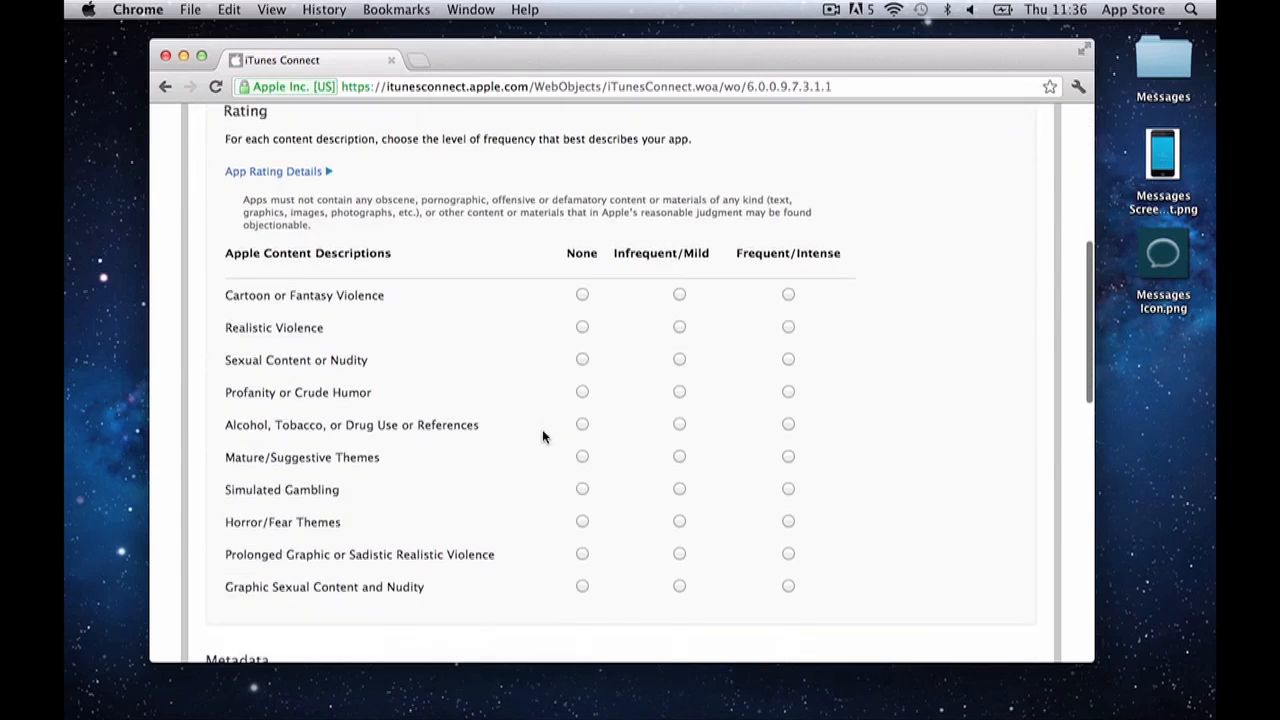
mouse_move(644, 302)
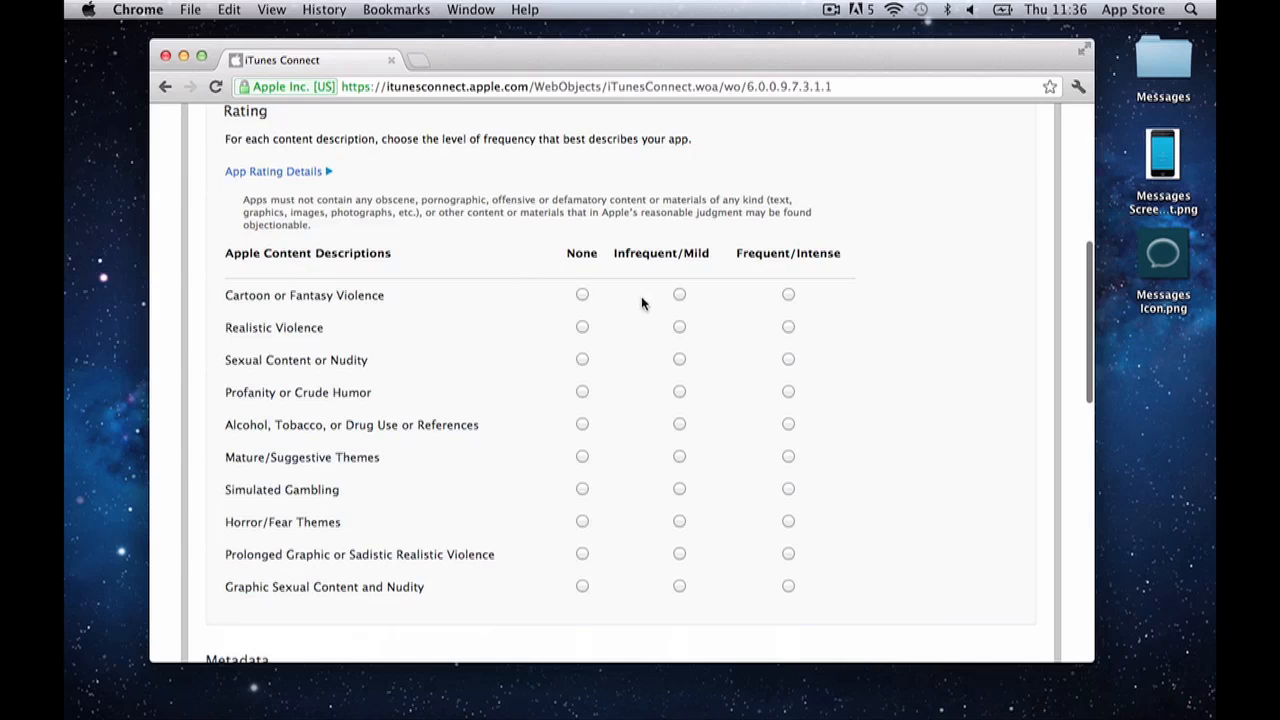
mouse_move(582, 300)
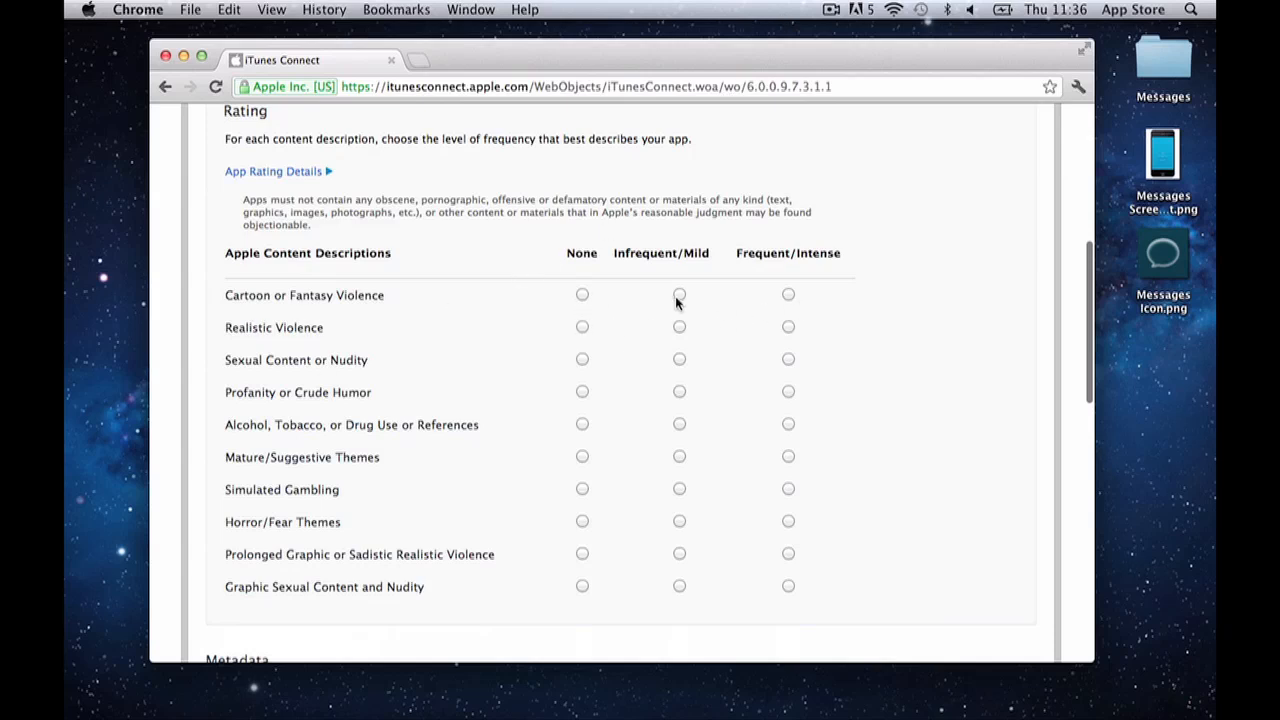
mouse_move(636, 322)
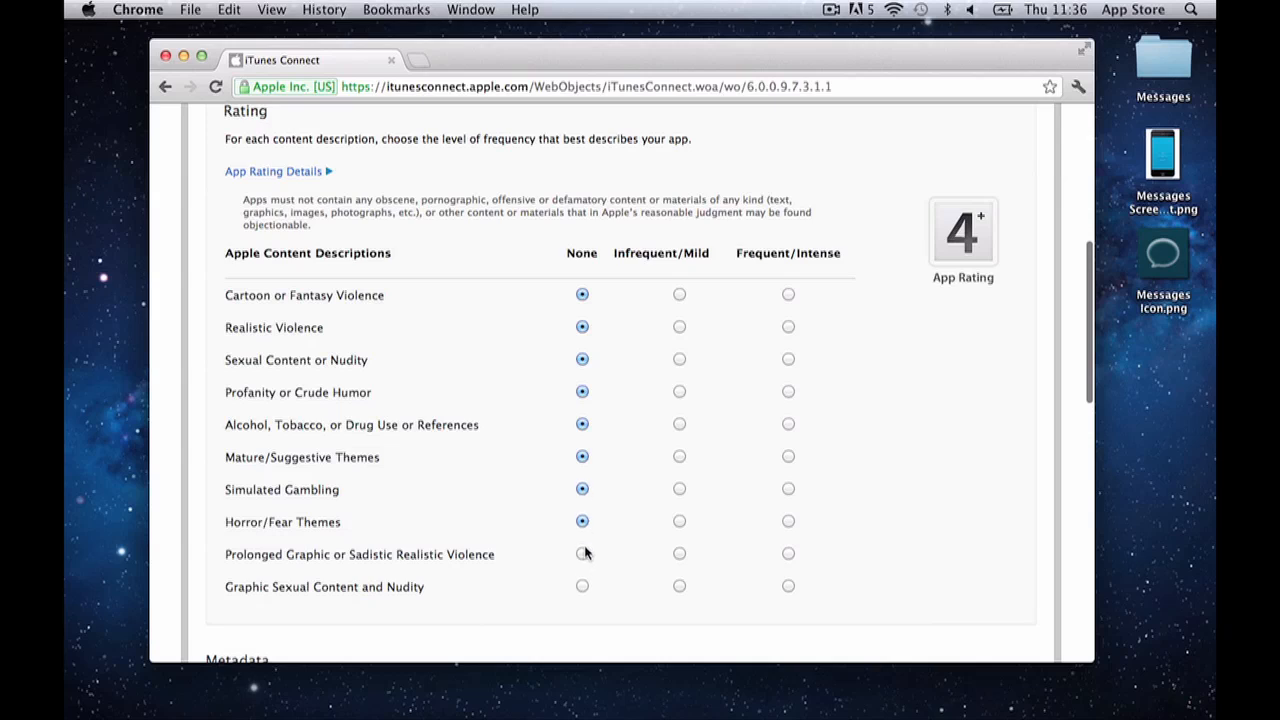
click(582, 554)
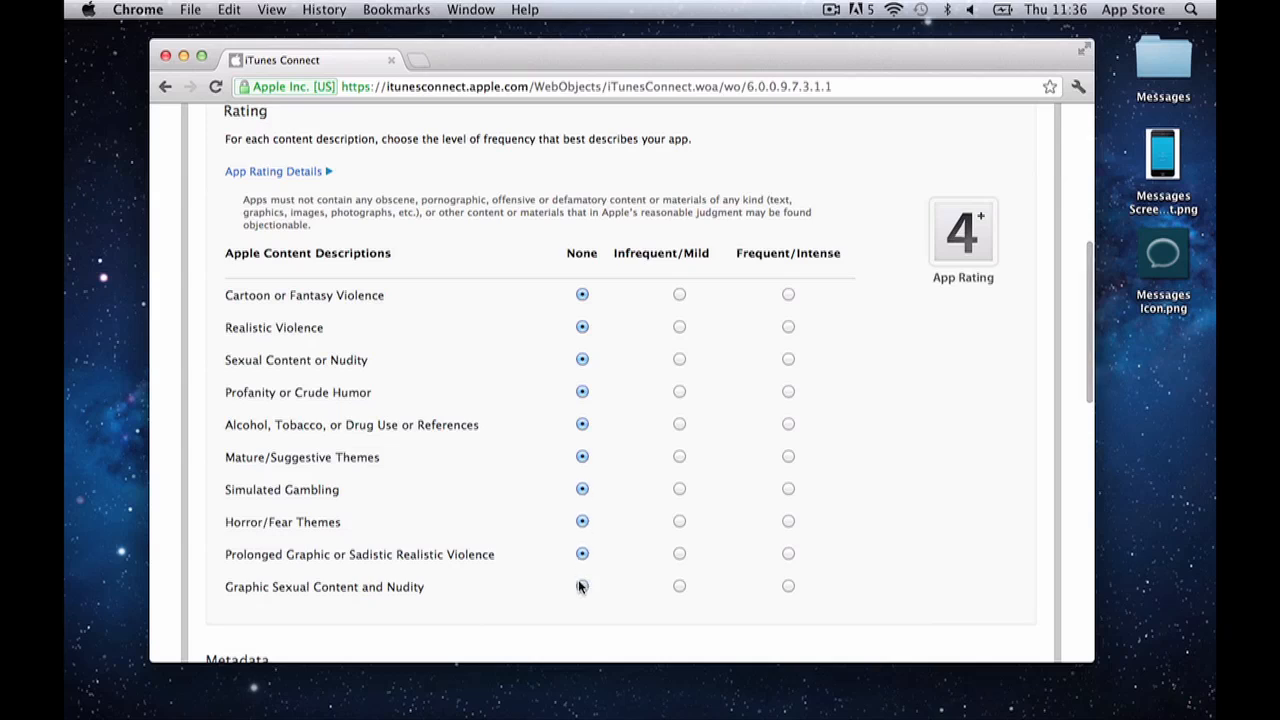
scroll(down, 3)
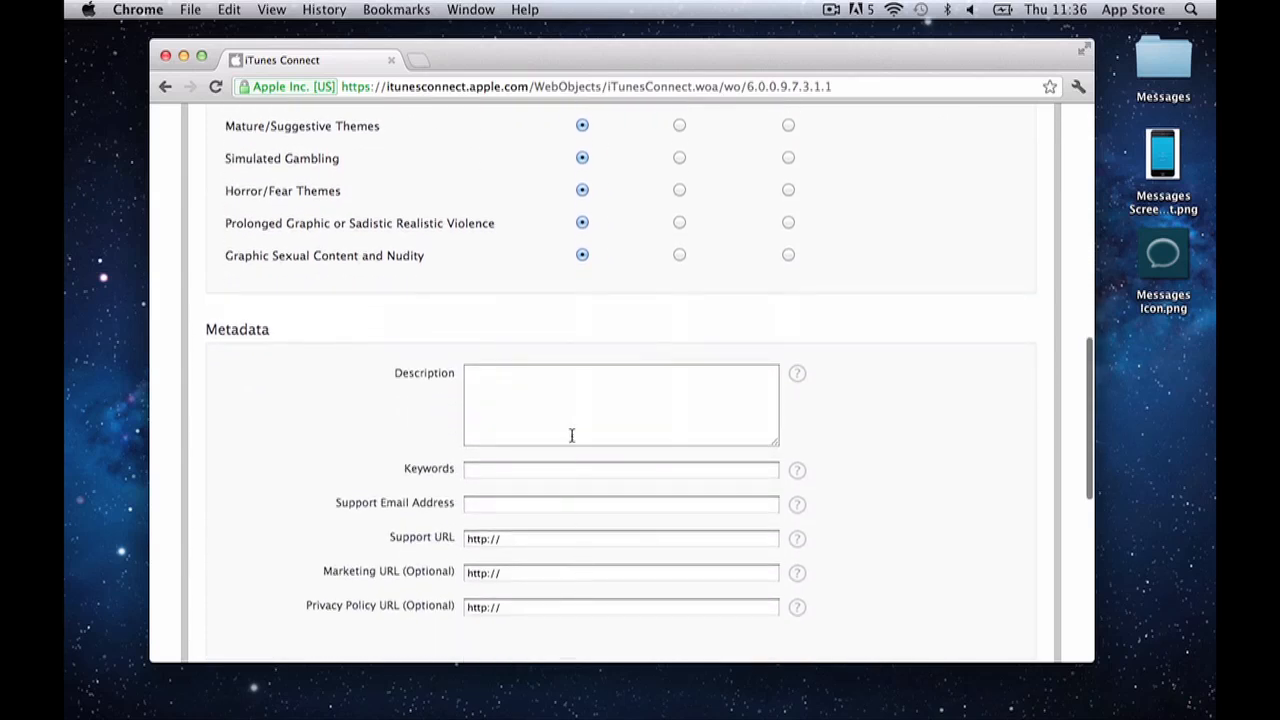
Enter the description "Messages is a great app by Zen Core Development".
text(M)
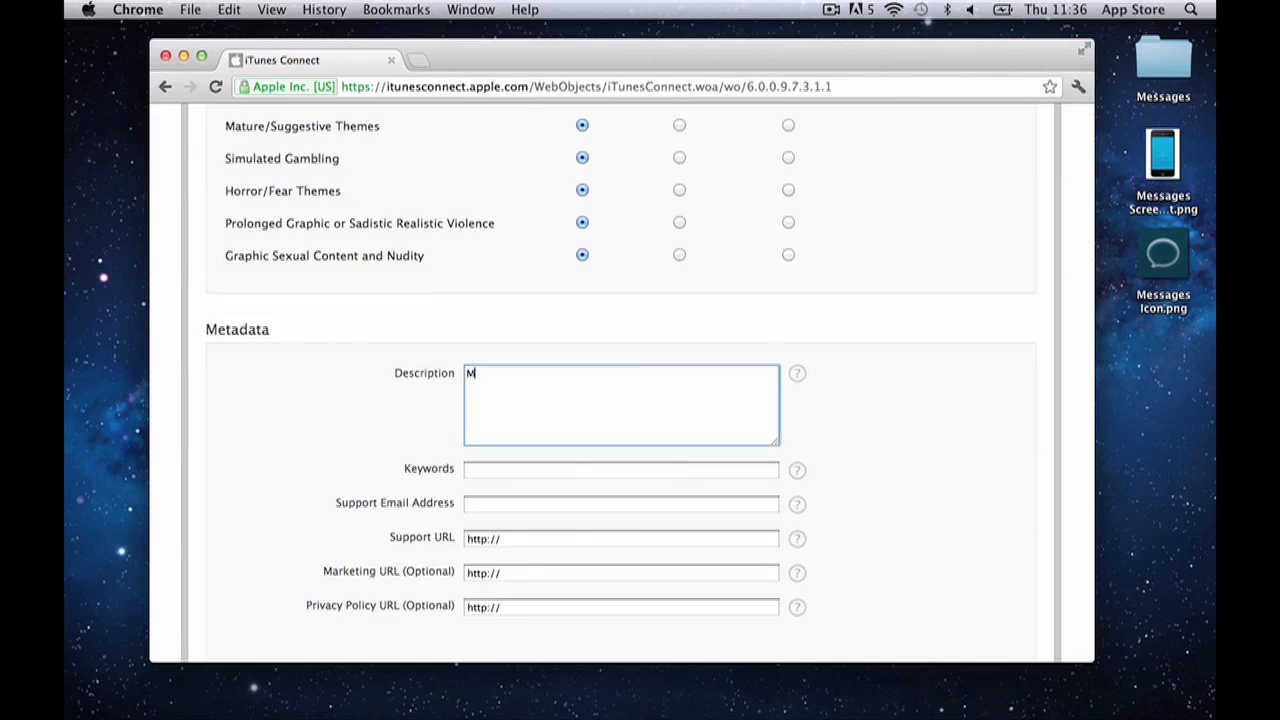
text(essages ia)
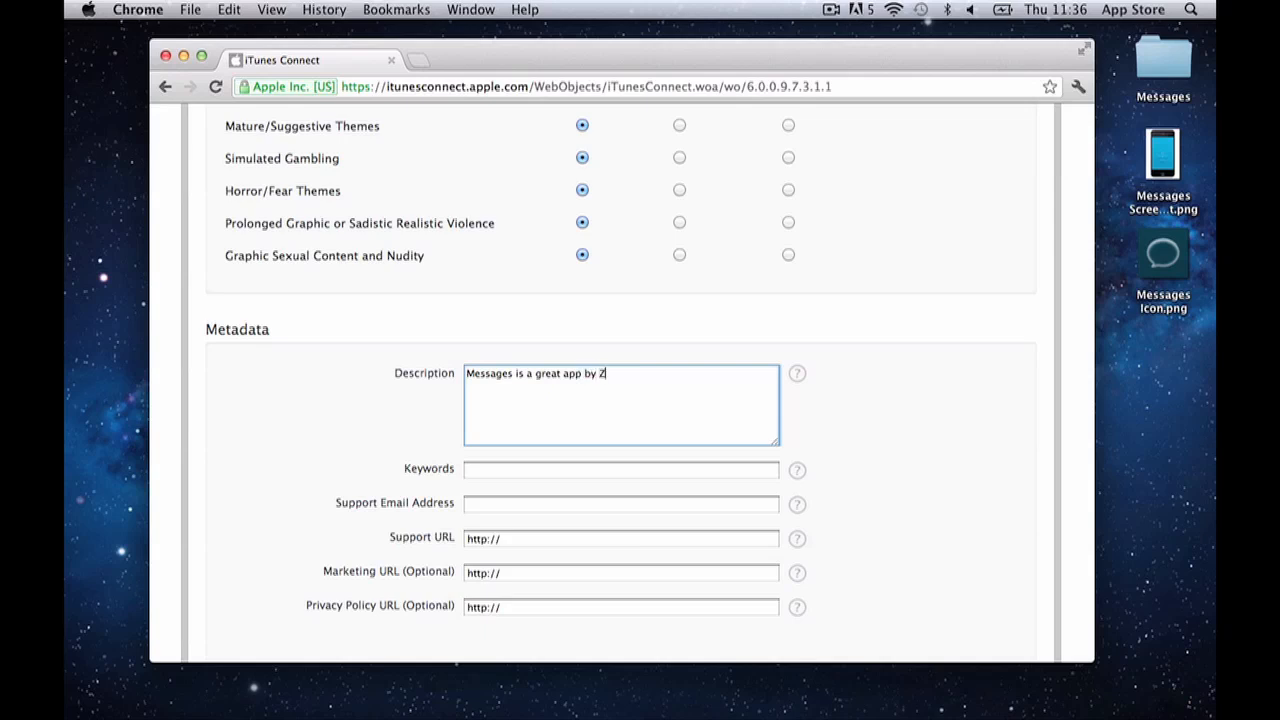
text(en Core d)
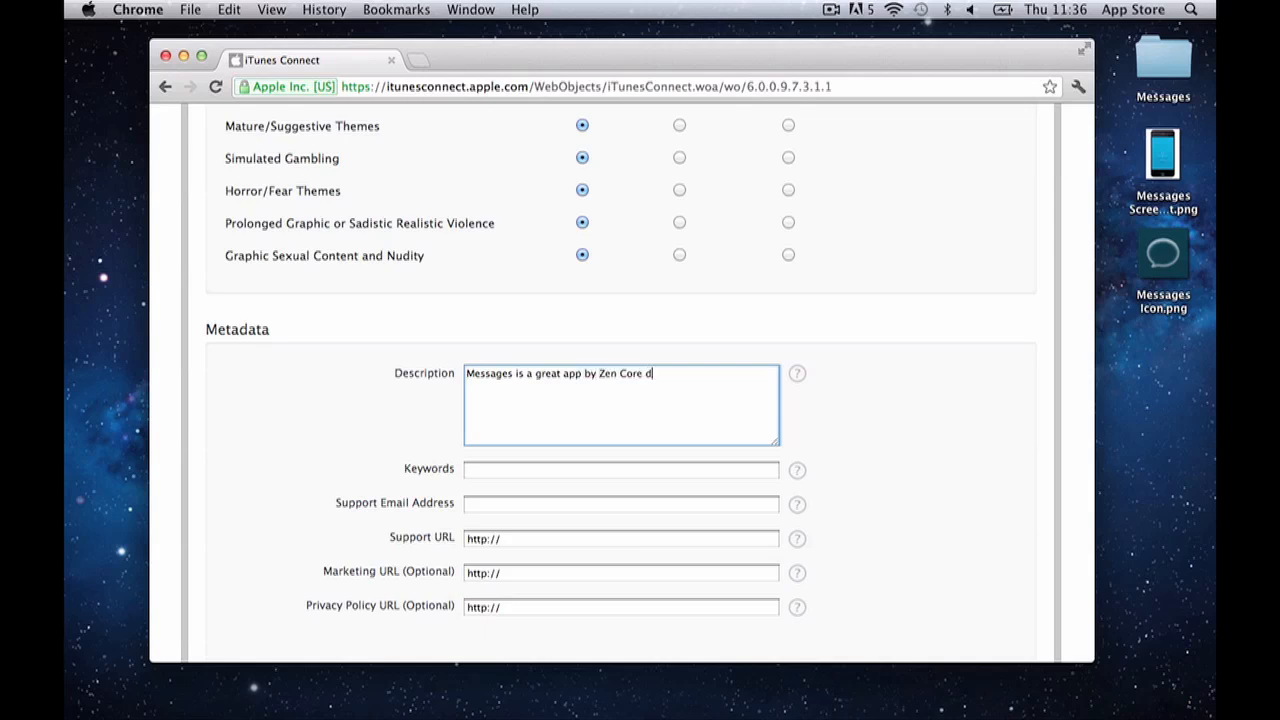
text(evelopem)
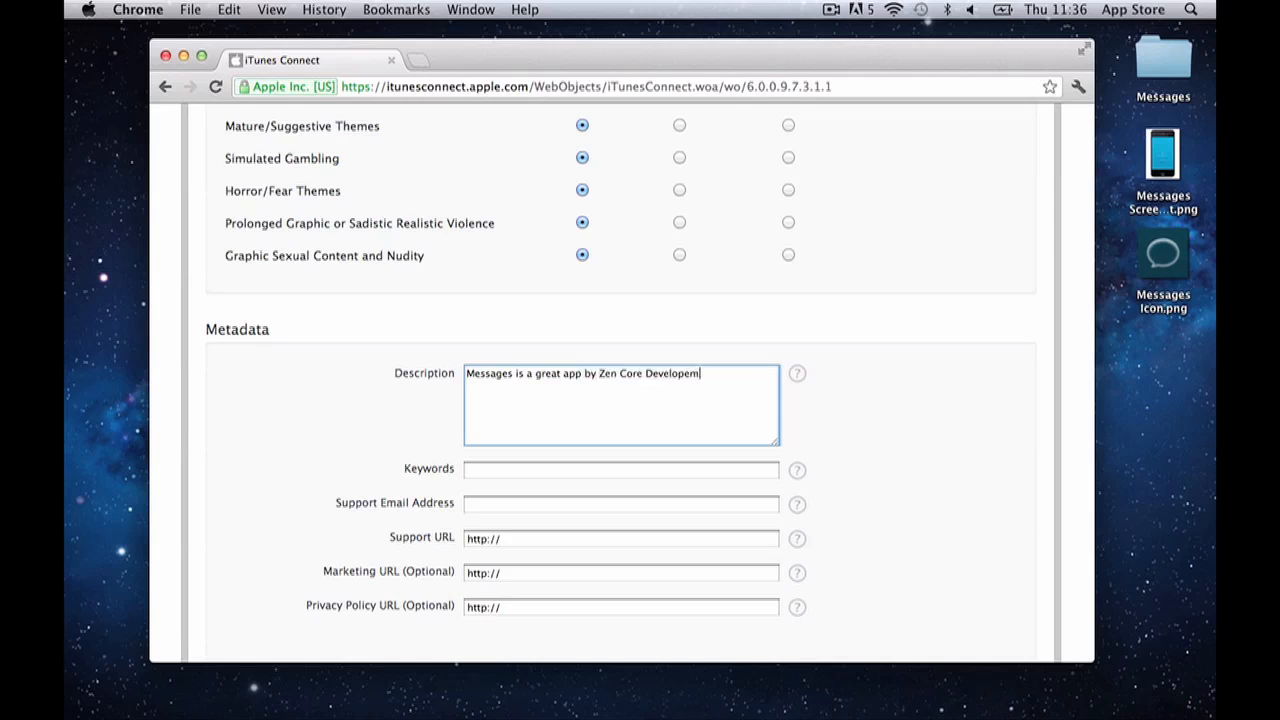
Enter the keywords multimedia, texts, social.
click(620, 468)
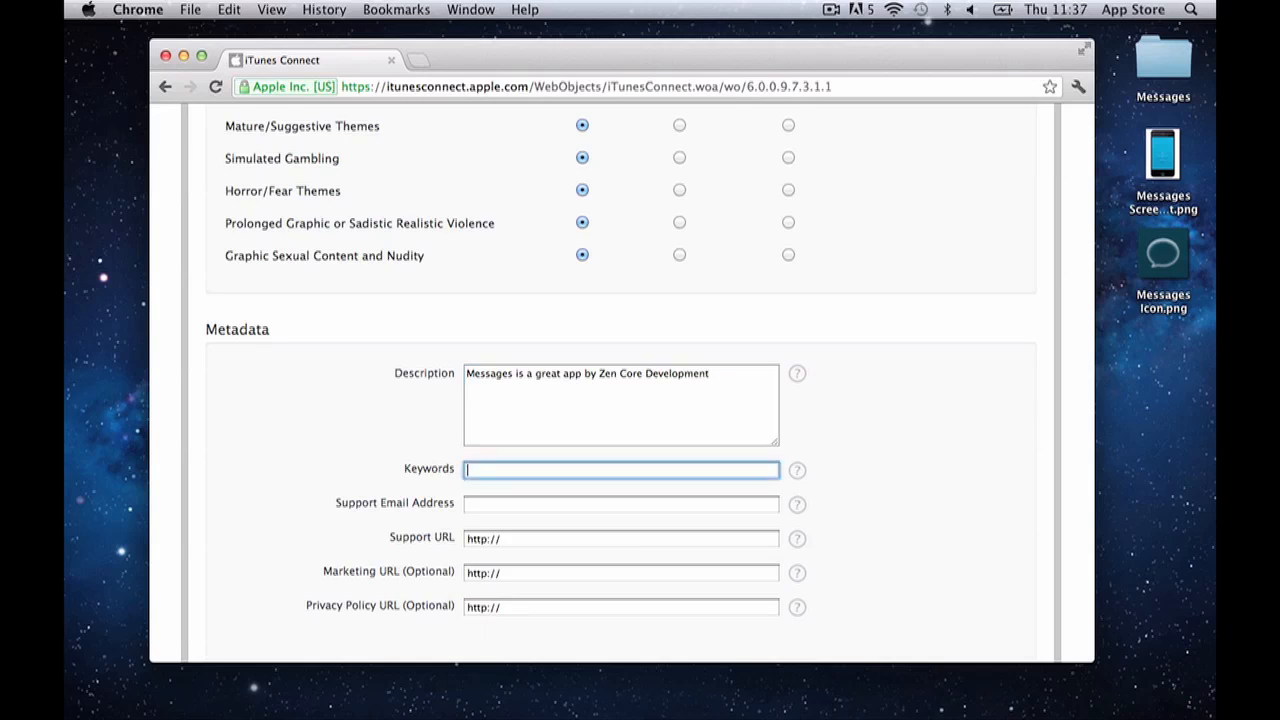
text(mukt)
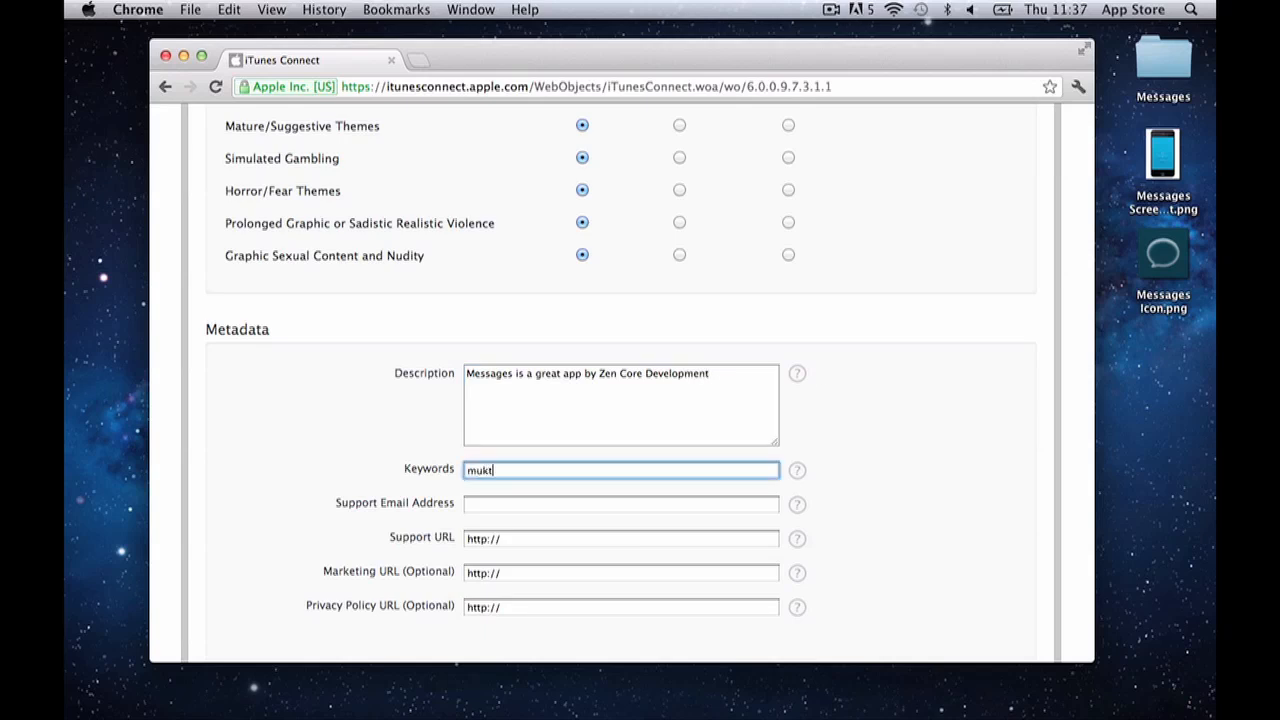
text(multimedia,)
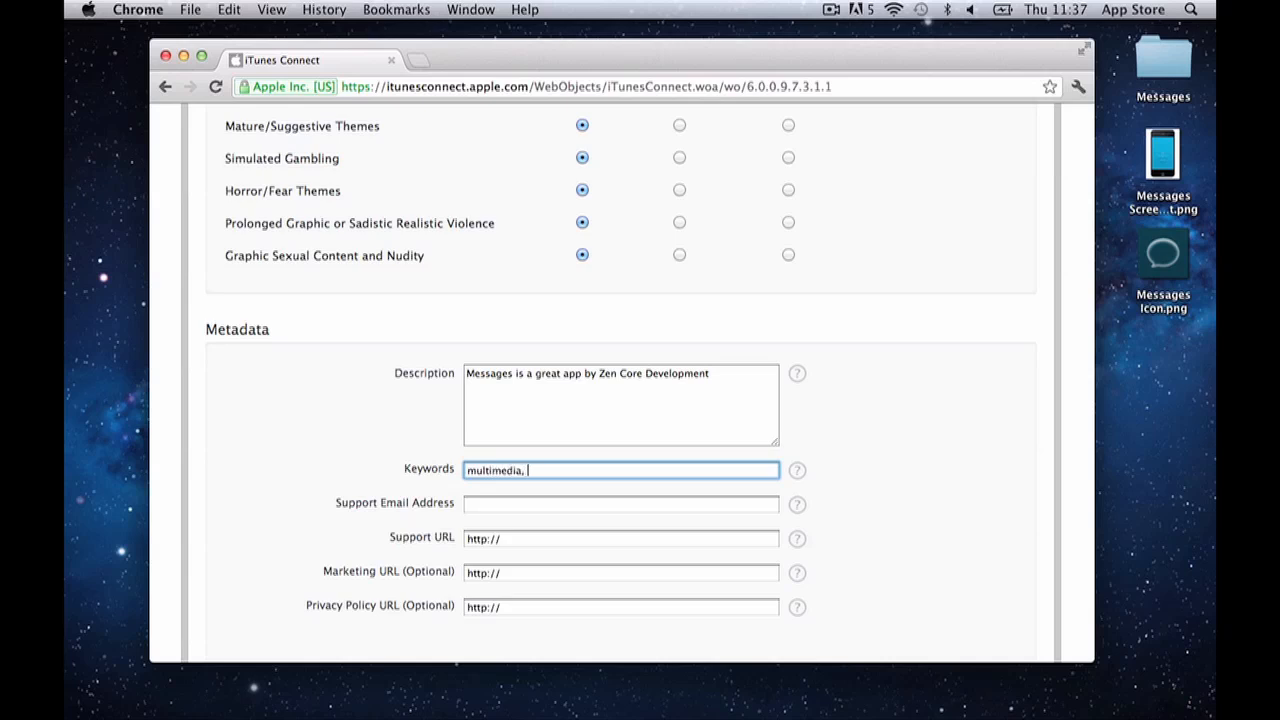
text(texts,)
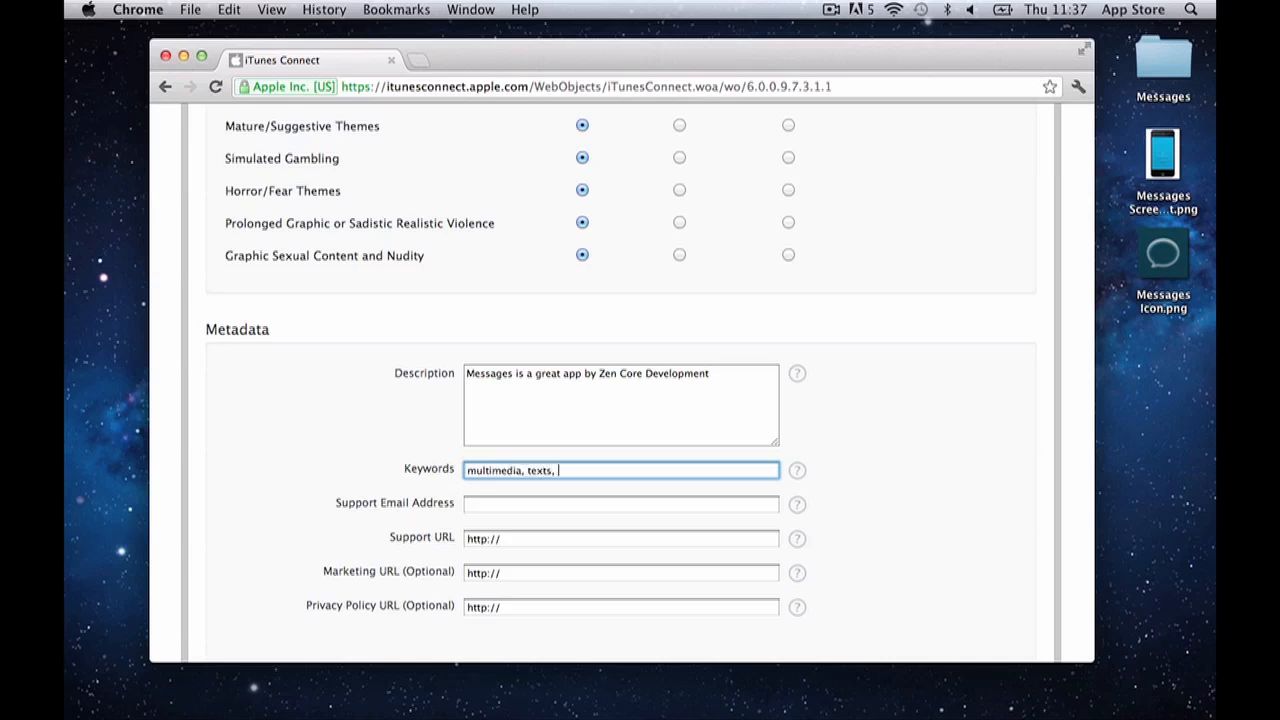
text(soci)
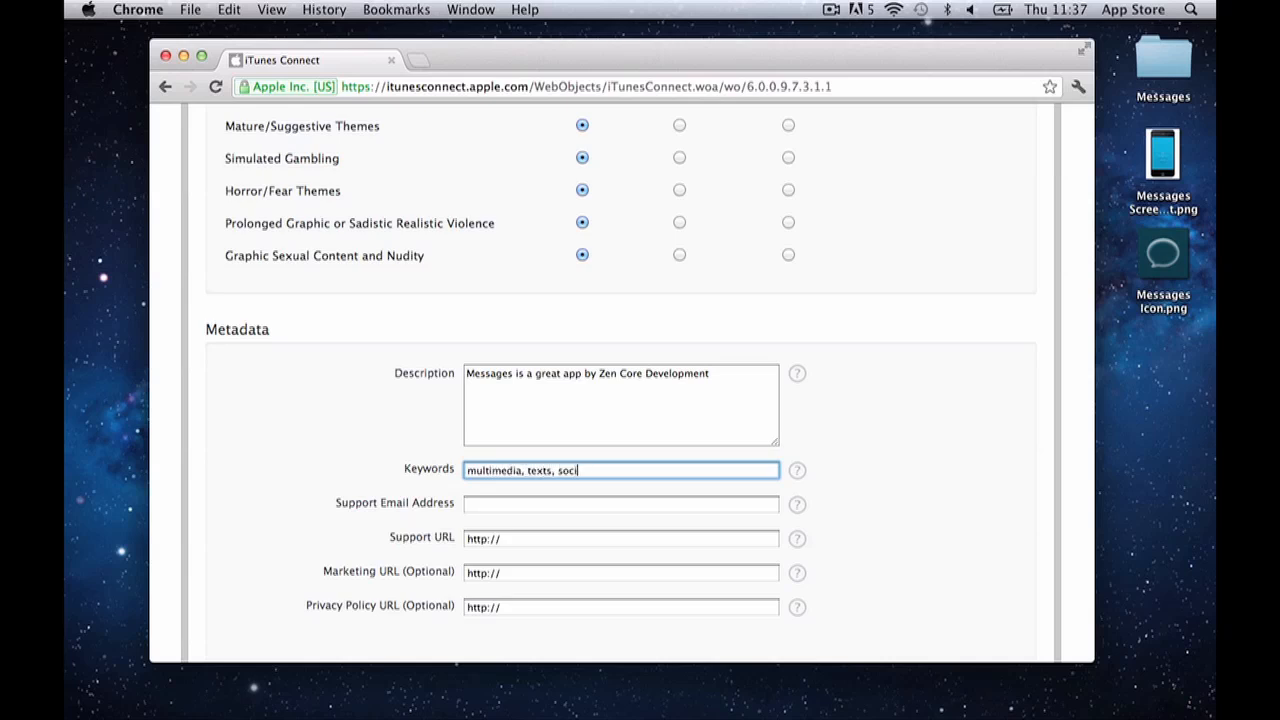
scroll(down, 3)
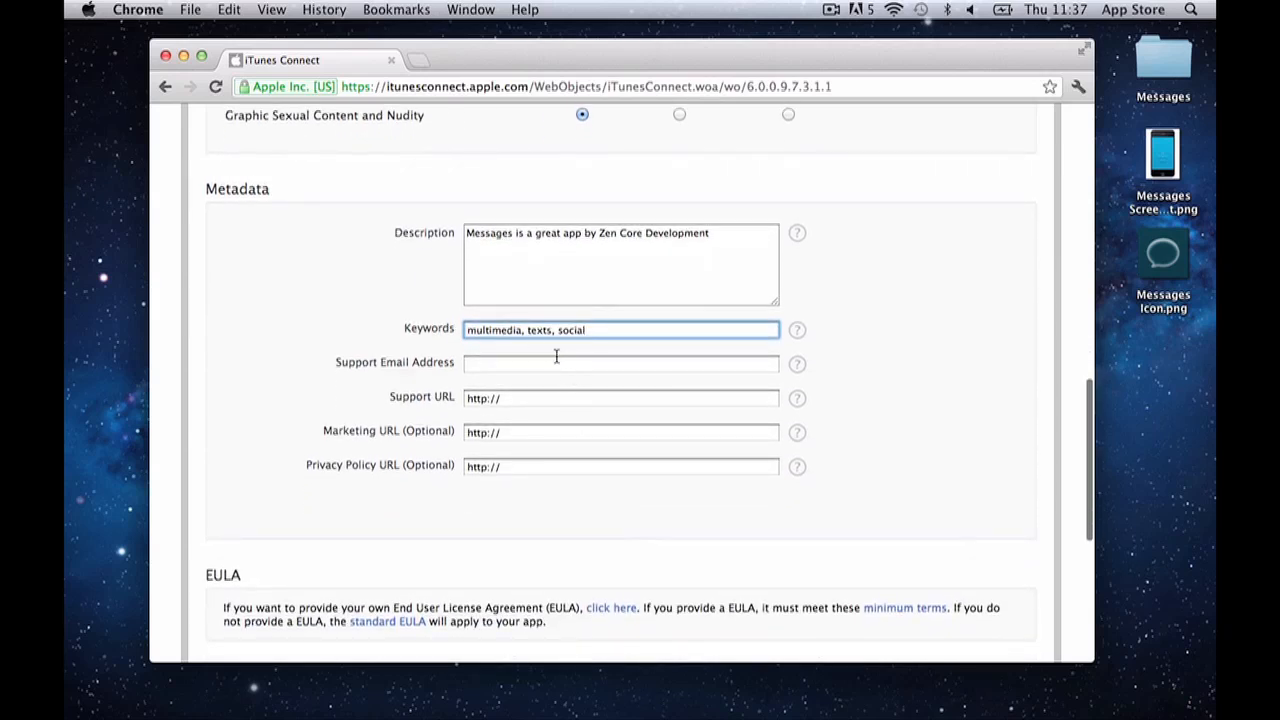
Enter the support email address.
click(620, 364)
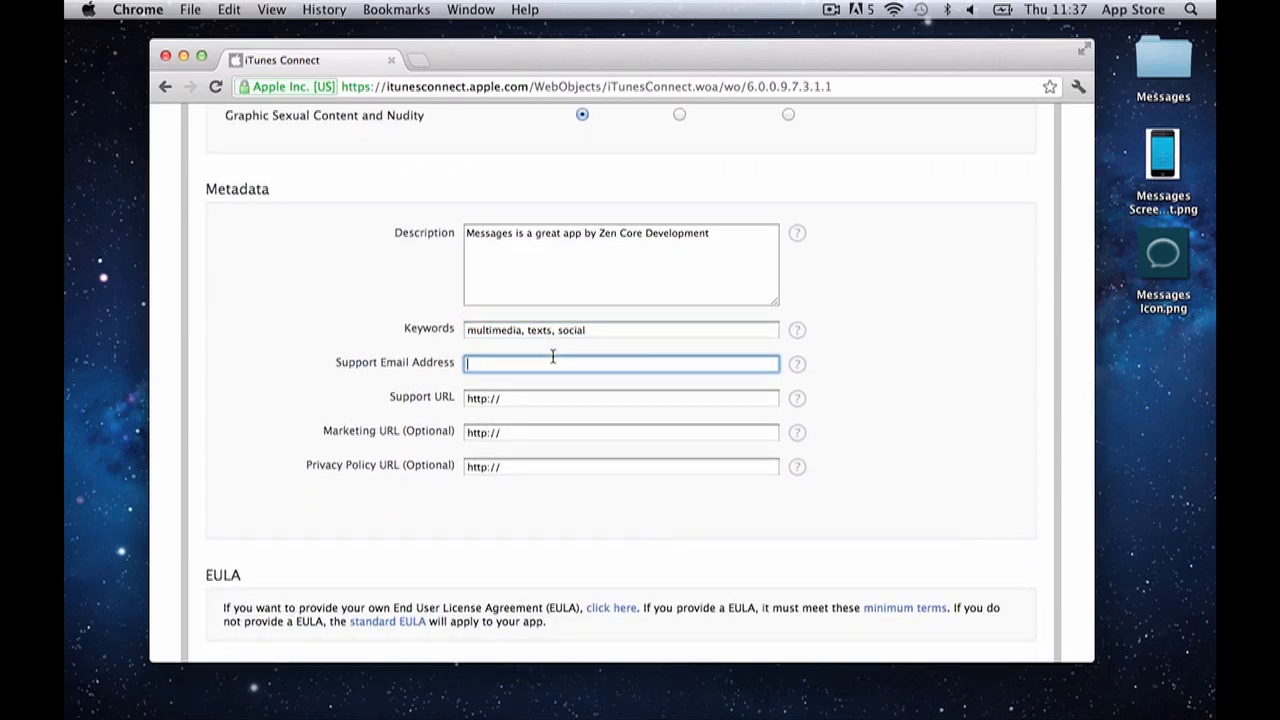
text(the)
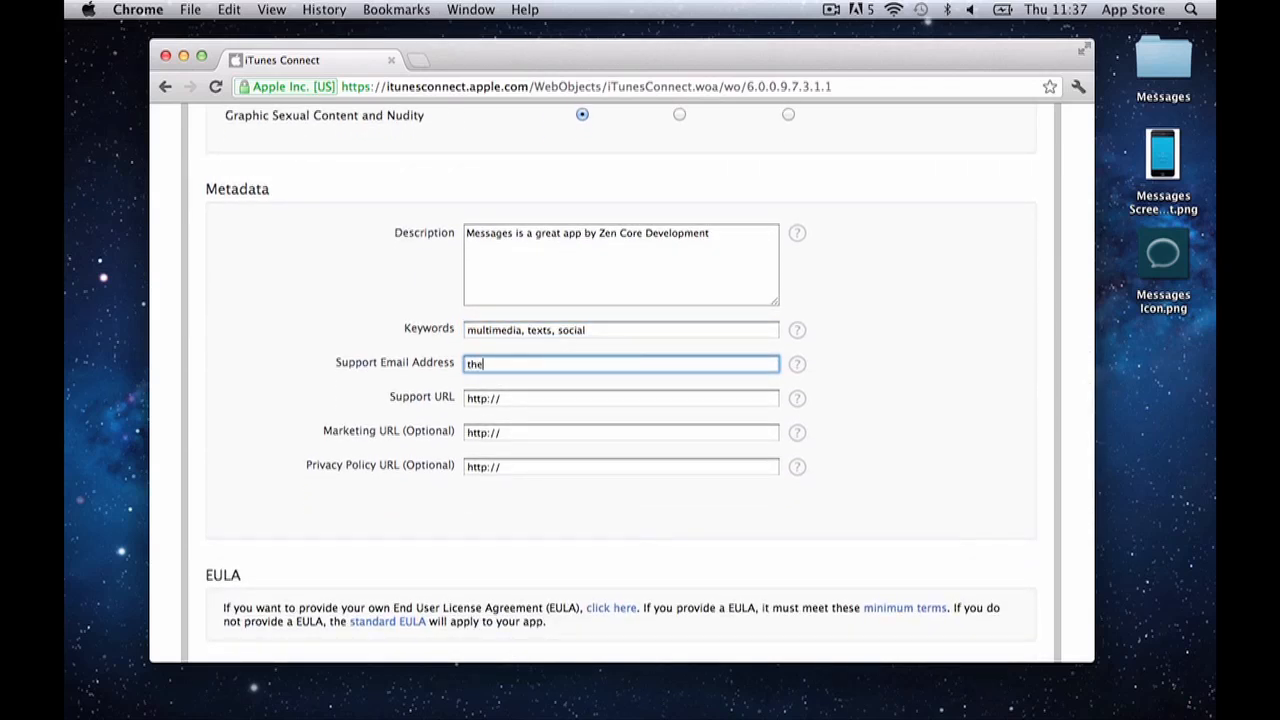
text(z)
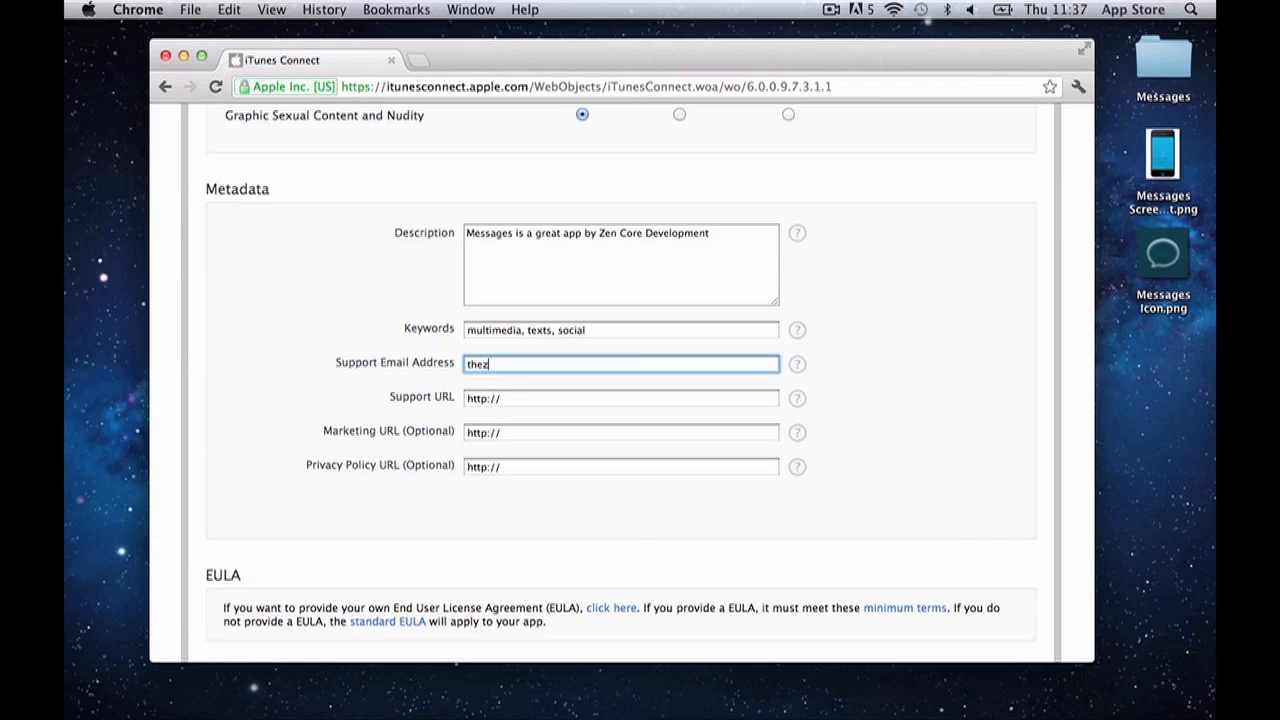
text(endeb)
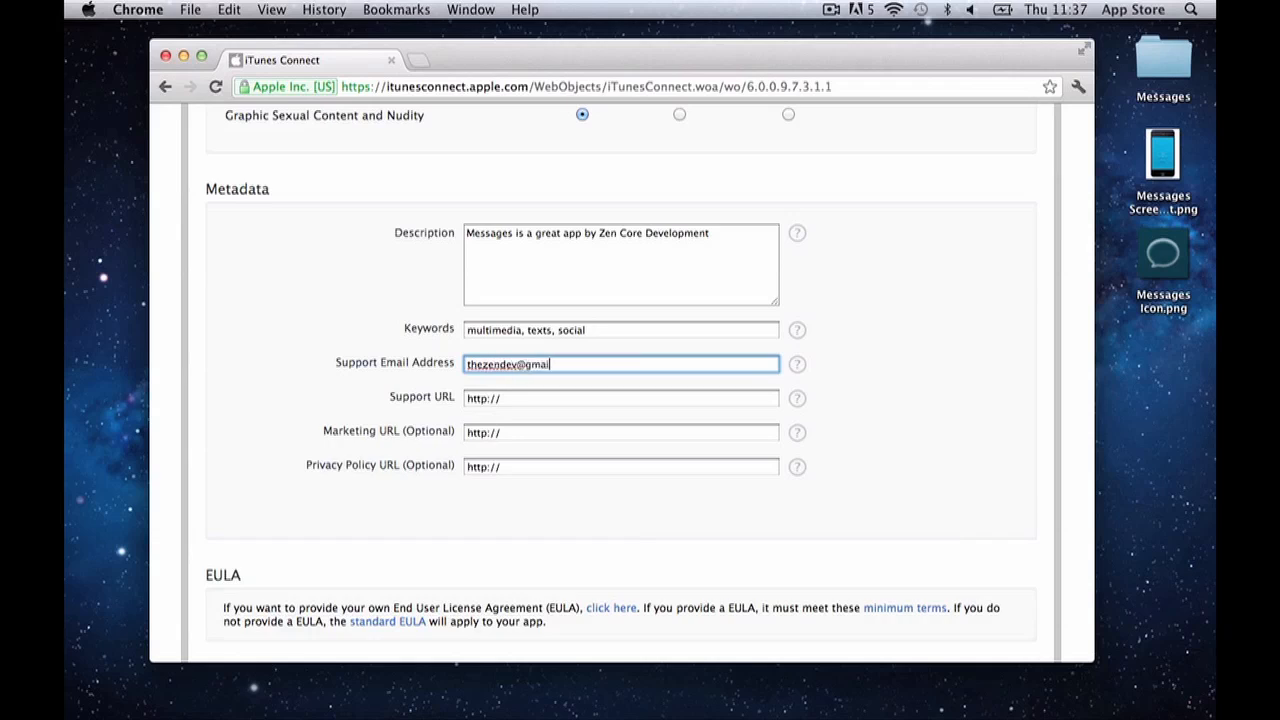
Enter the Twitter support URL and move down to the Uploads section.
click(620, 398)
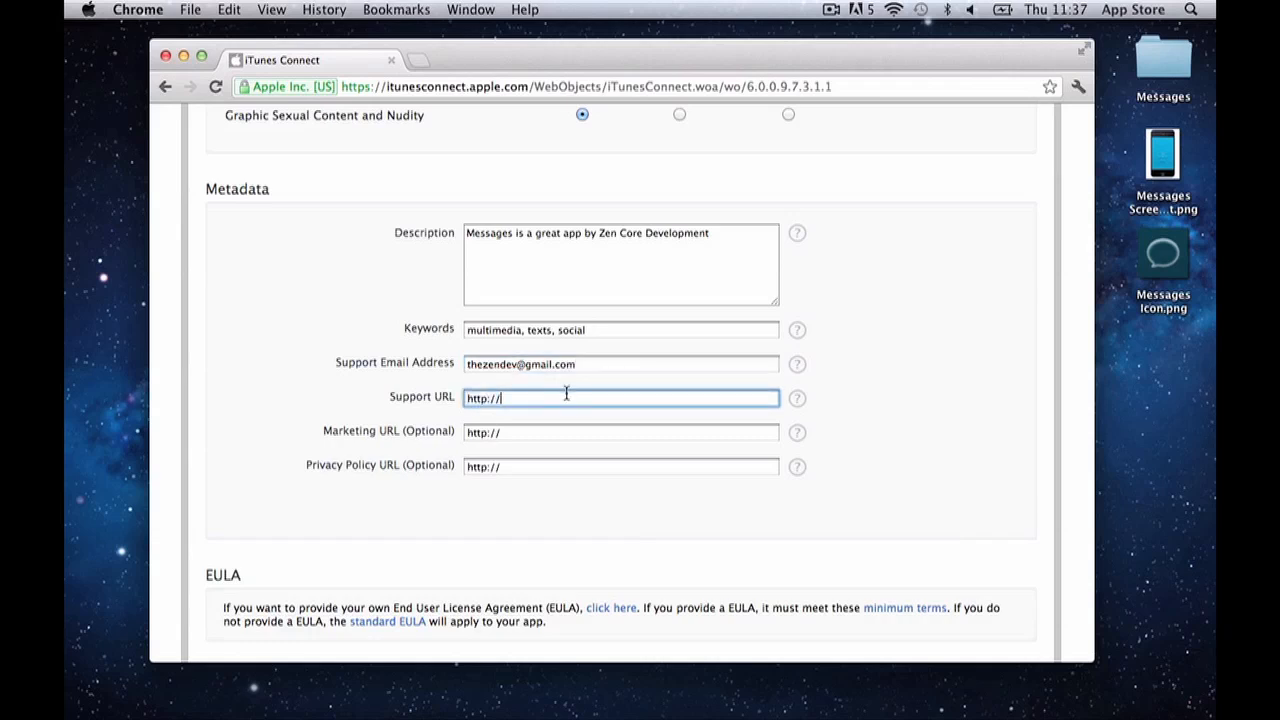
text(twitter.)
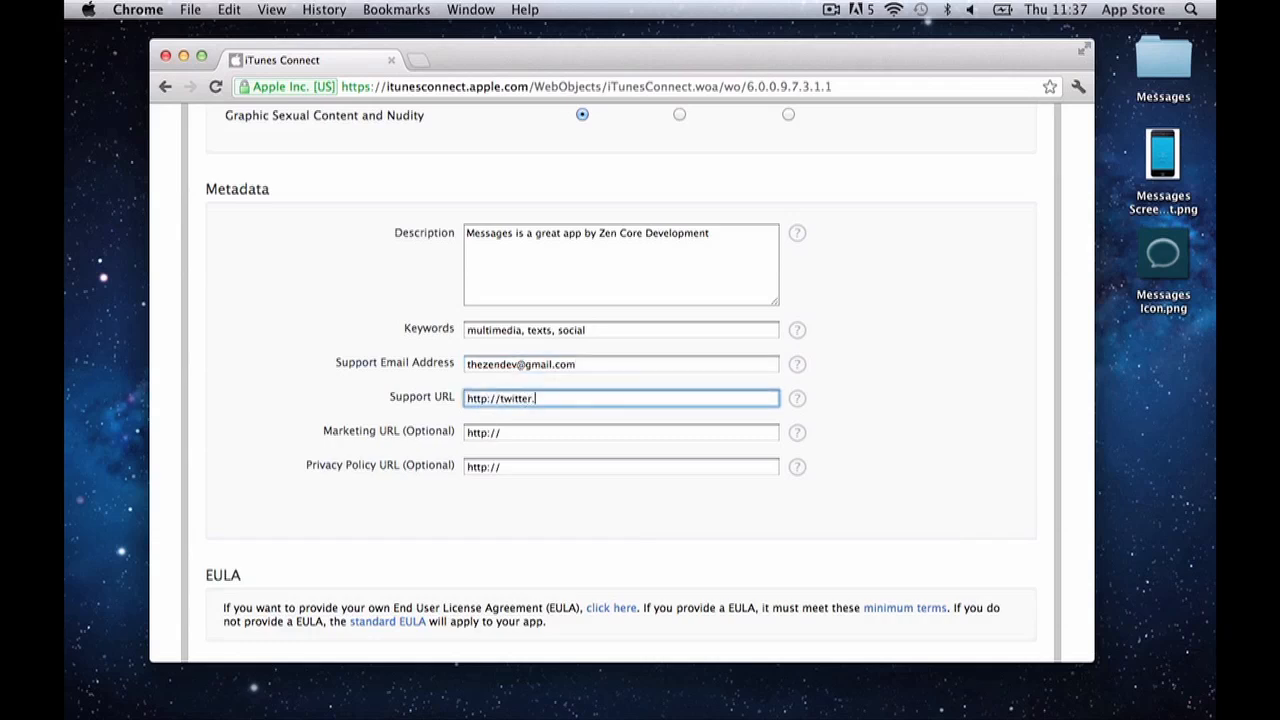
text(com/zend)
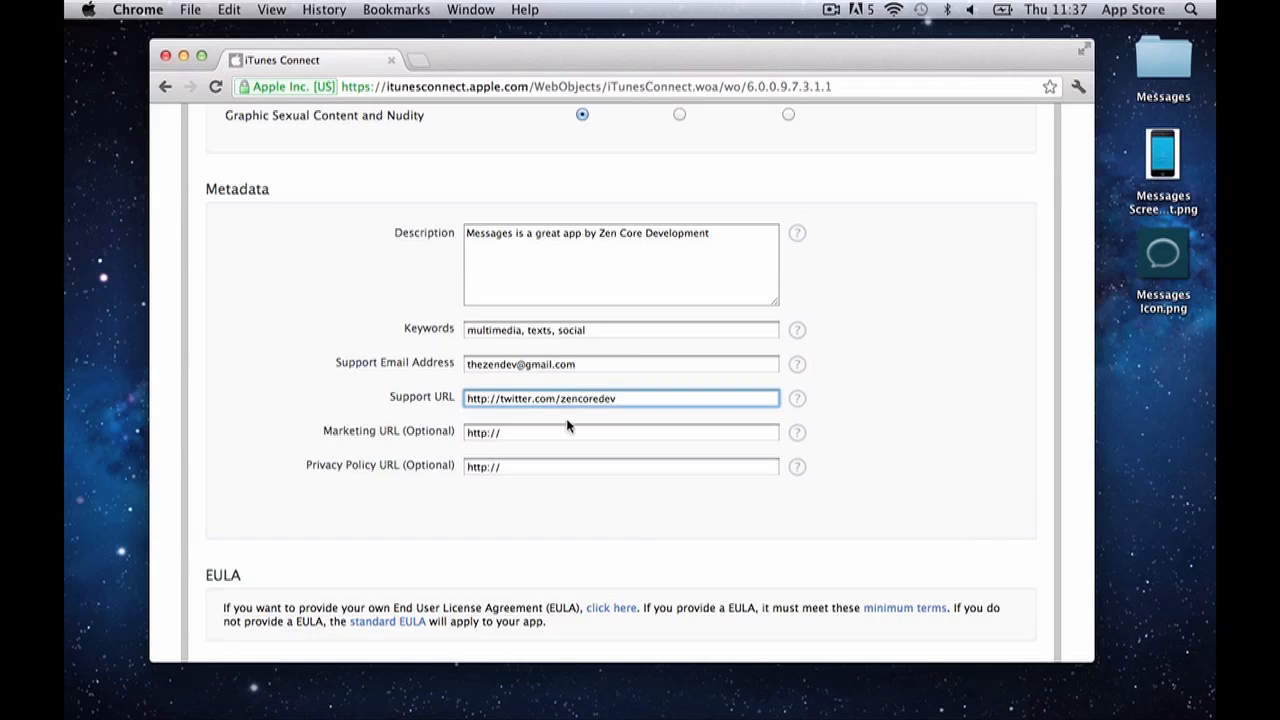
scroll(down, 3)
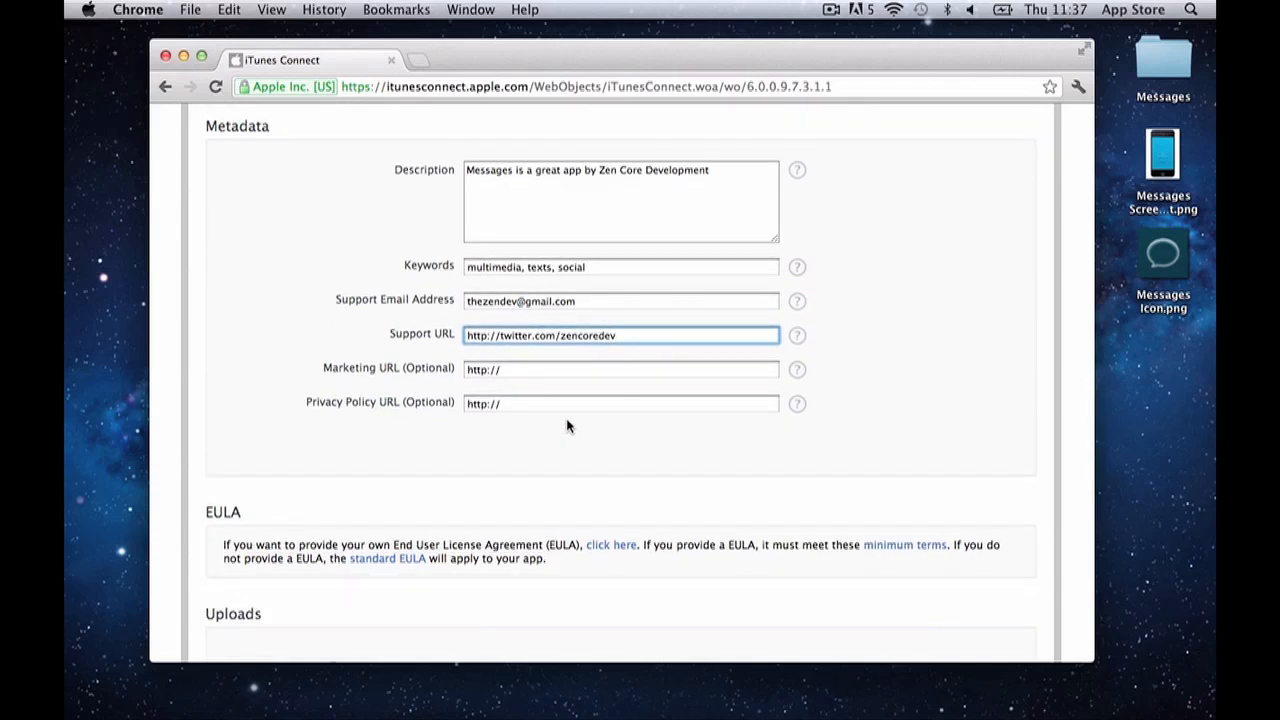
click(620, 404)
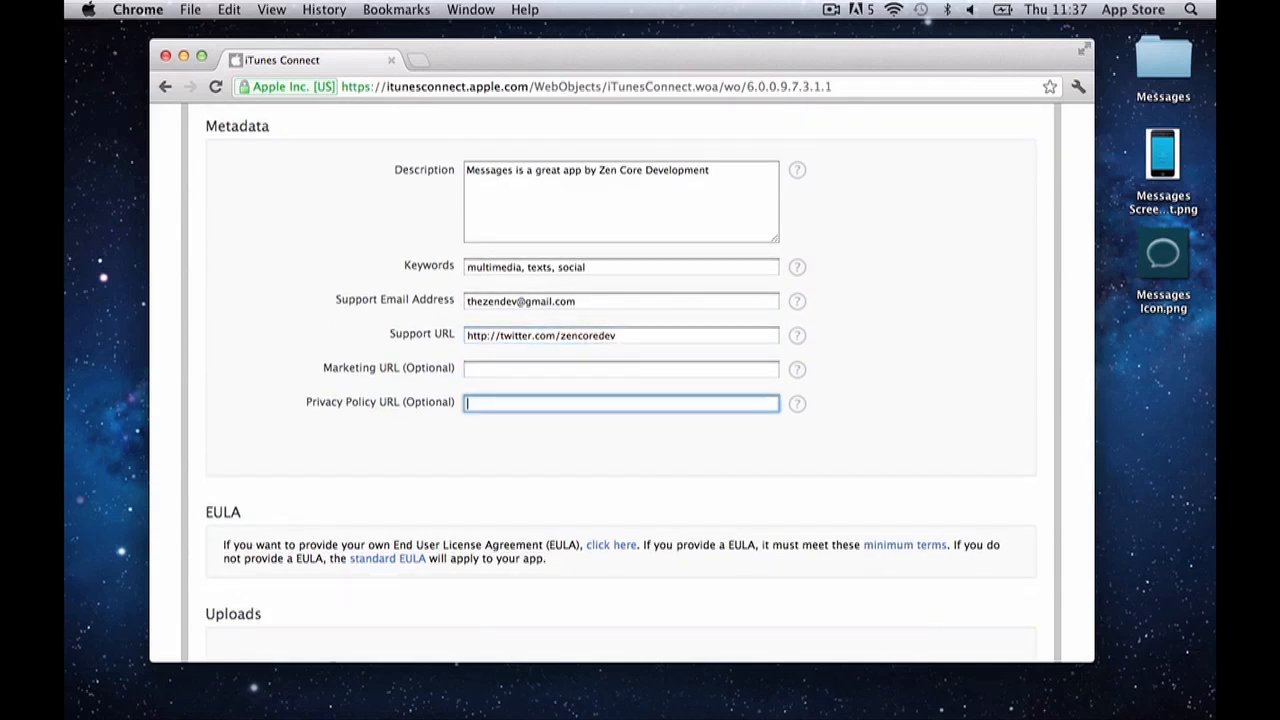
scroll(down, 3)
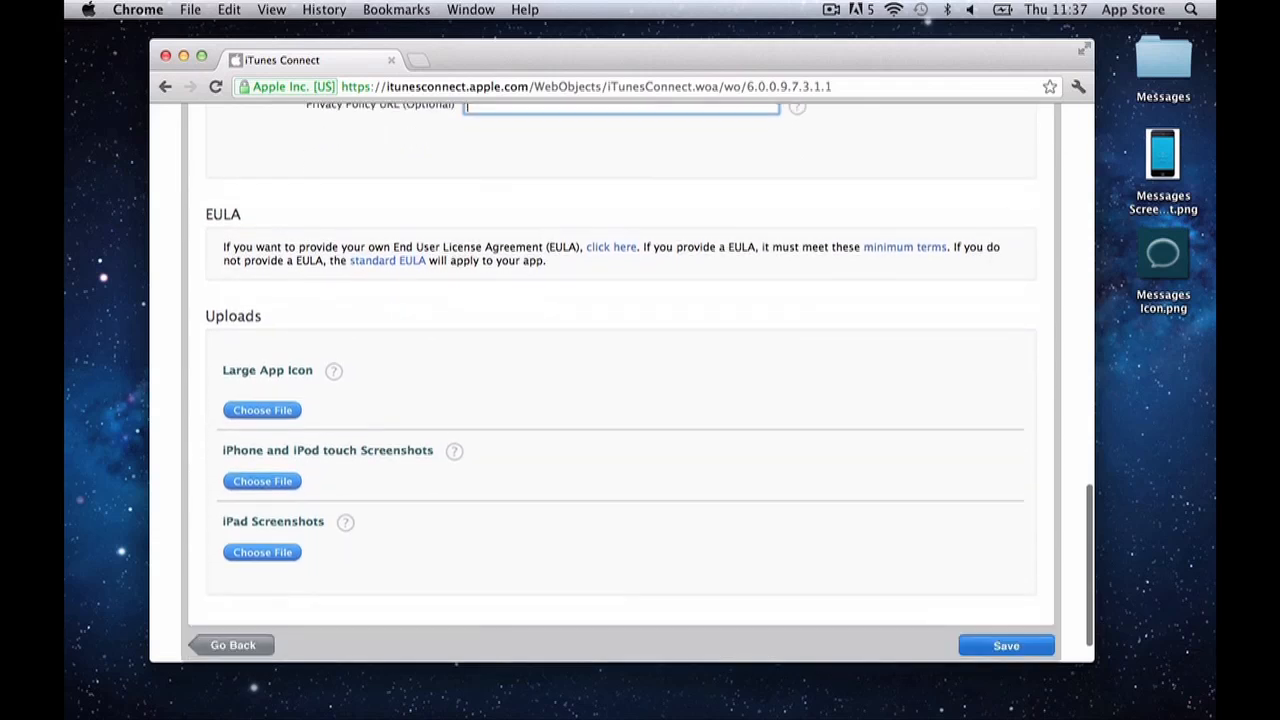
mouse_move(324, 418)
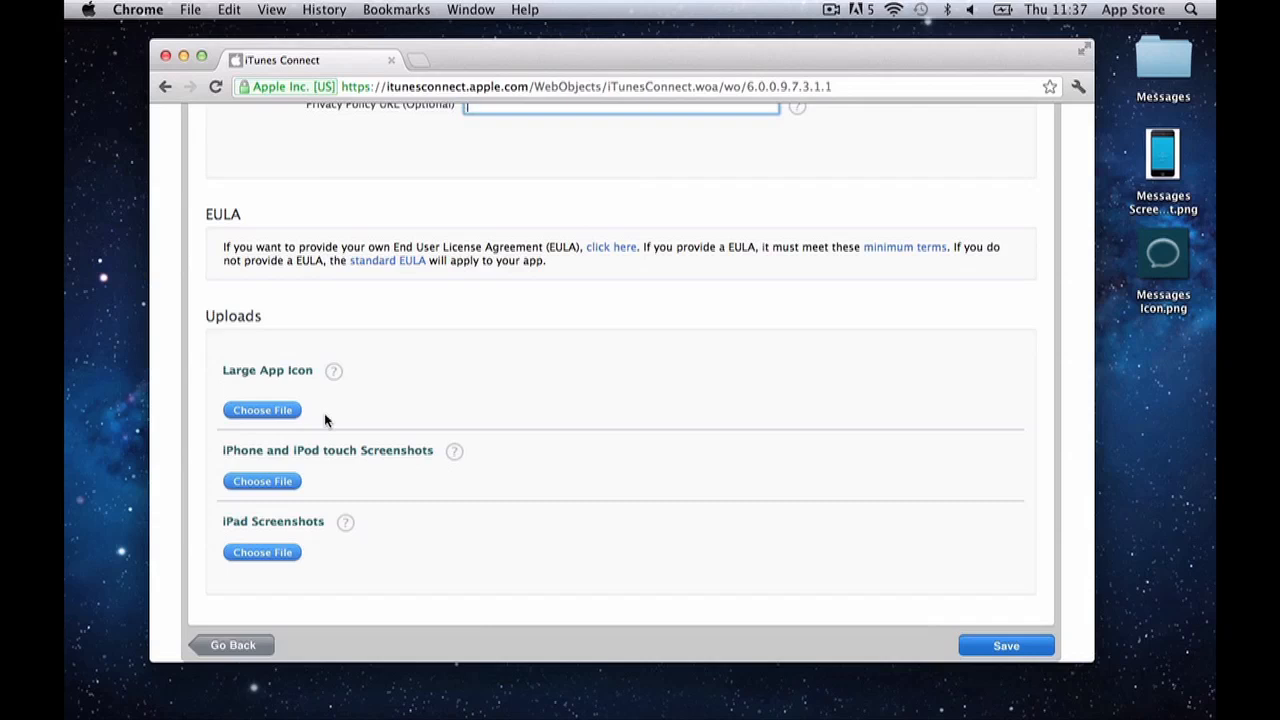
mouse_move(300, 456)
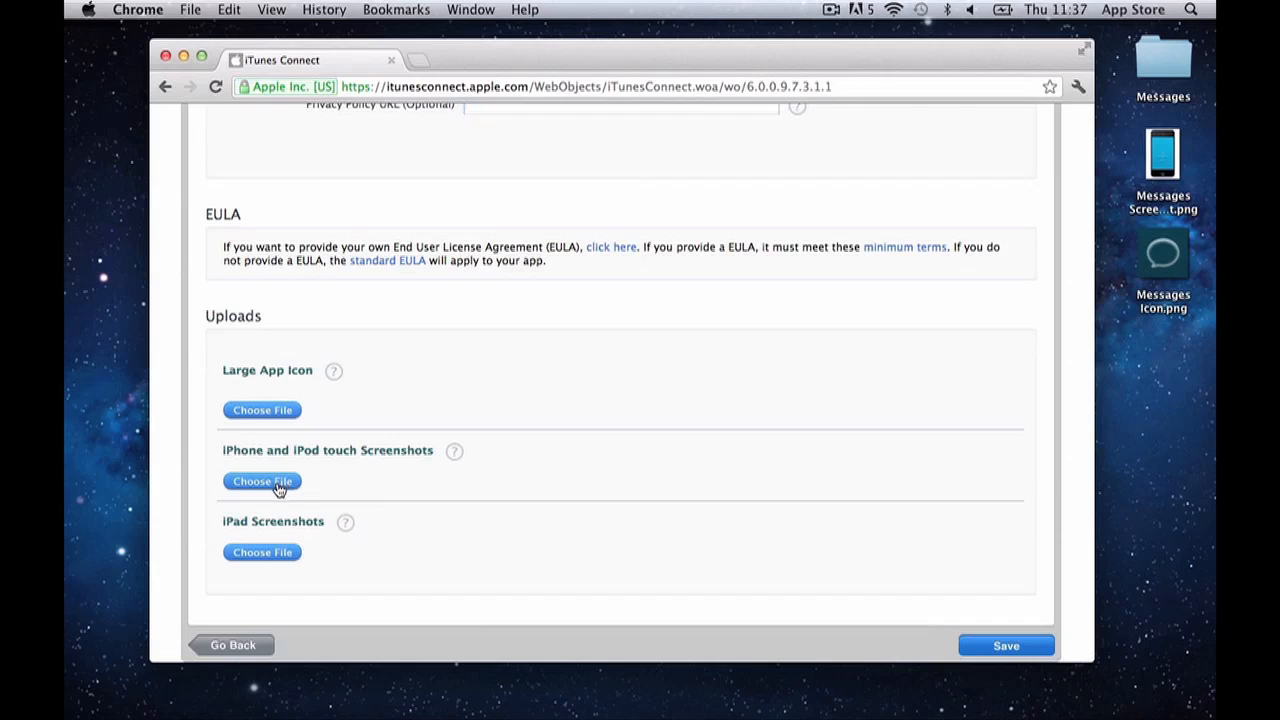
Start choosing a file for the iPhone and iPod touch screenshots.
click(262, 480)
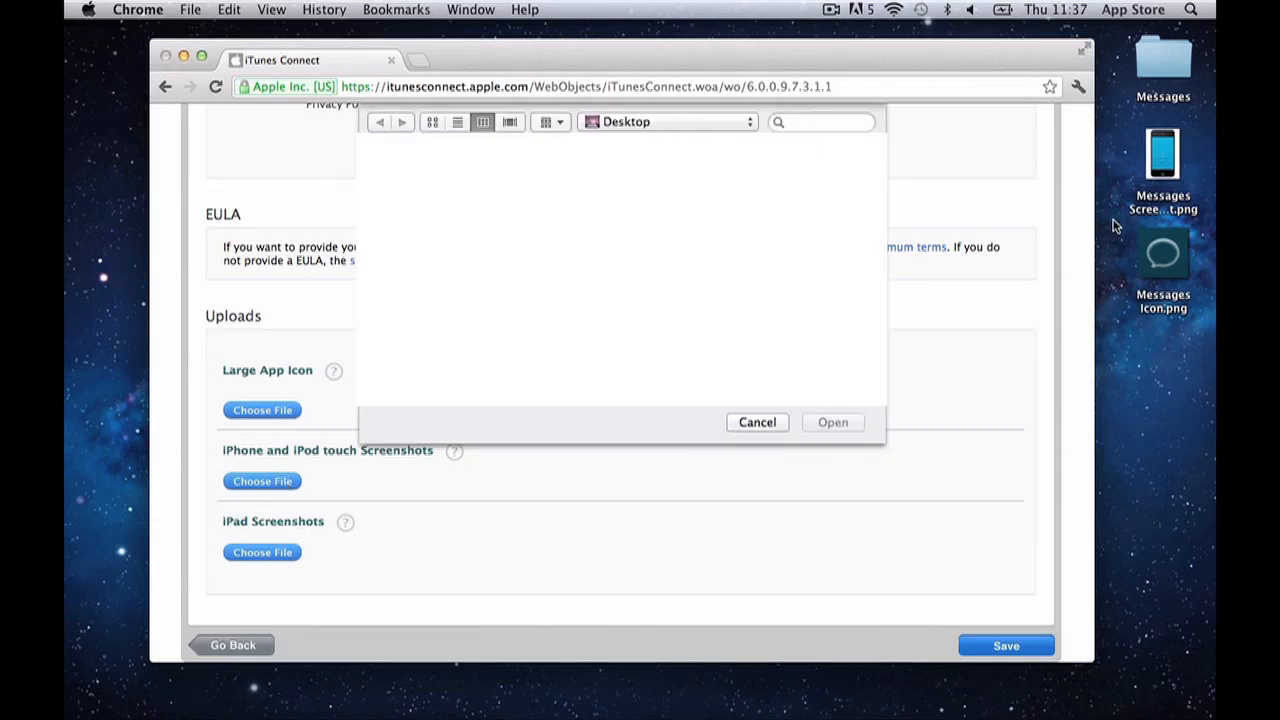
Upload Messages Screenshot.png from the desktop as the iPhone screenshot.
click(1164, 158)
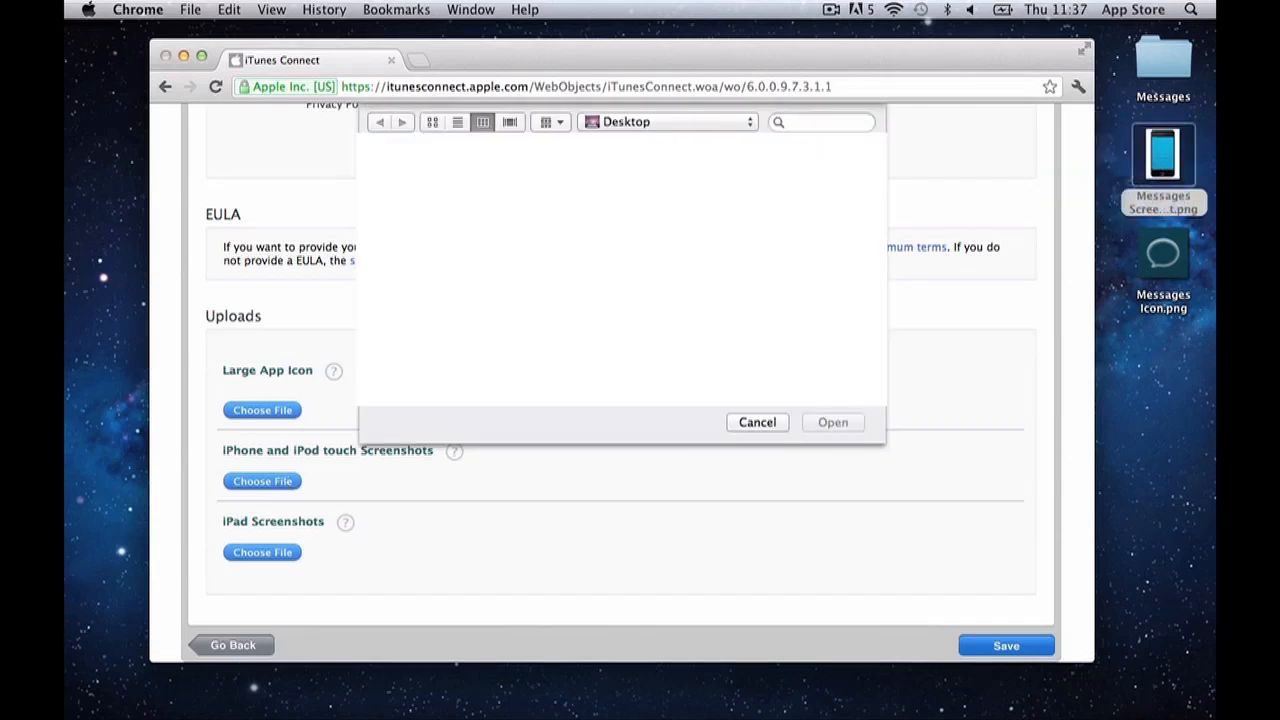
click(604, 184)
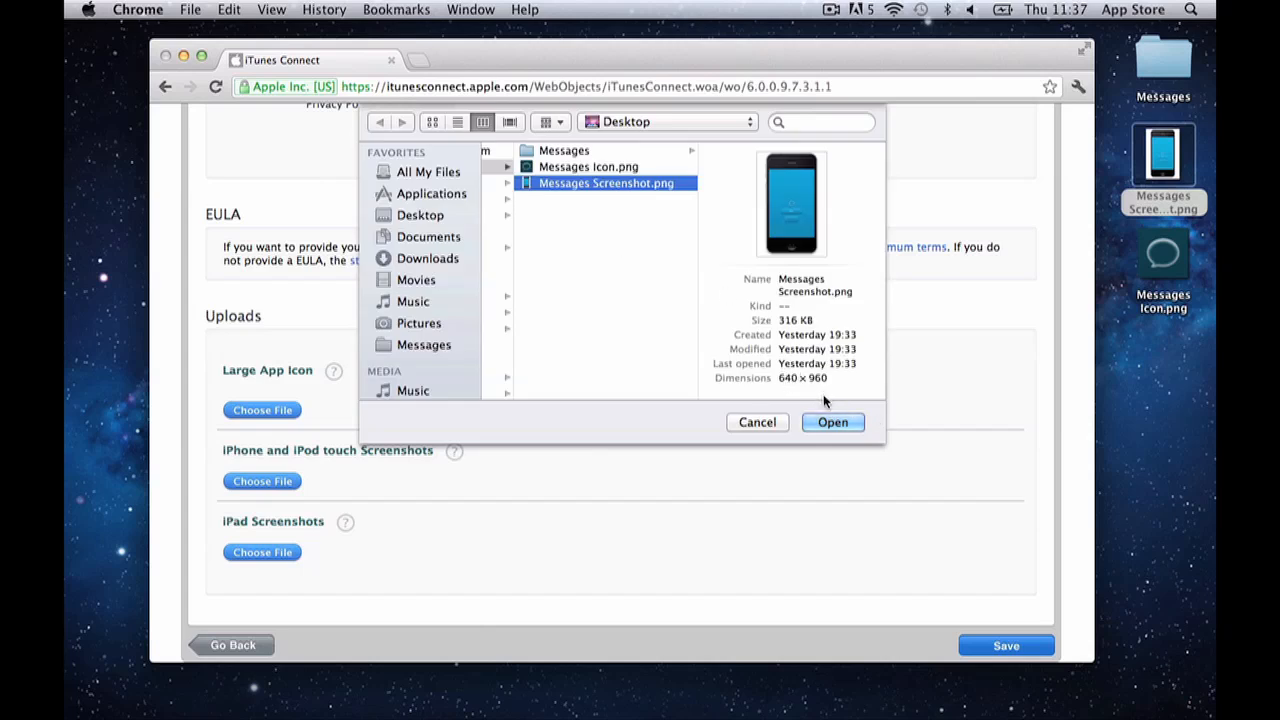
mouse_move(746, 278)
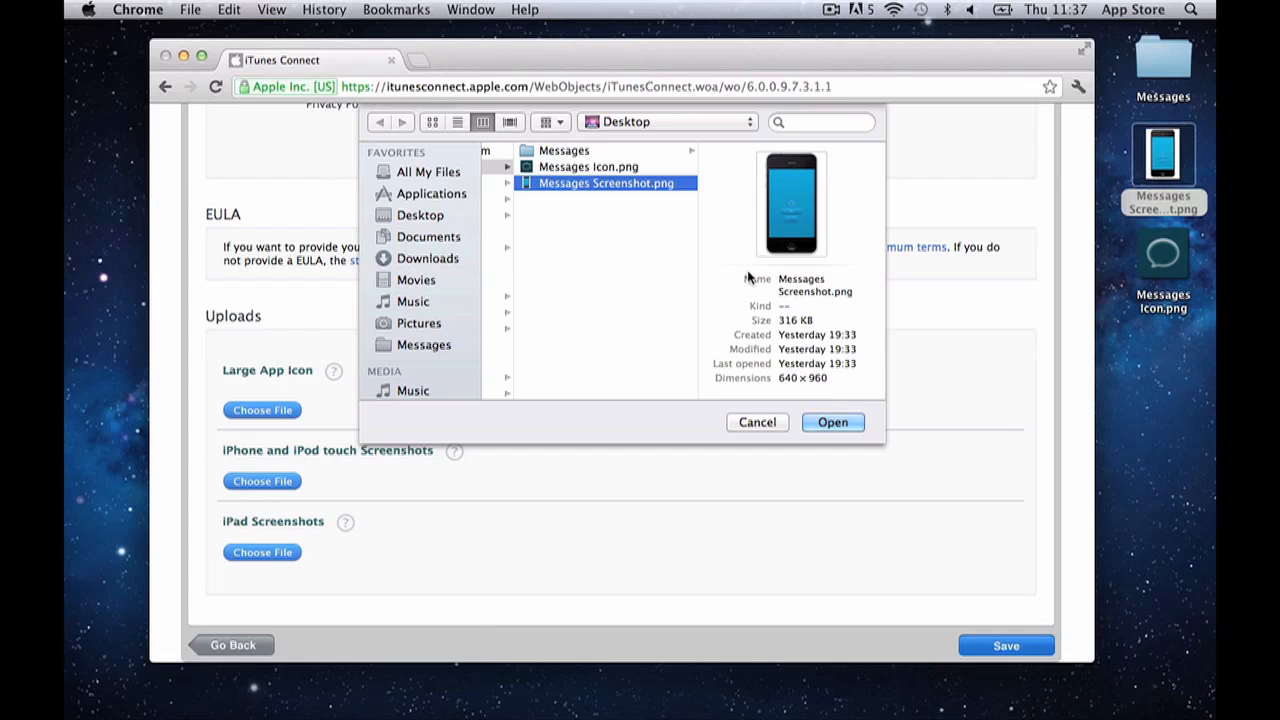
click(832, 422)
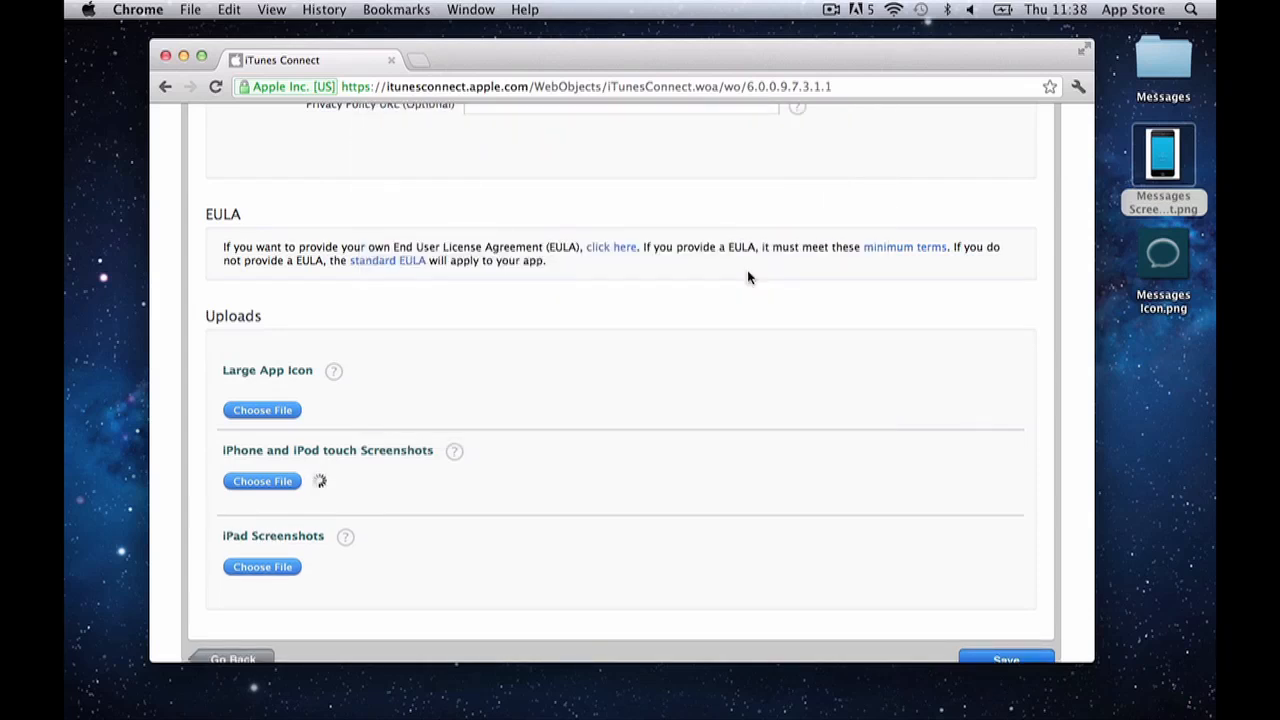
Upload Messages Icon.png as the 512×512 large app icon and save the app details.
click(260, 480)
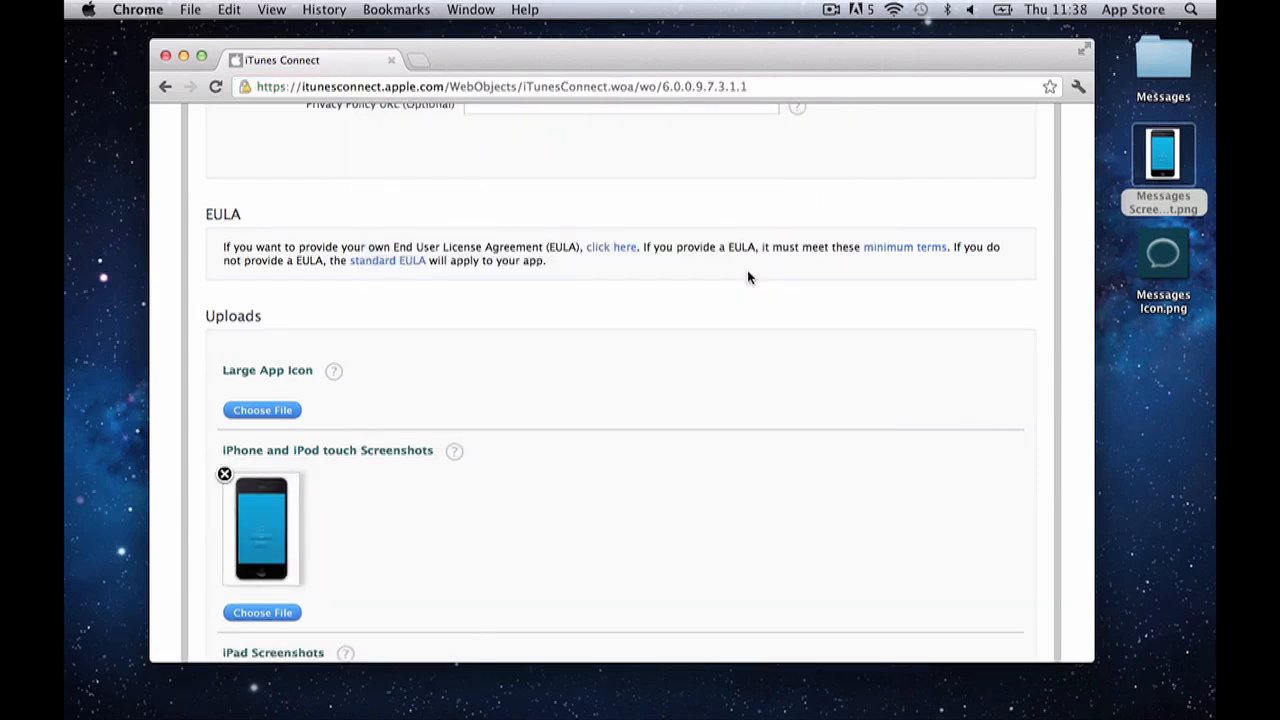
mouse_move(256, 420)
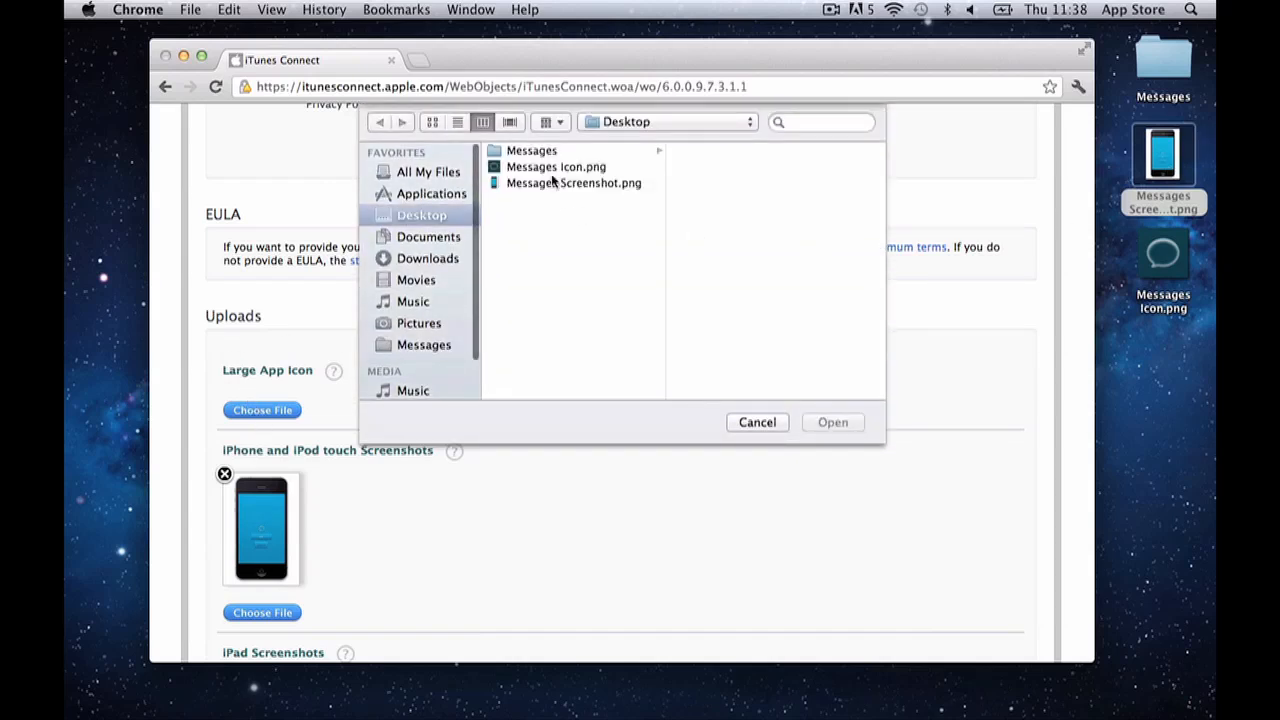
click(556, 168)
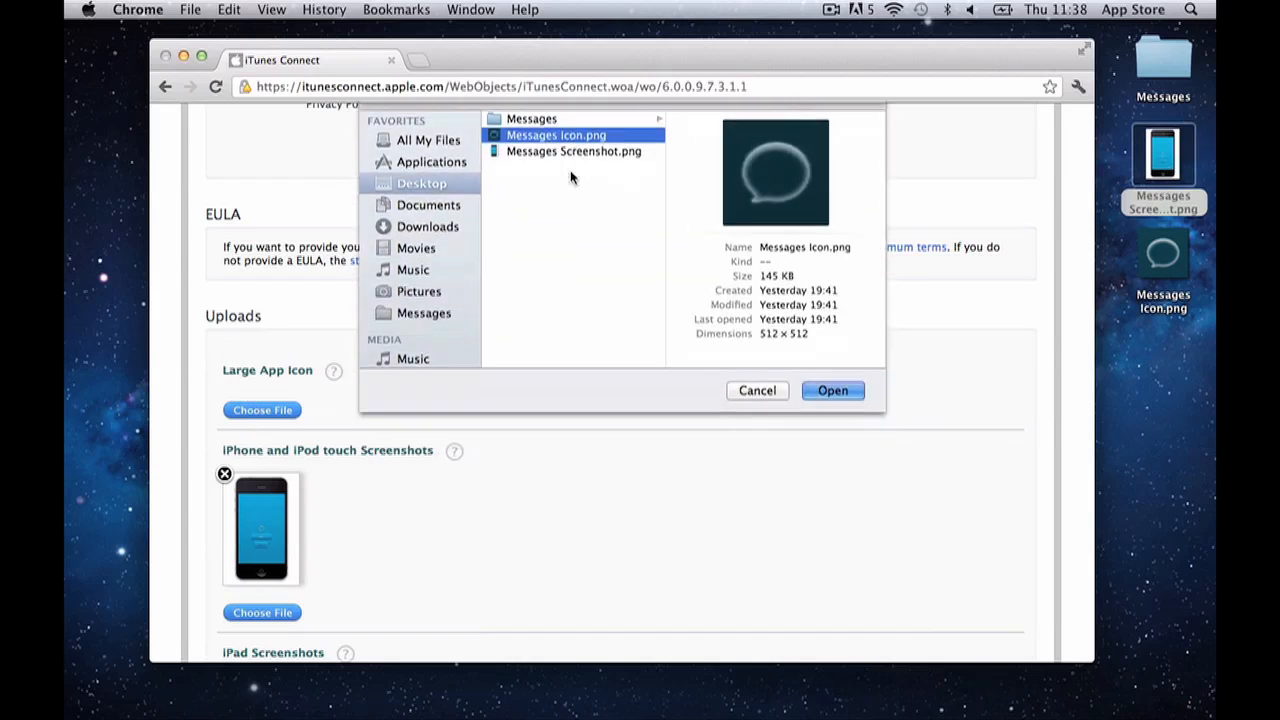
click(832, 390)
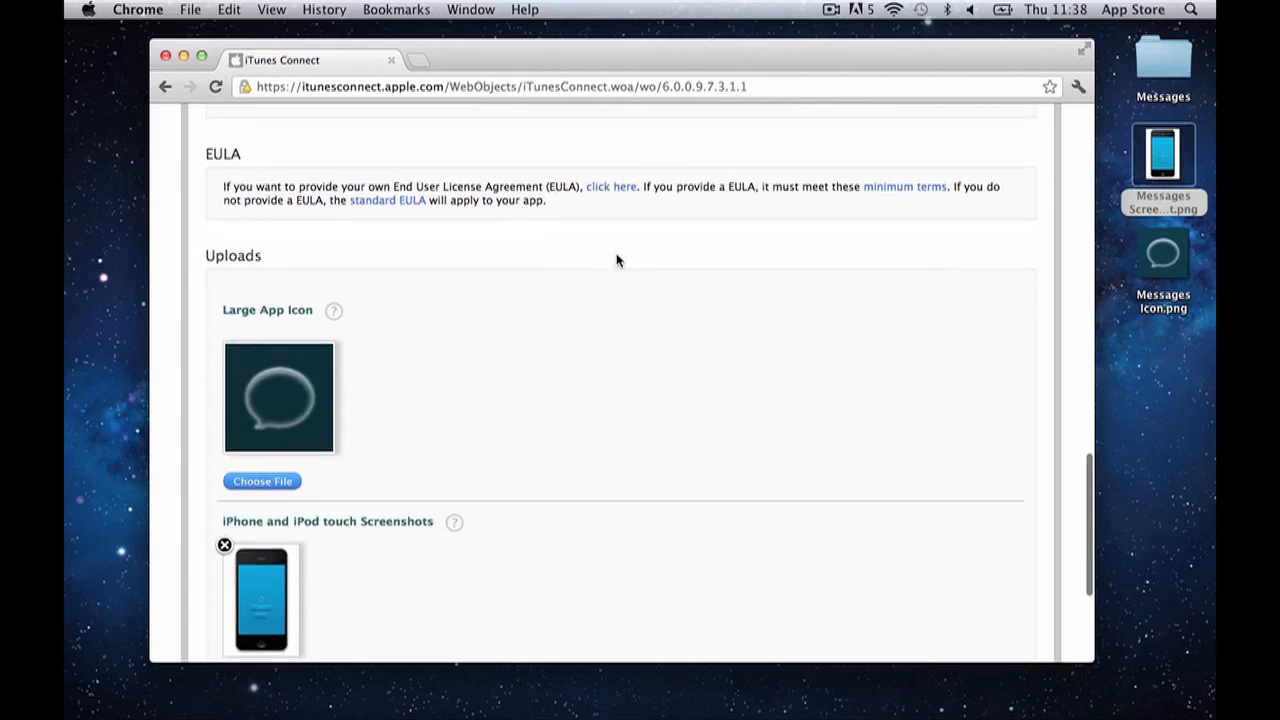
scroll(down, 3)
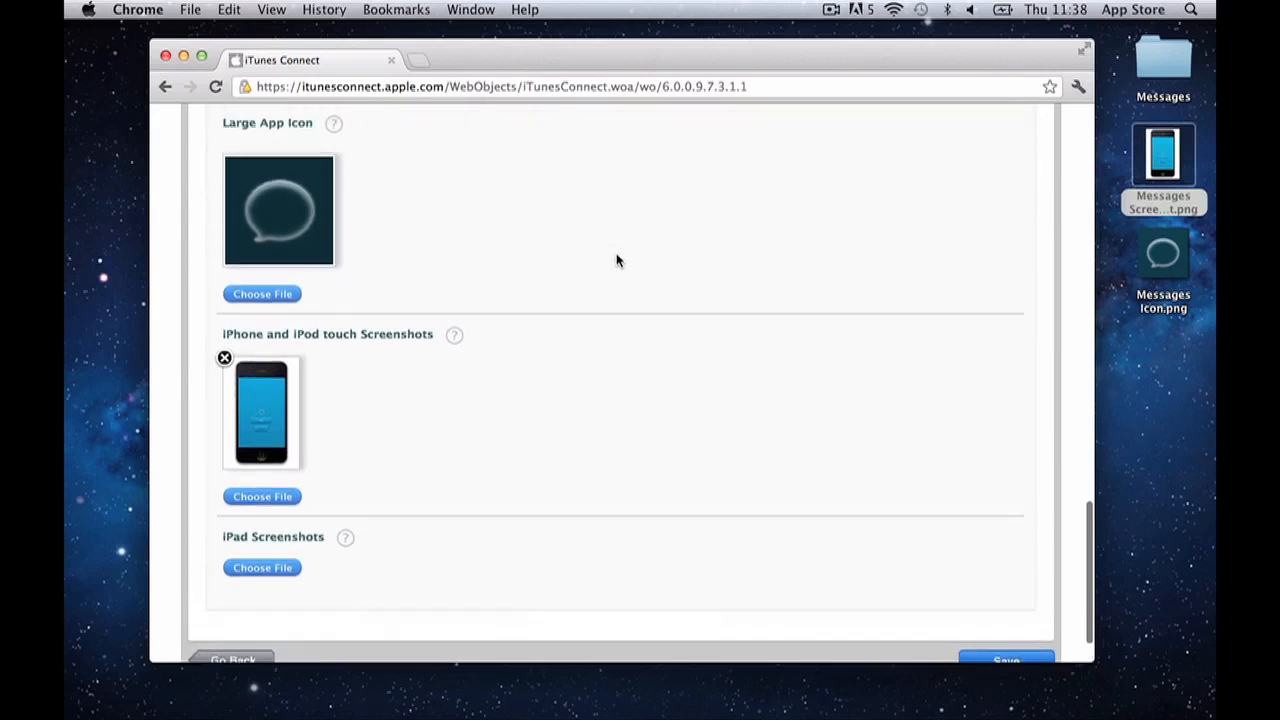
click(1004, 592)
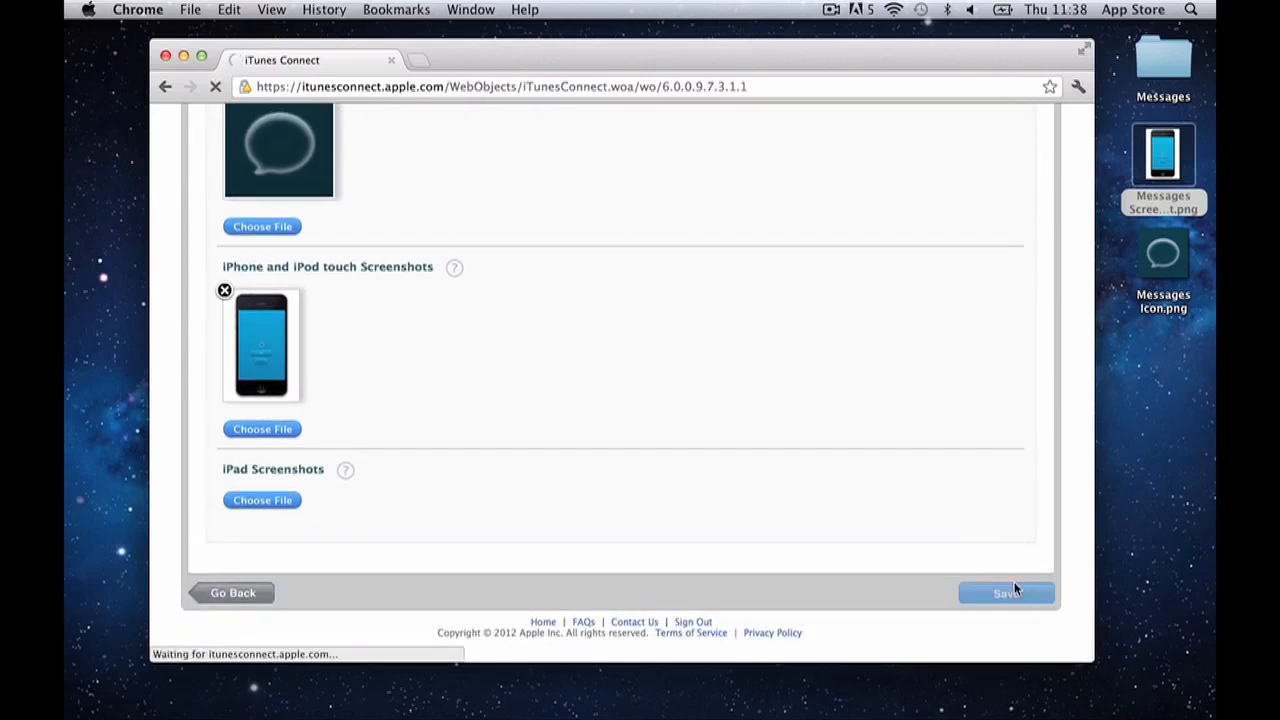
Scroll the Messages summary to Current Version and view details for version 1.0.
click(1006, 592)
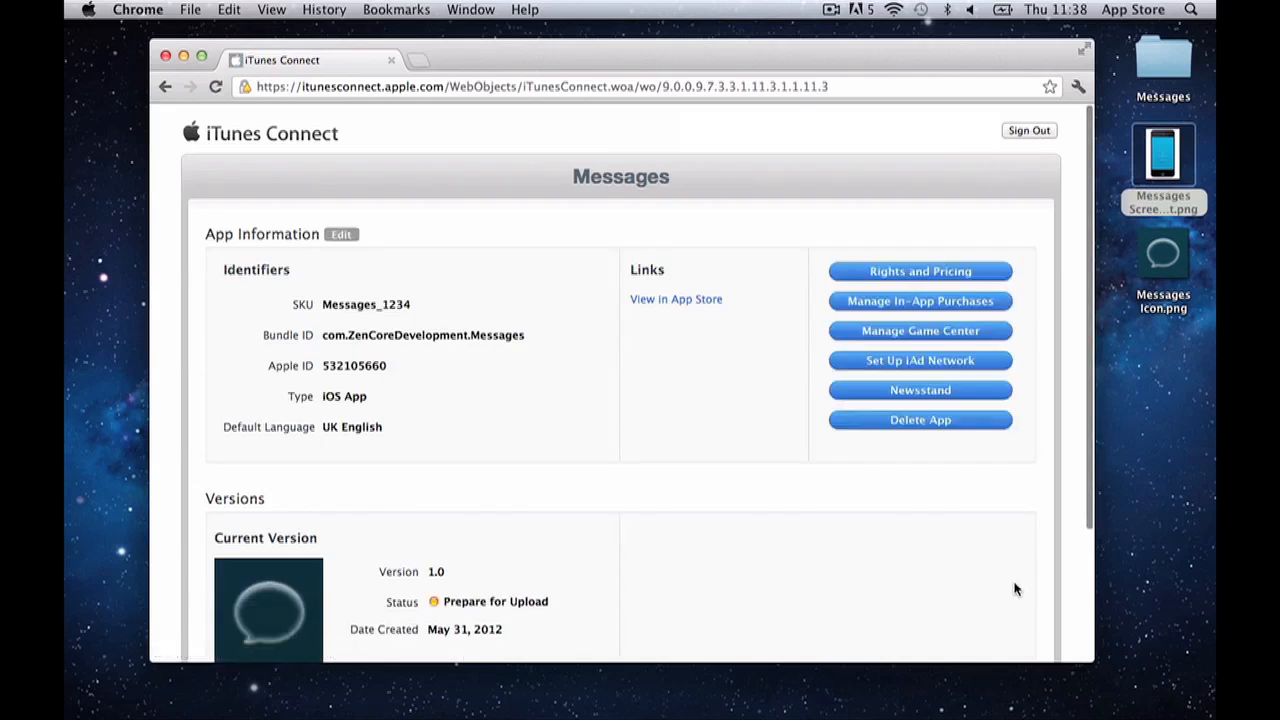
scroll(down, 3)
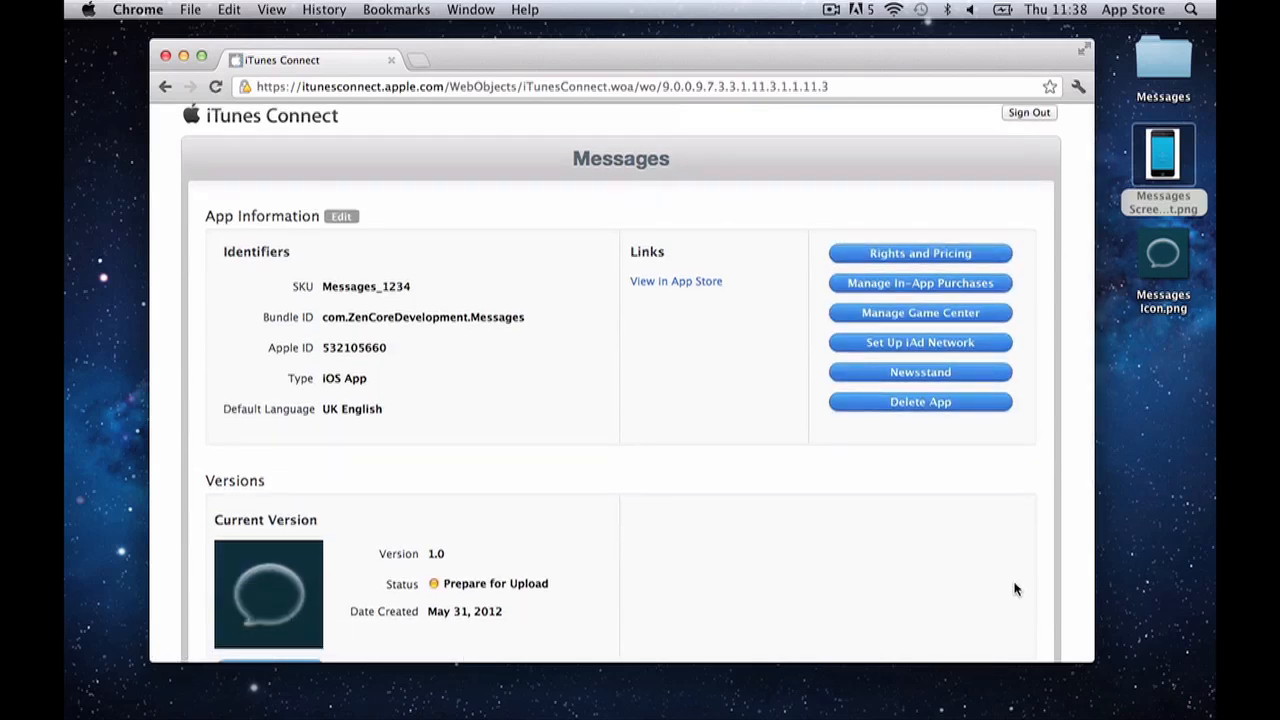
scroll(down, 3)
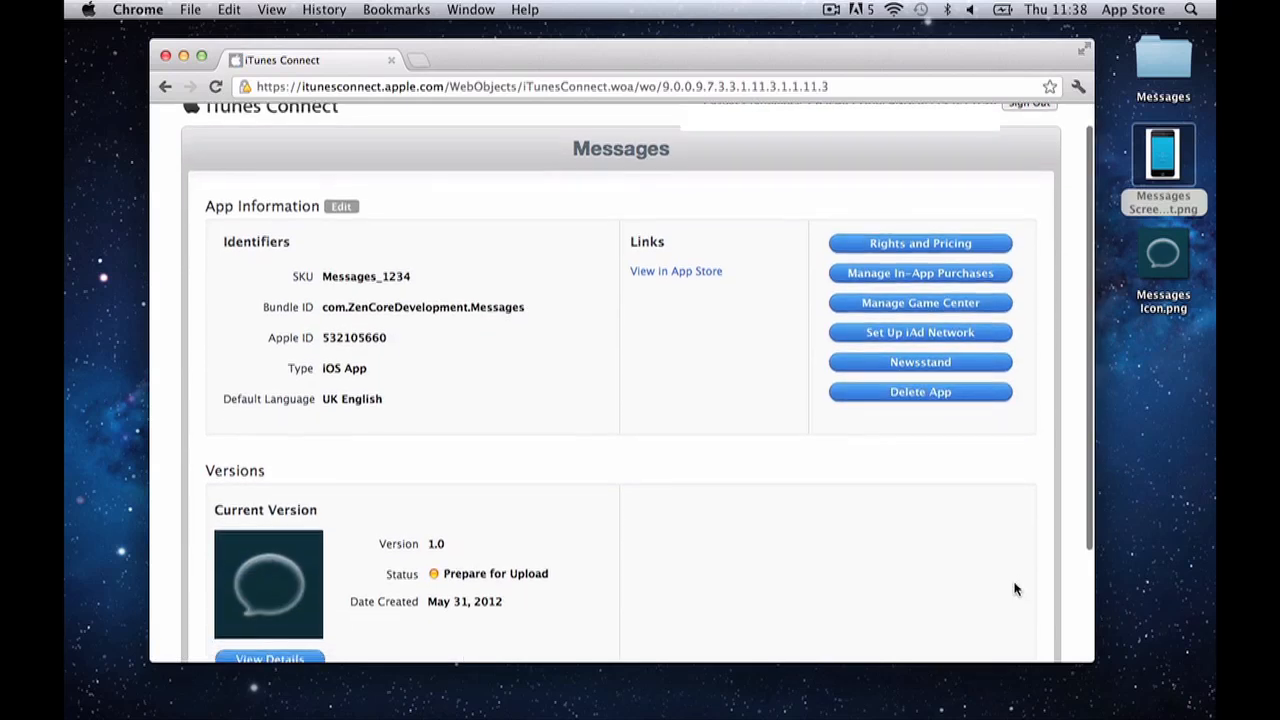
mouse_move(744, 198)
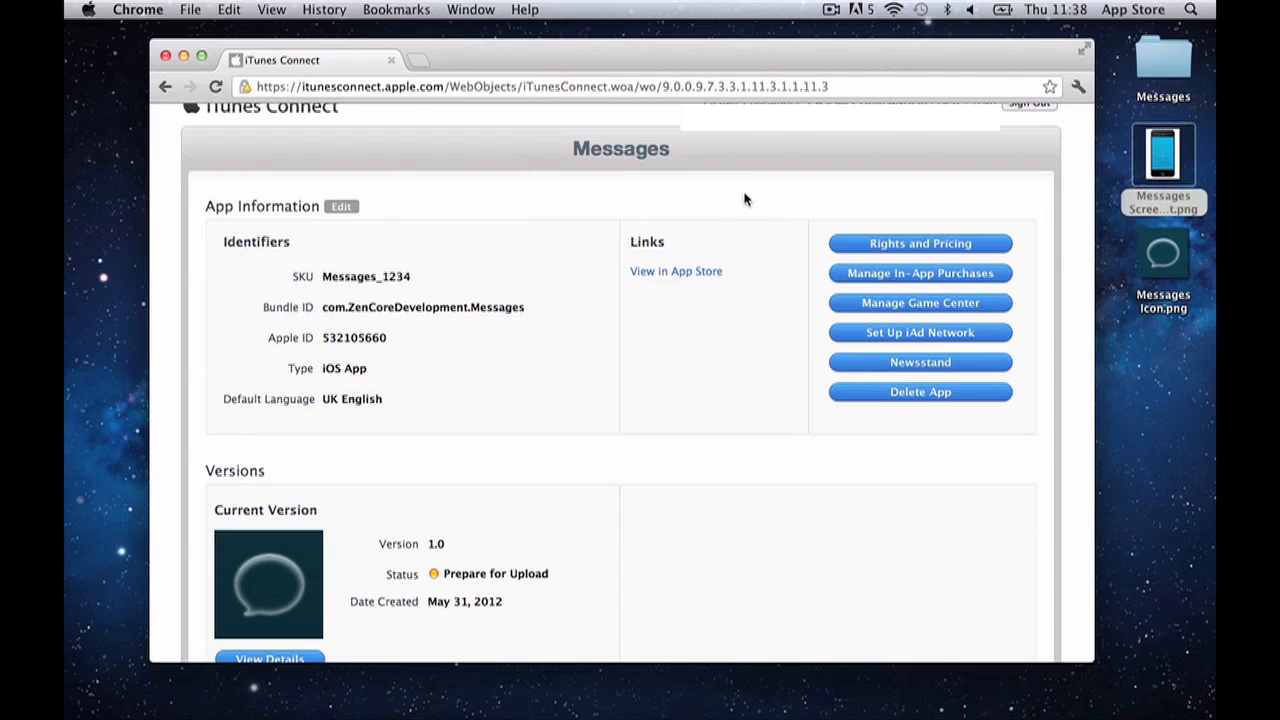
mouse_move(432, 266)
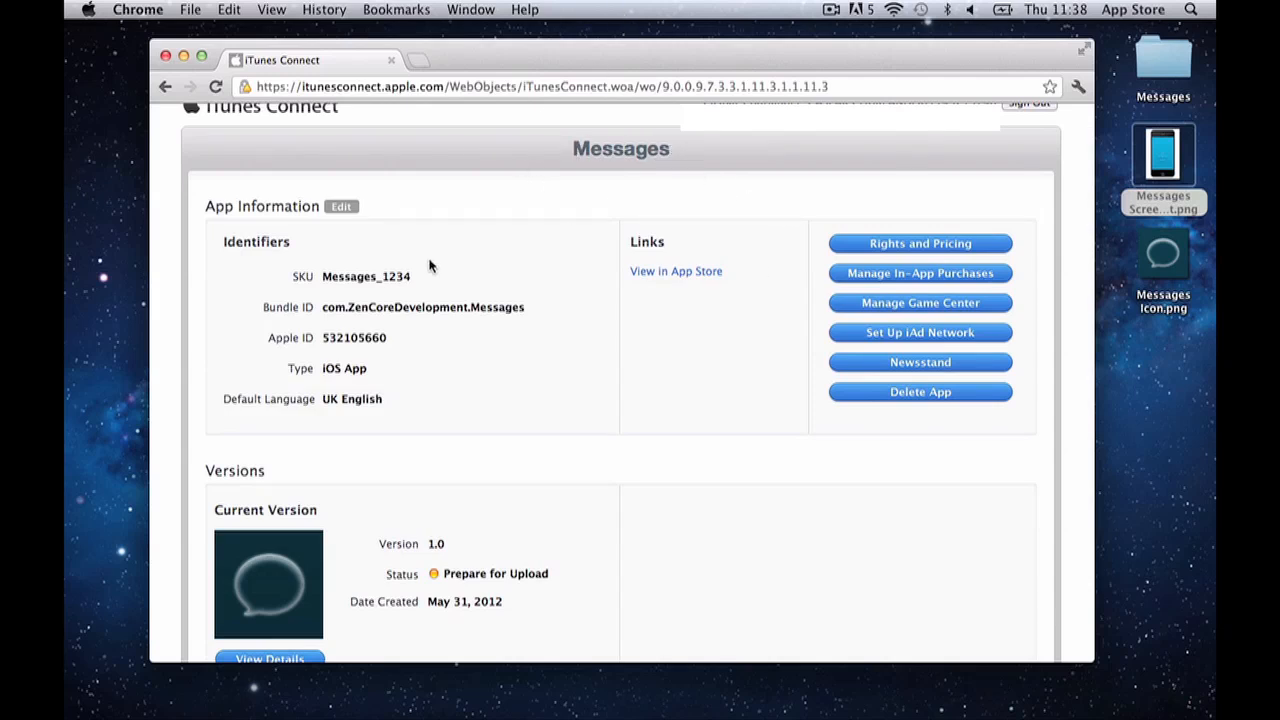
mouse_move(468, 332)
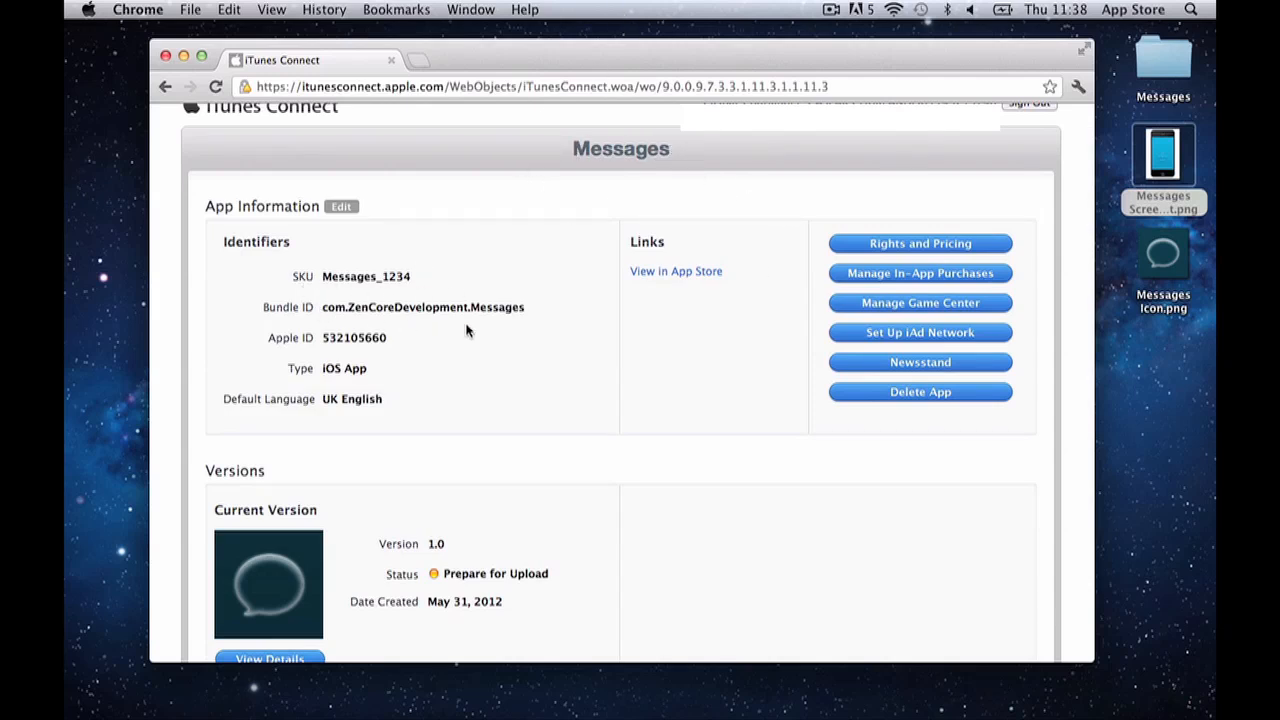
scroll(down, 3)
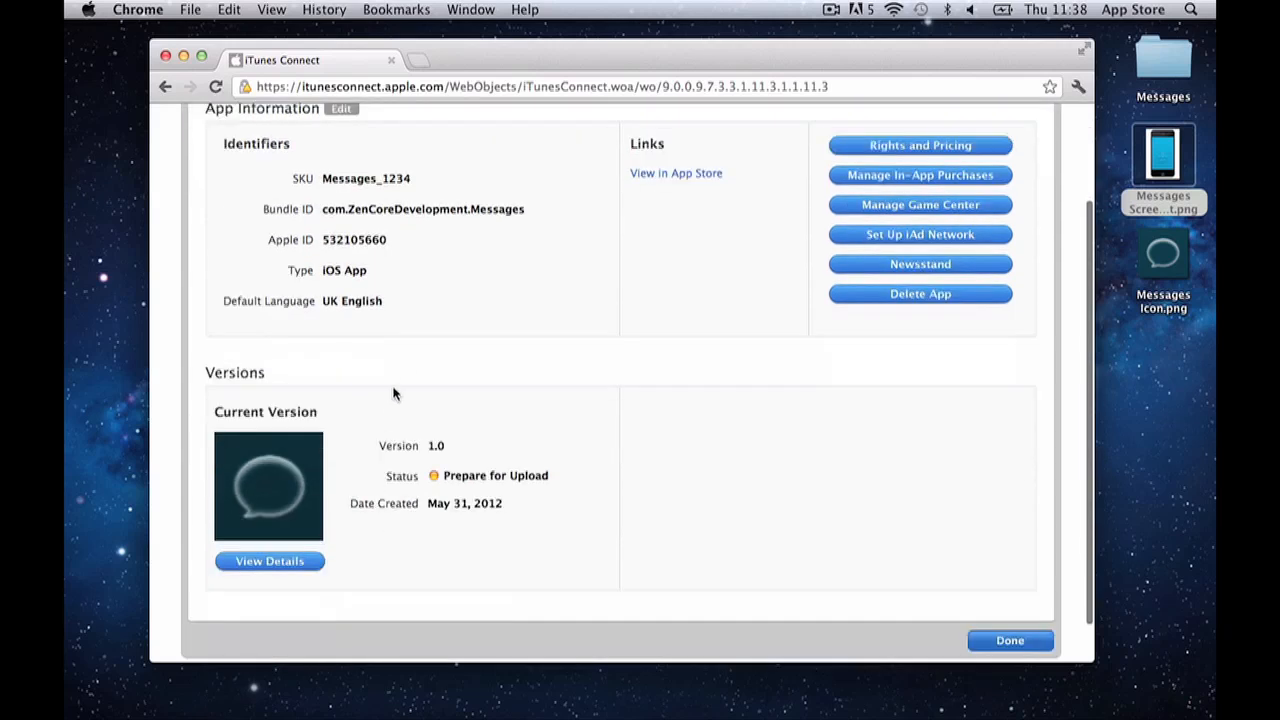
mouse_move(616, 402)
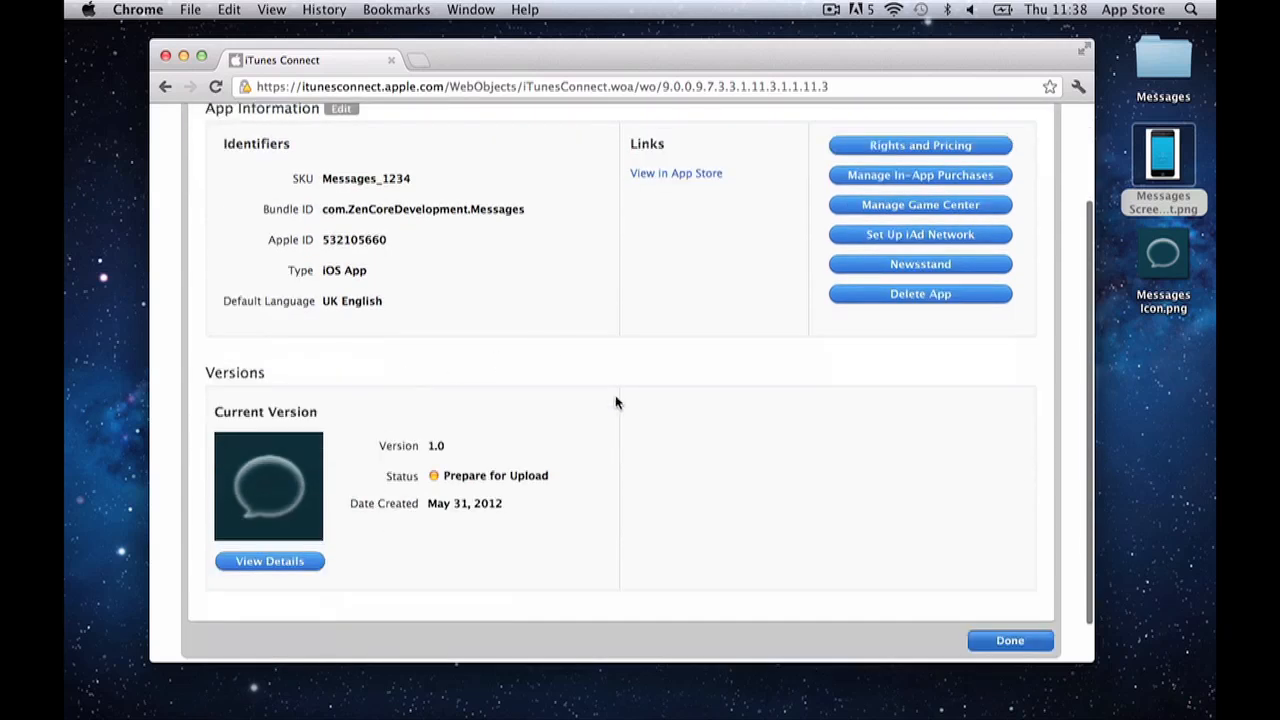
mouse_move(280, 28)
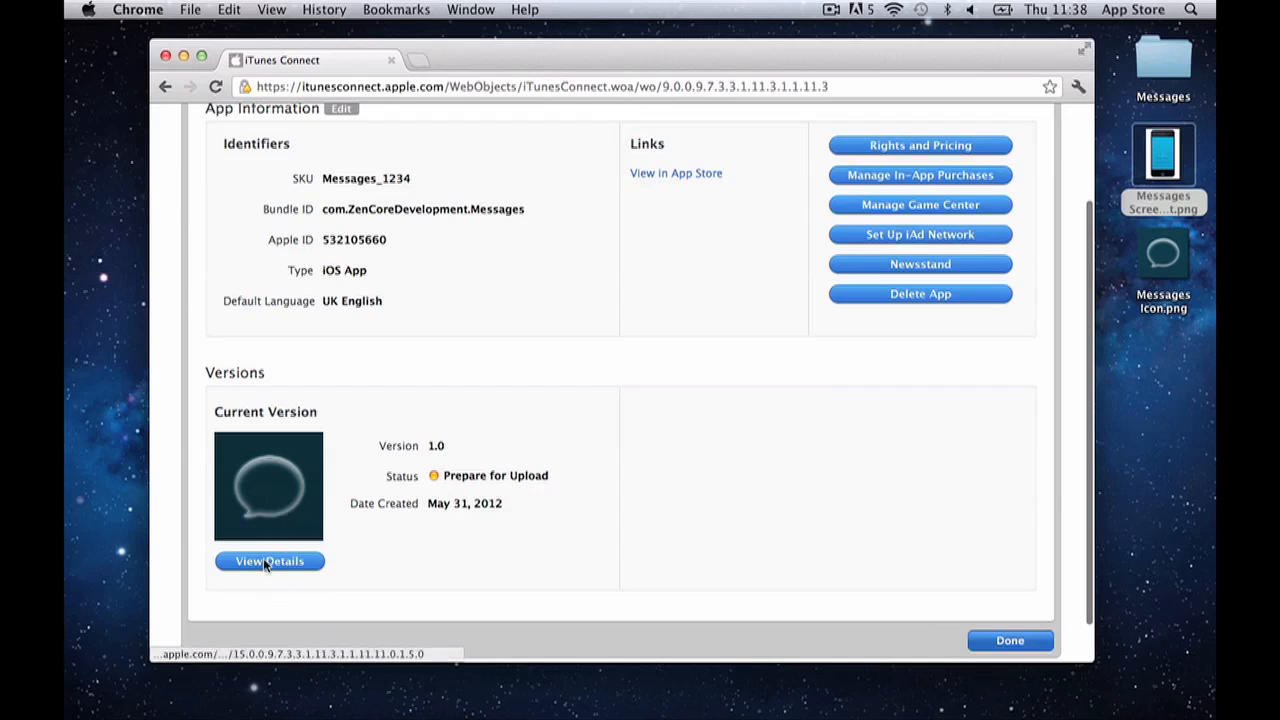
click(268, 560)
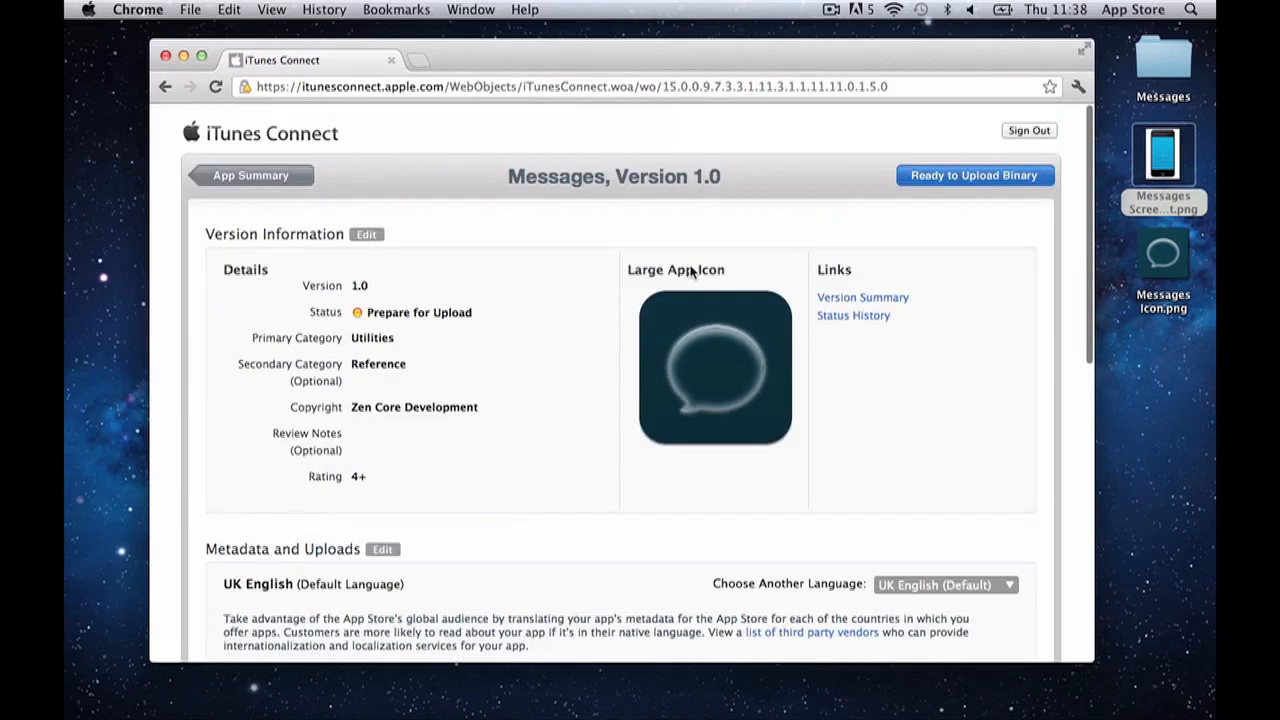
mouse_move(976, 190)
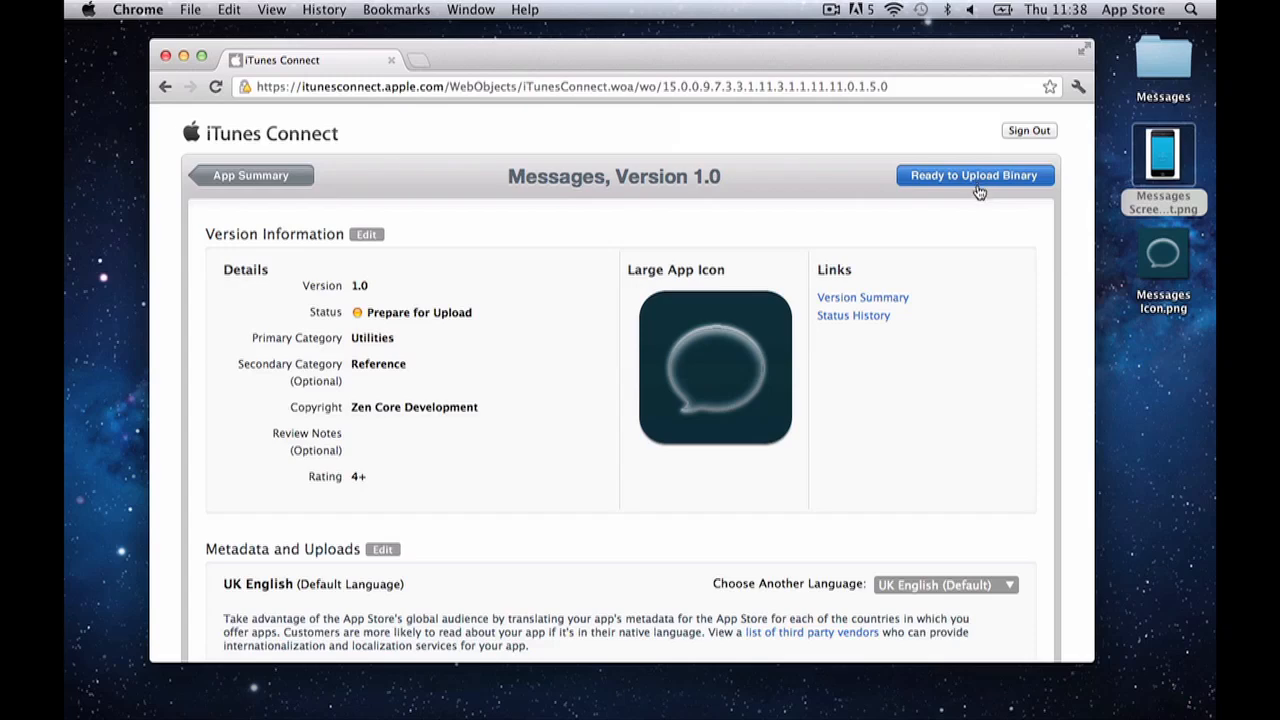
Mark Messages ready for binary upload, answer No to cryptography, save and continue.
click(974, 176)
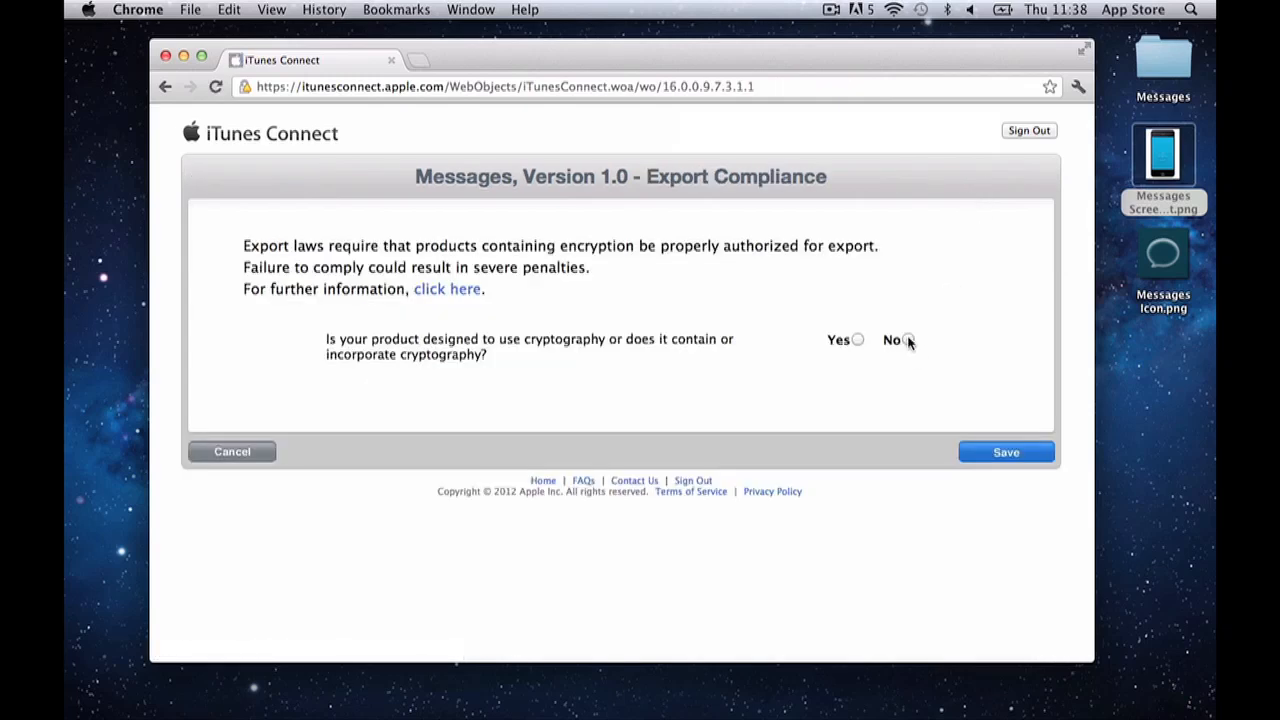
click(908, 340)
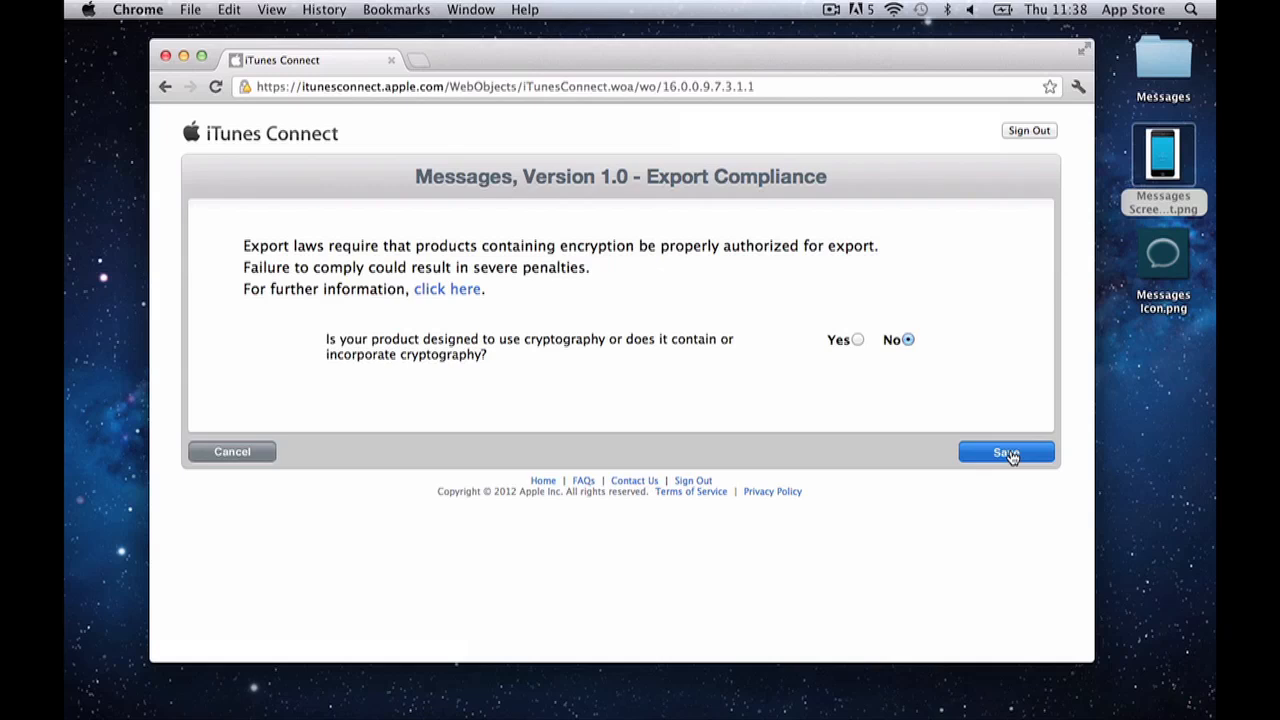
click(1006, 452)
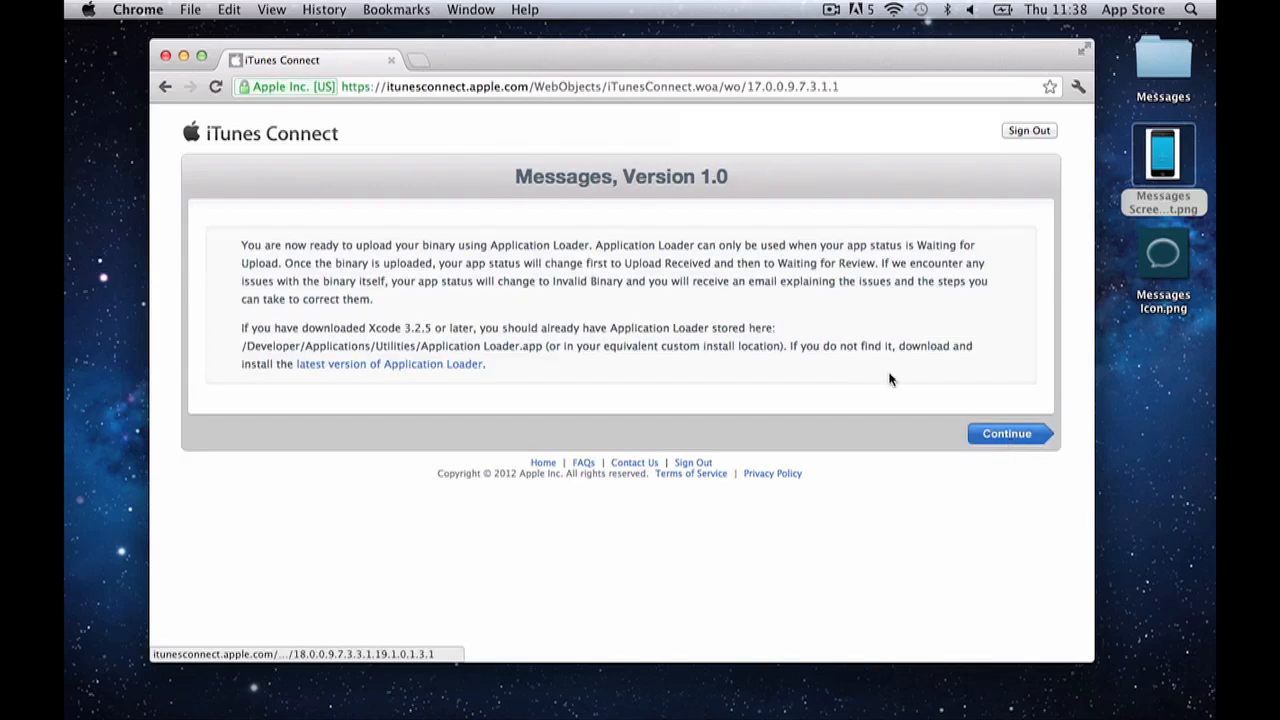
mouse_move(380, 368)
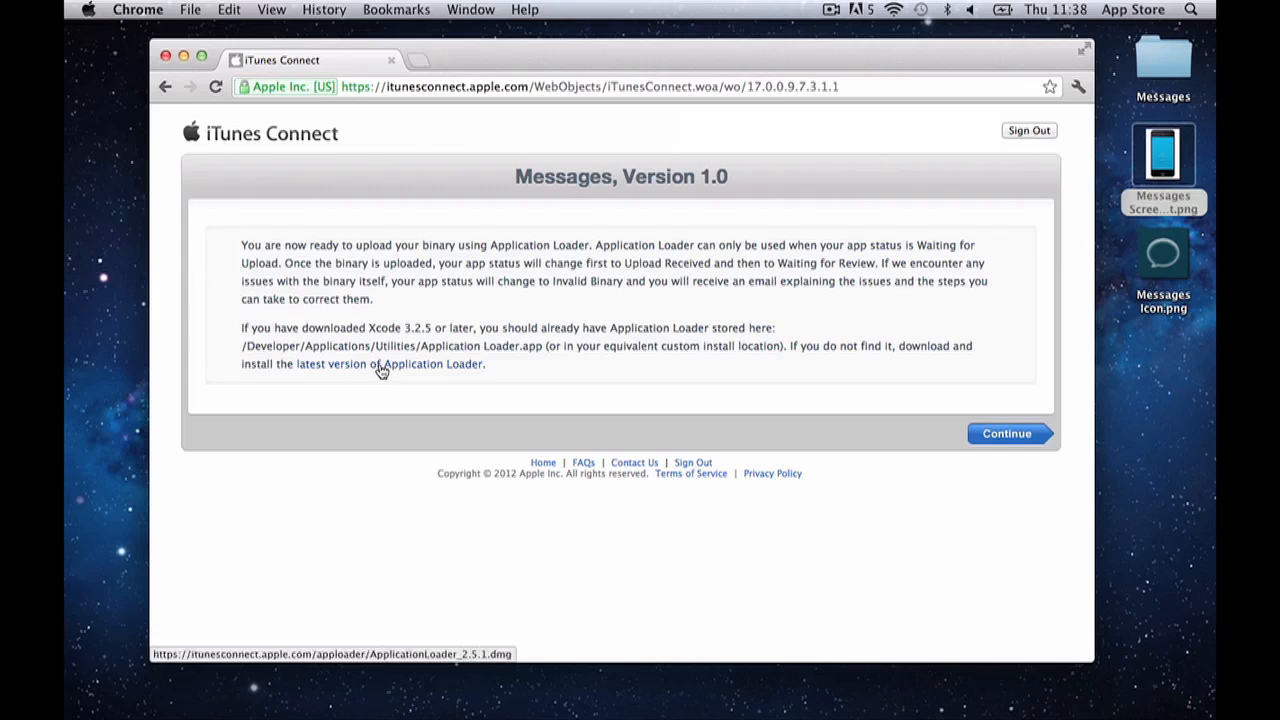
mouse_move(966, 452)
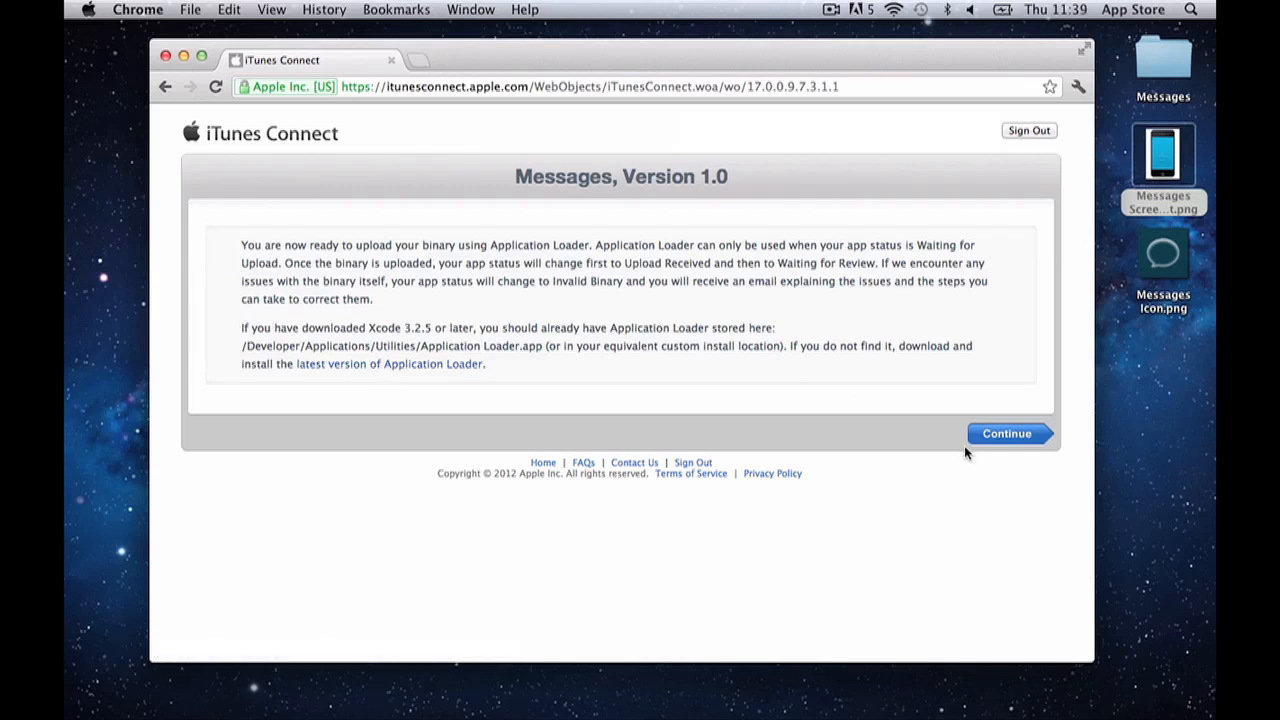
click(1006, 432)
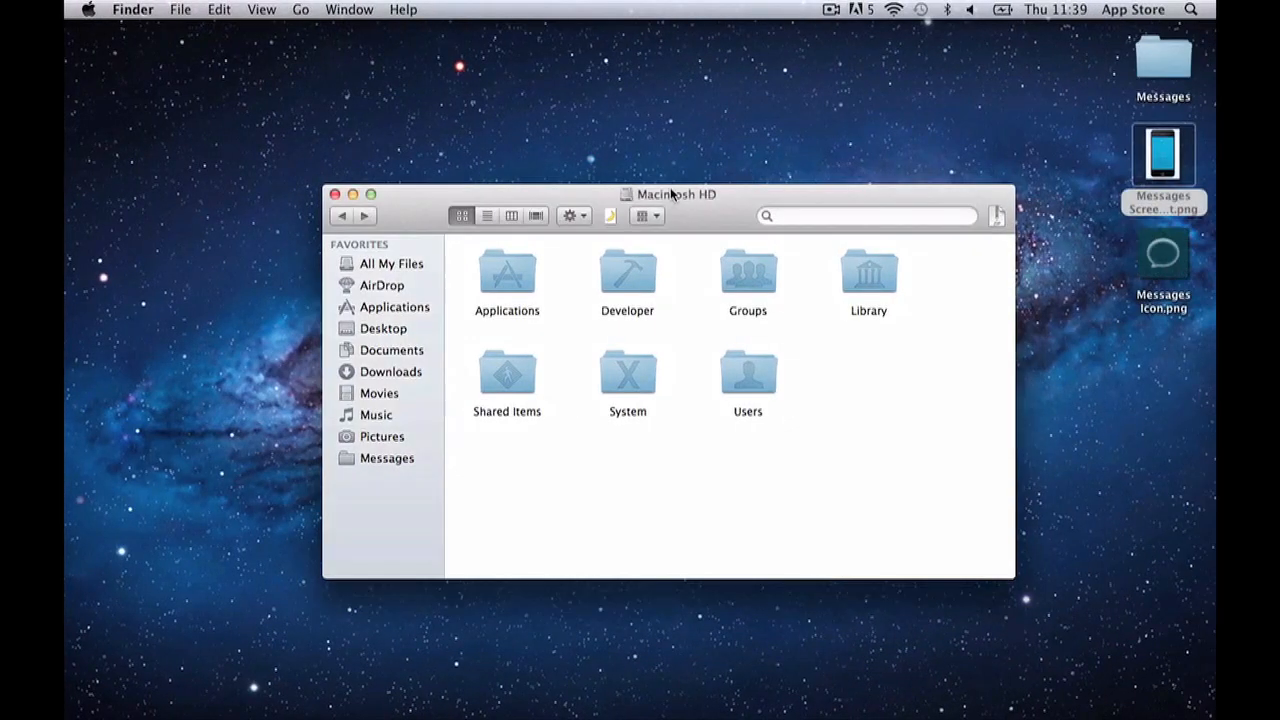
mouse_move(638, 290)
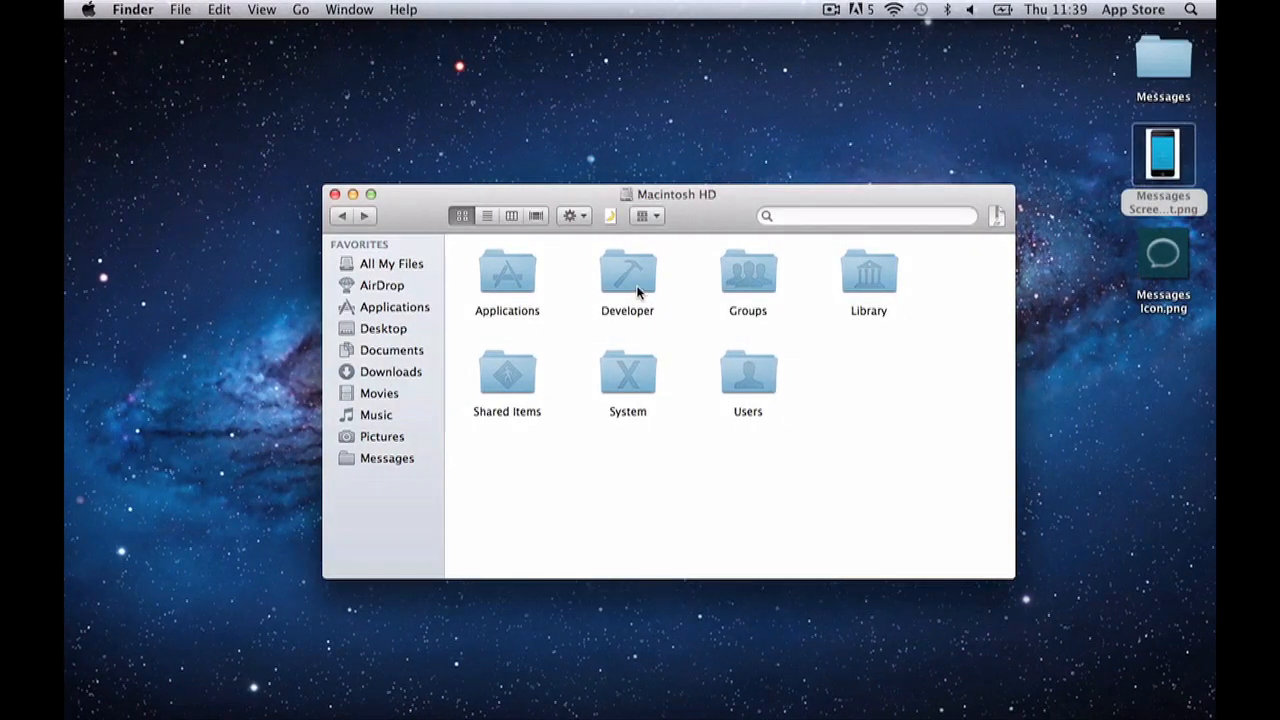
Navigate Developer > Applications > Utilities and launch Application Loader.
double_click(628, 272)
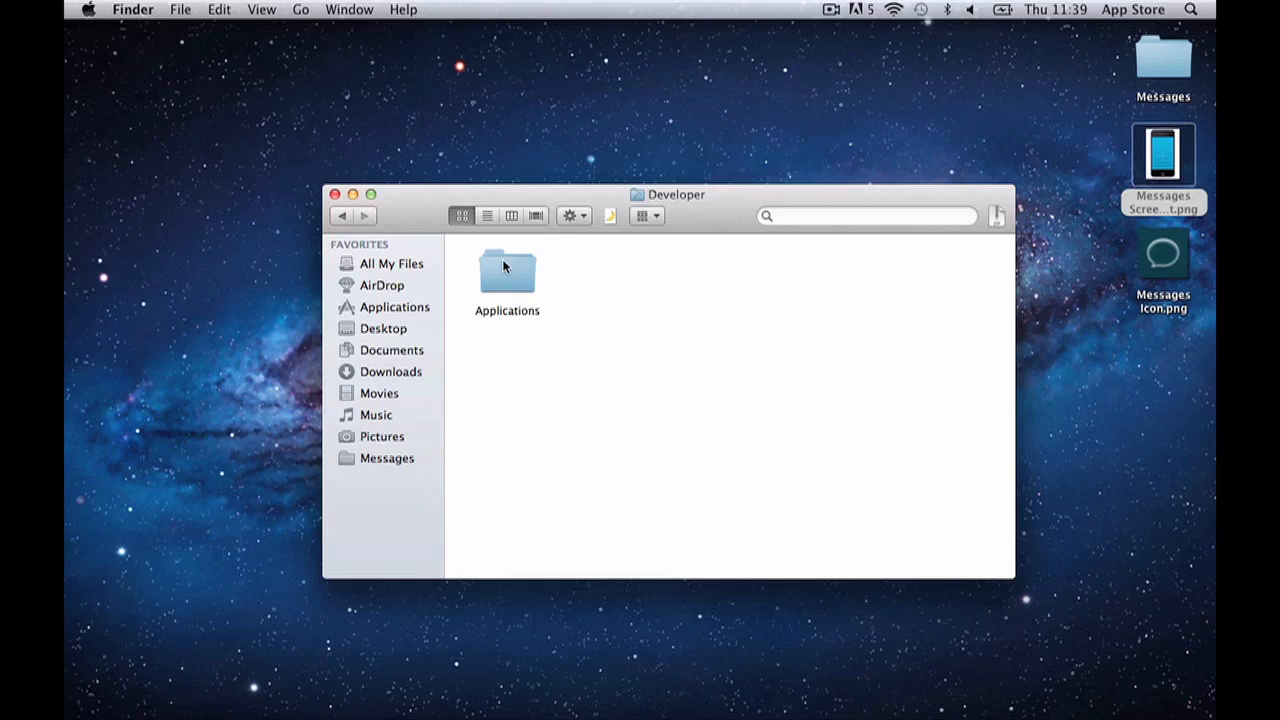
double_click(508, 276)
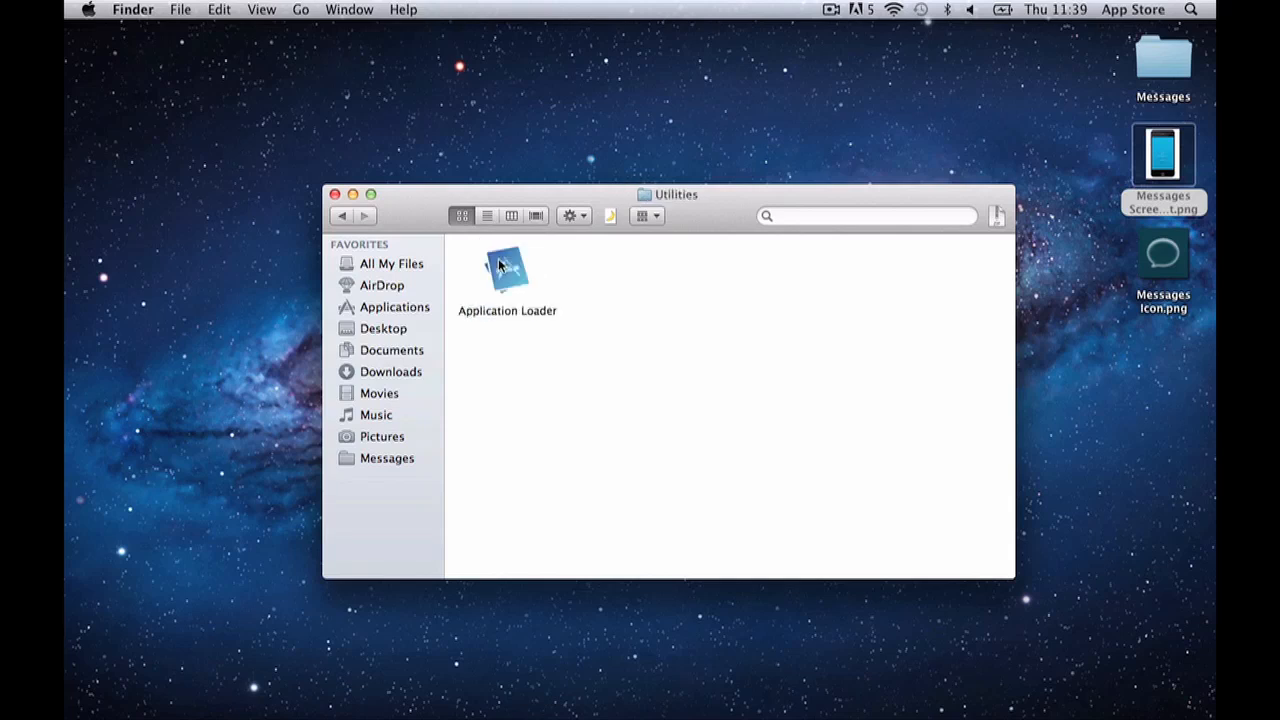
click(508, 270)
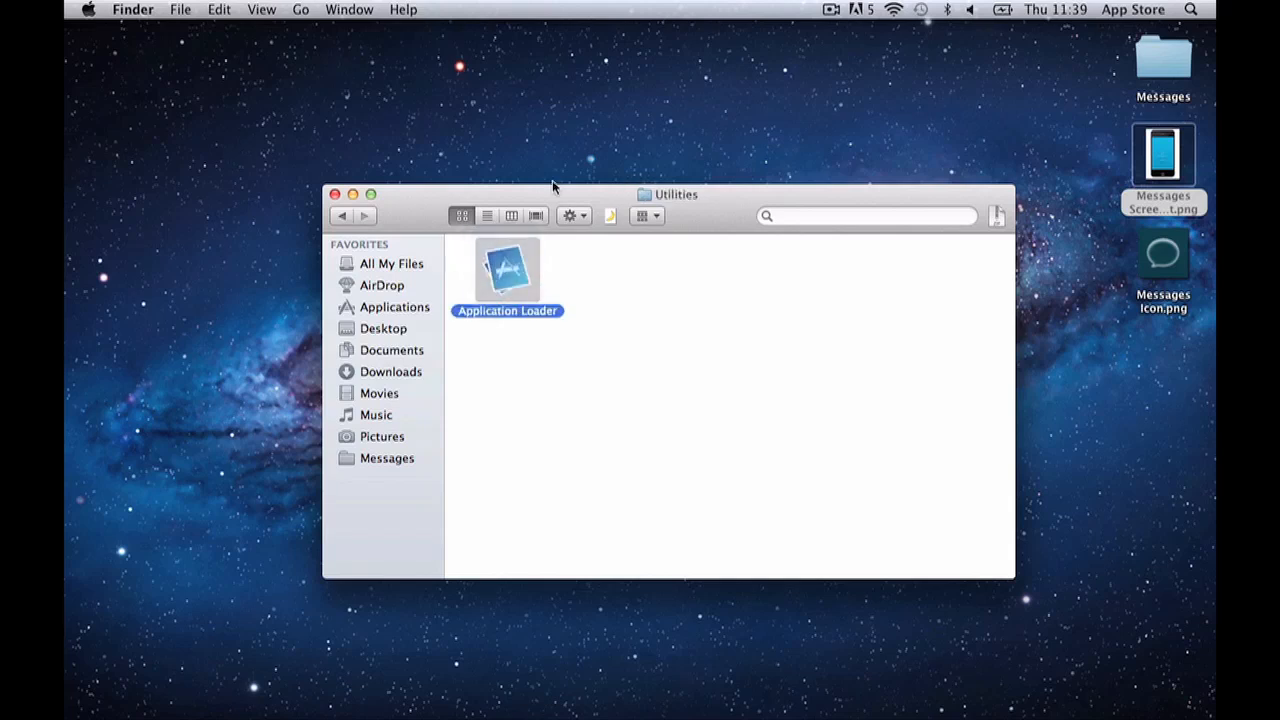
double_click(508, 270)
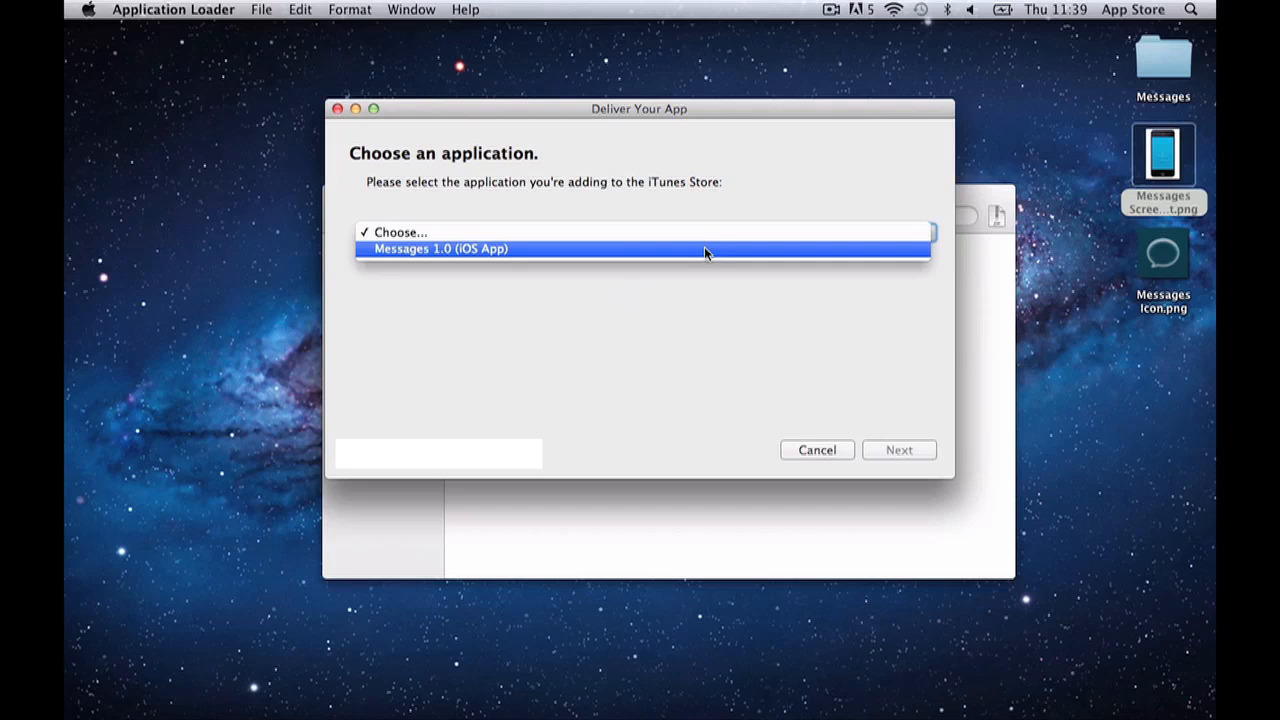
Deliver Messages 1.0 (iOS App) with Messages.zip as its binary for verification.
click(440, 248)
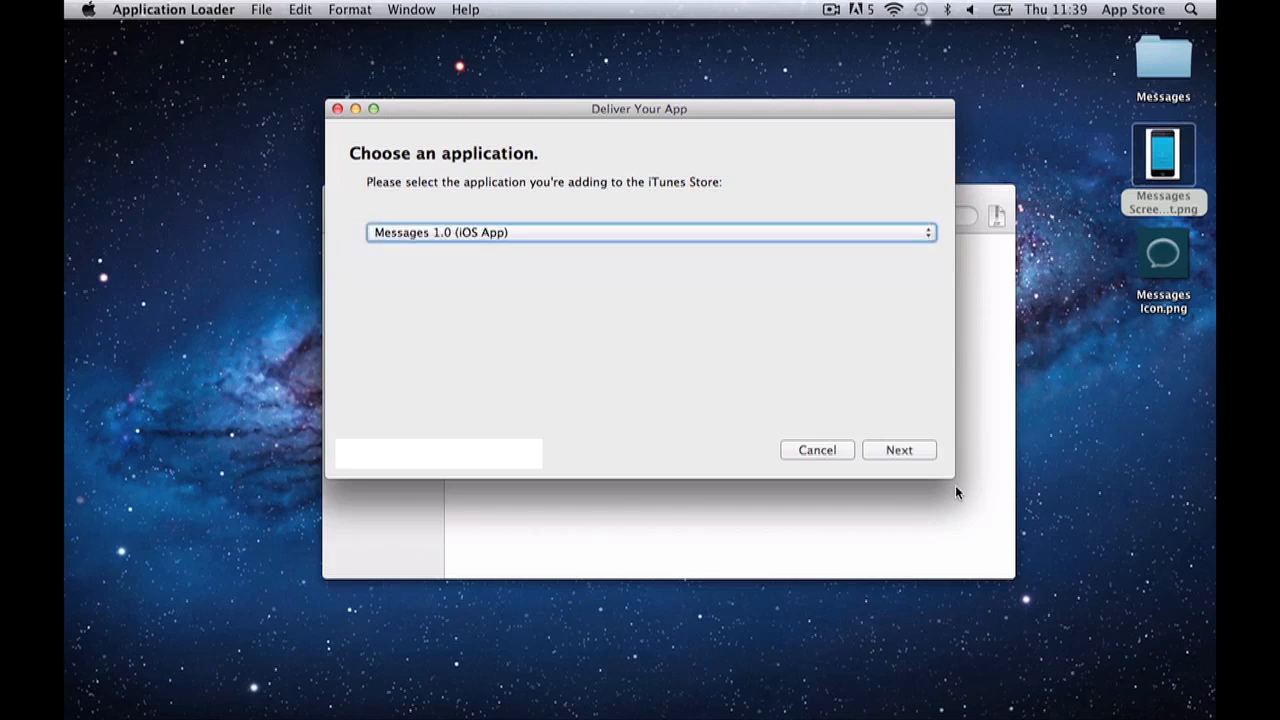
click(898, 450)
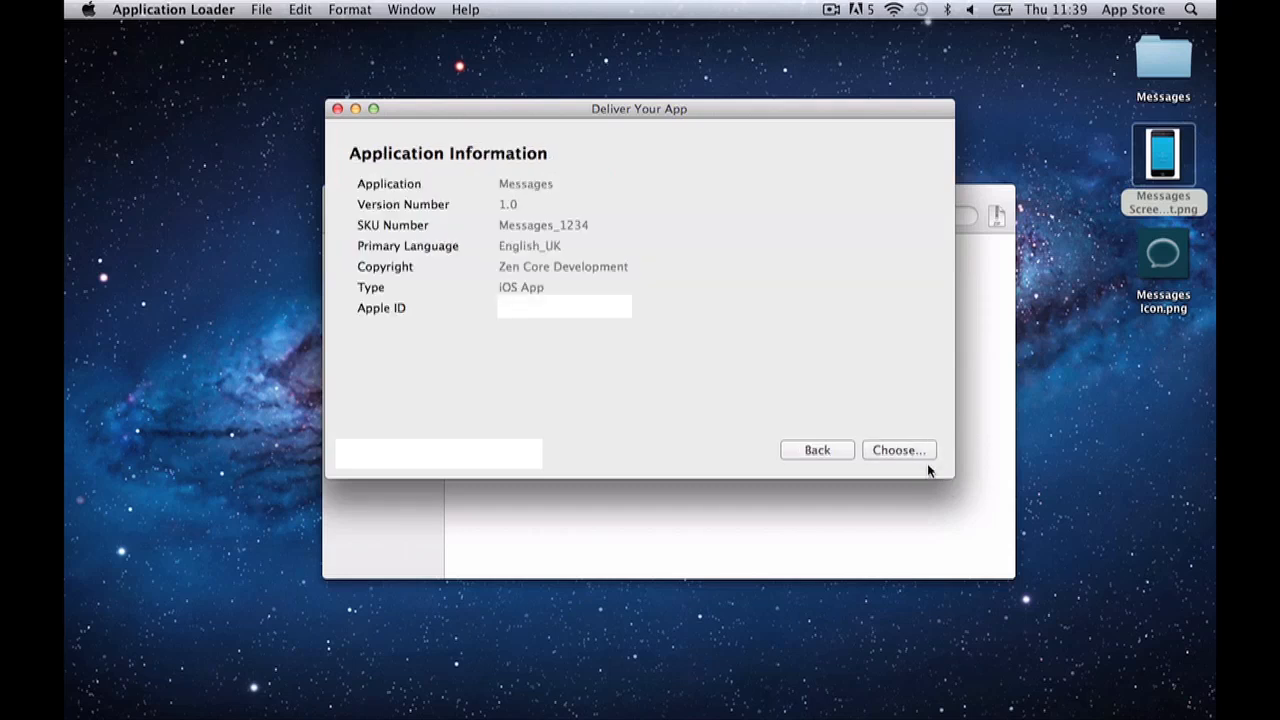
click(898, 450)
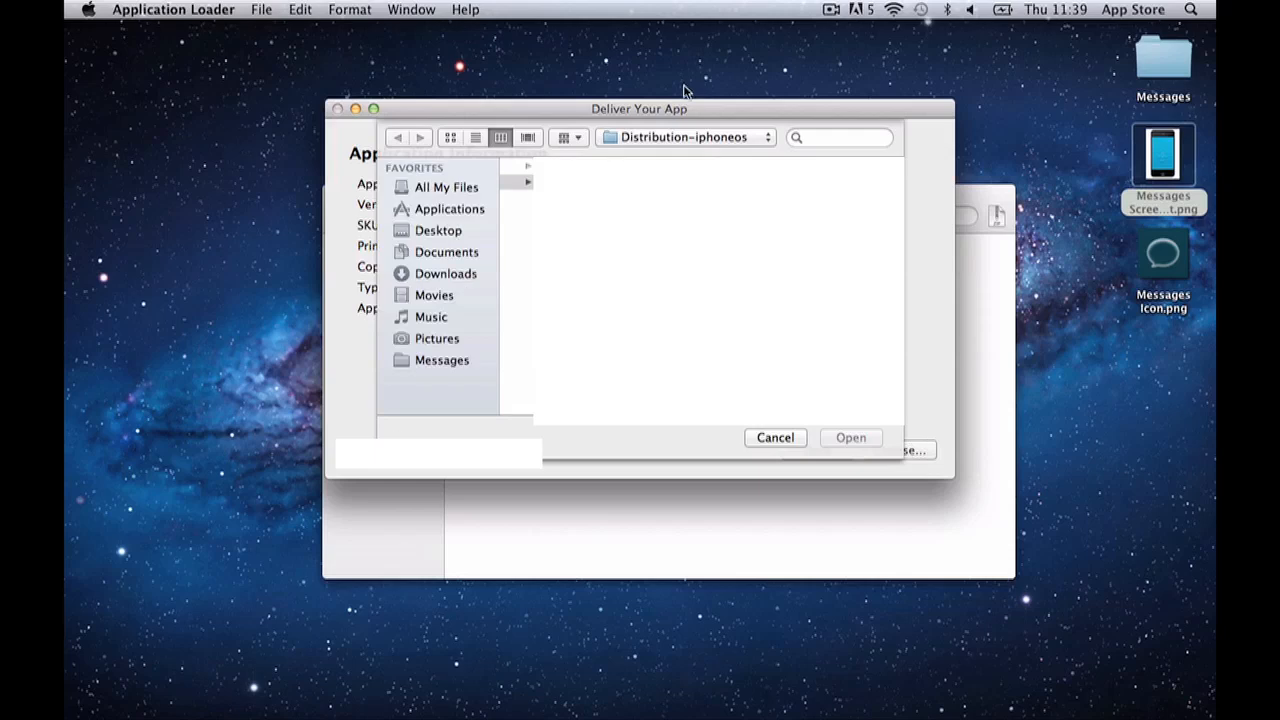
mouse_move(472, 232)
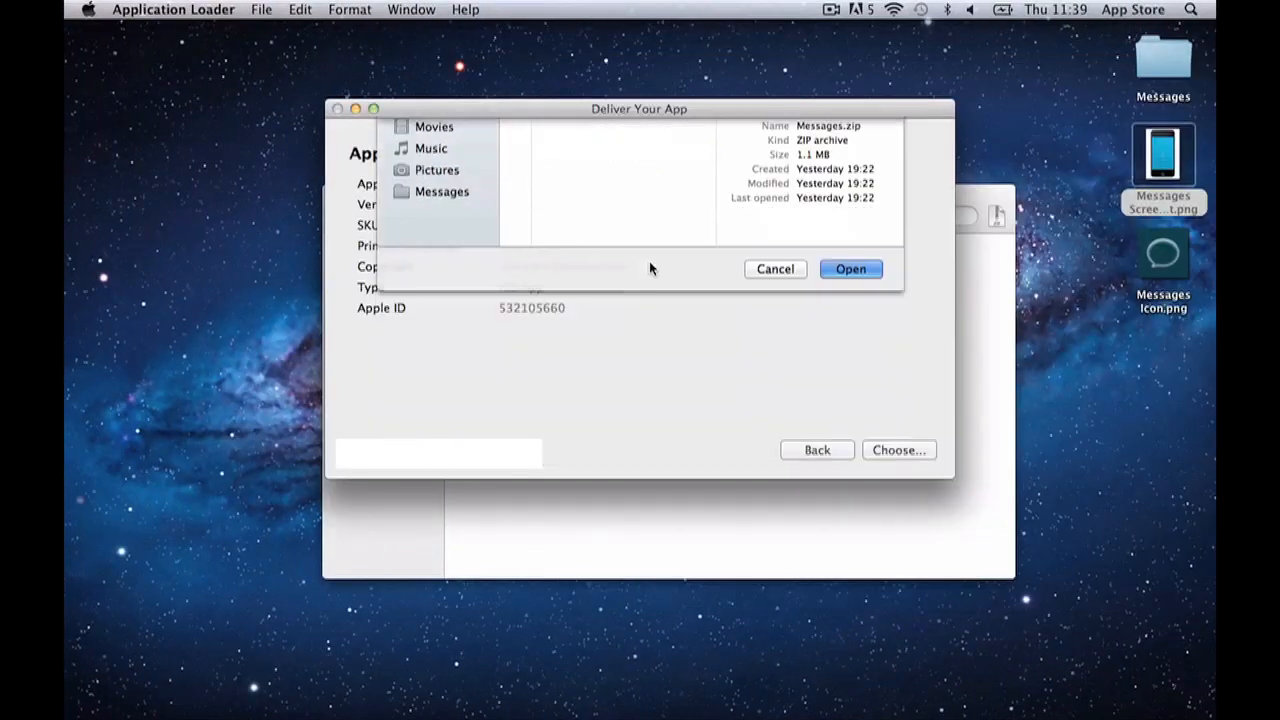
click(850, 268)
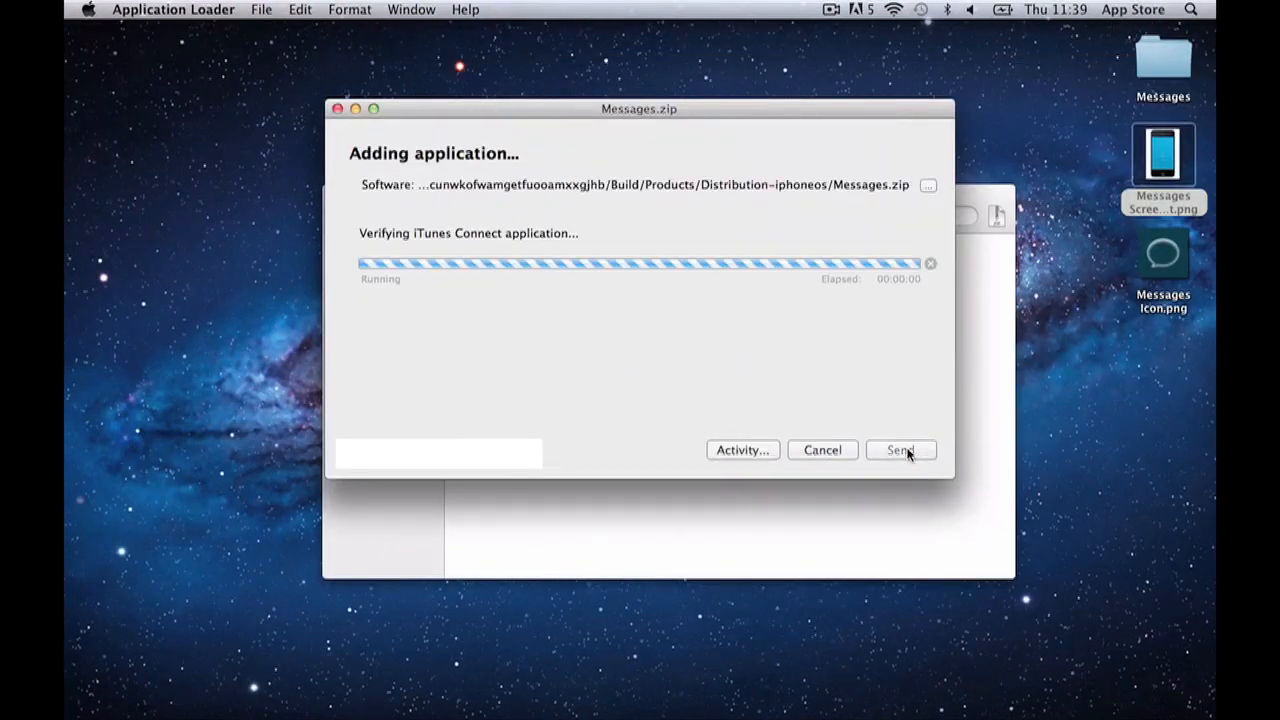